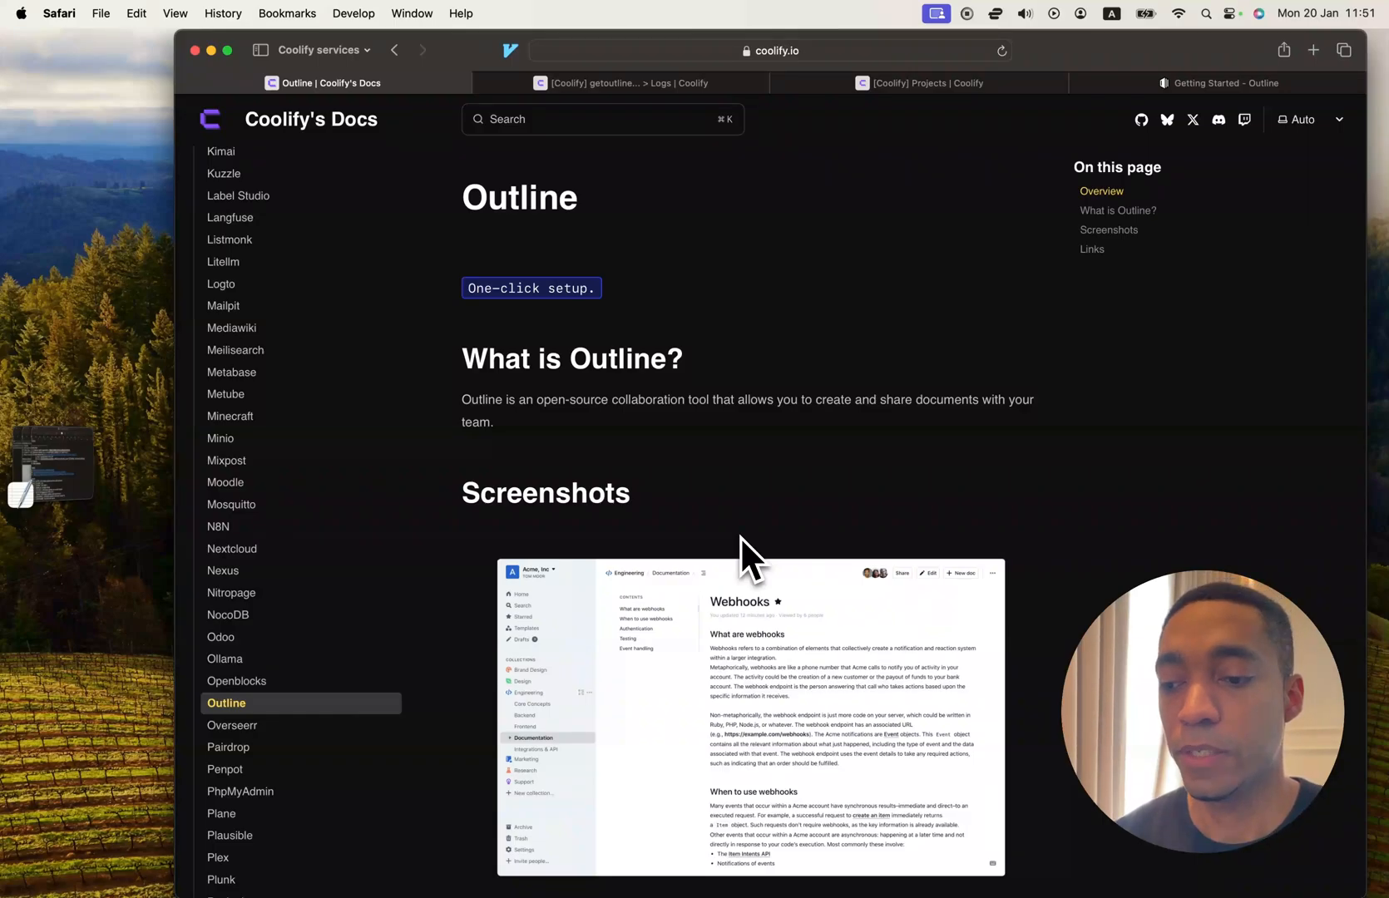
Switch from the Coolify docs to the running Outline wiki's Getting Started page.
left_click(1221, 83)
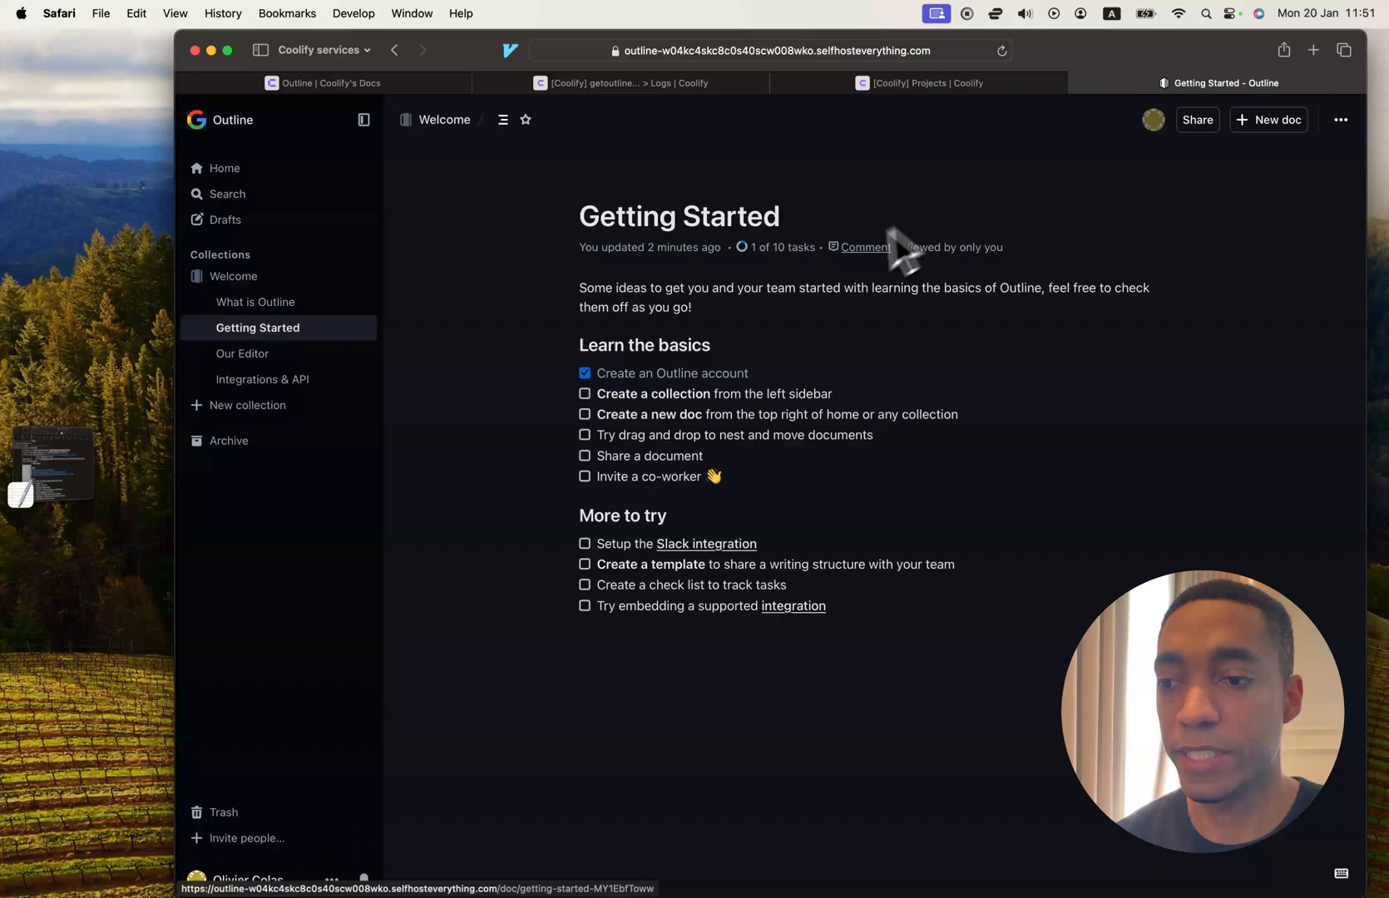
mouse_move(476, 347)
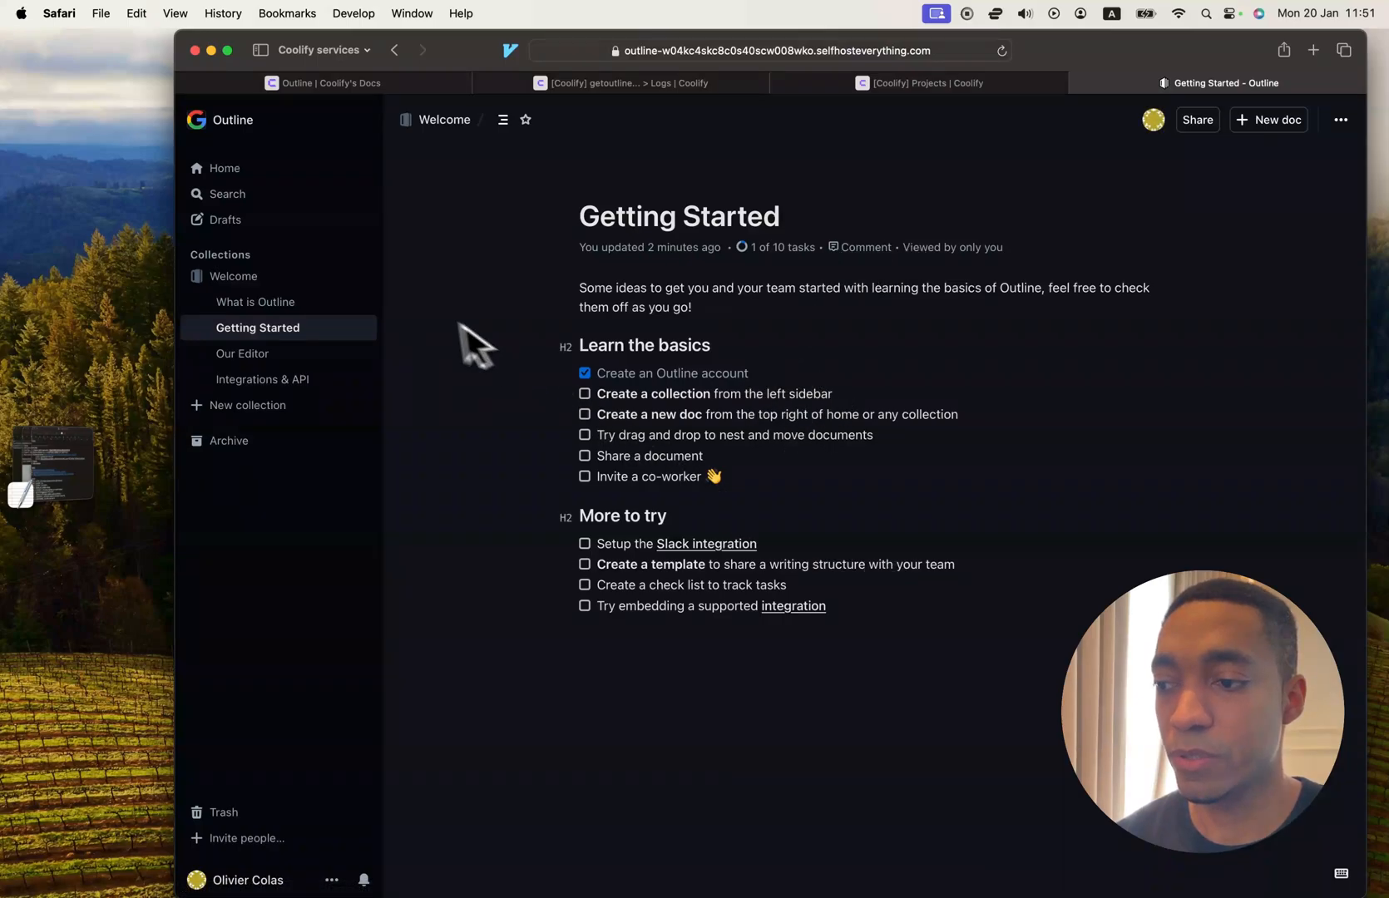
mouse_move(263, 379)
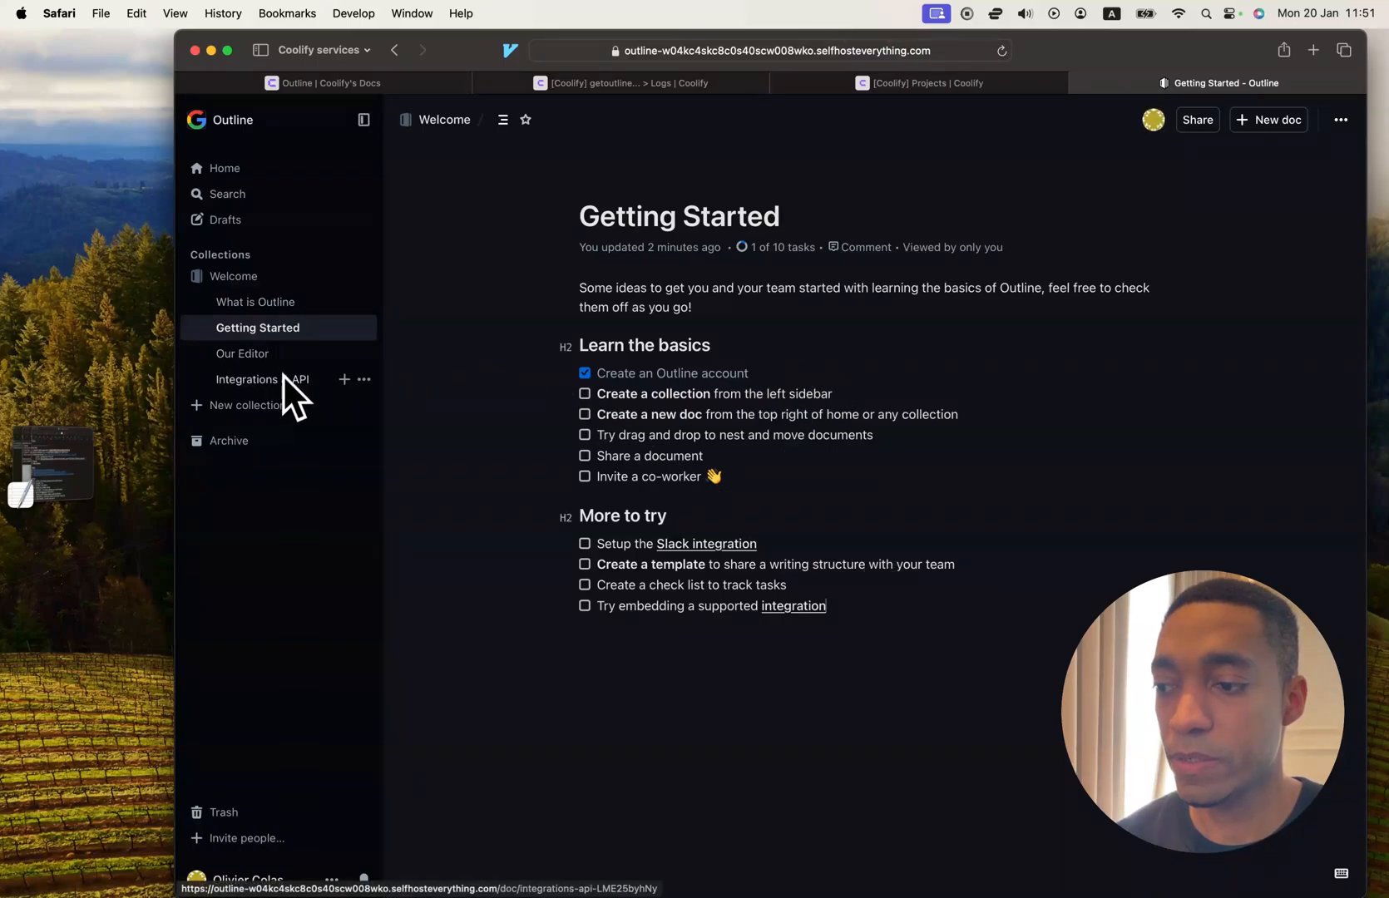
mouse_move(283, 439)
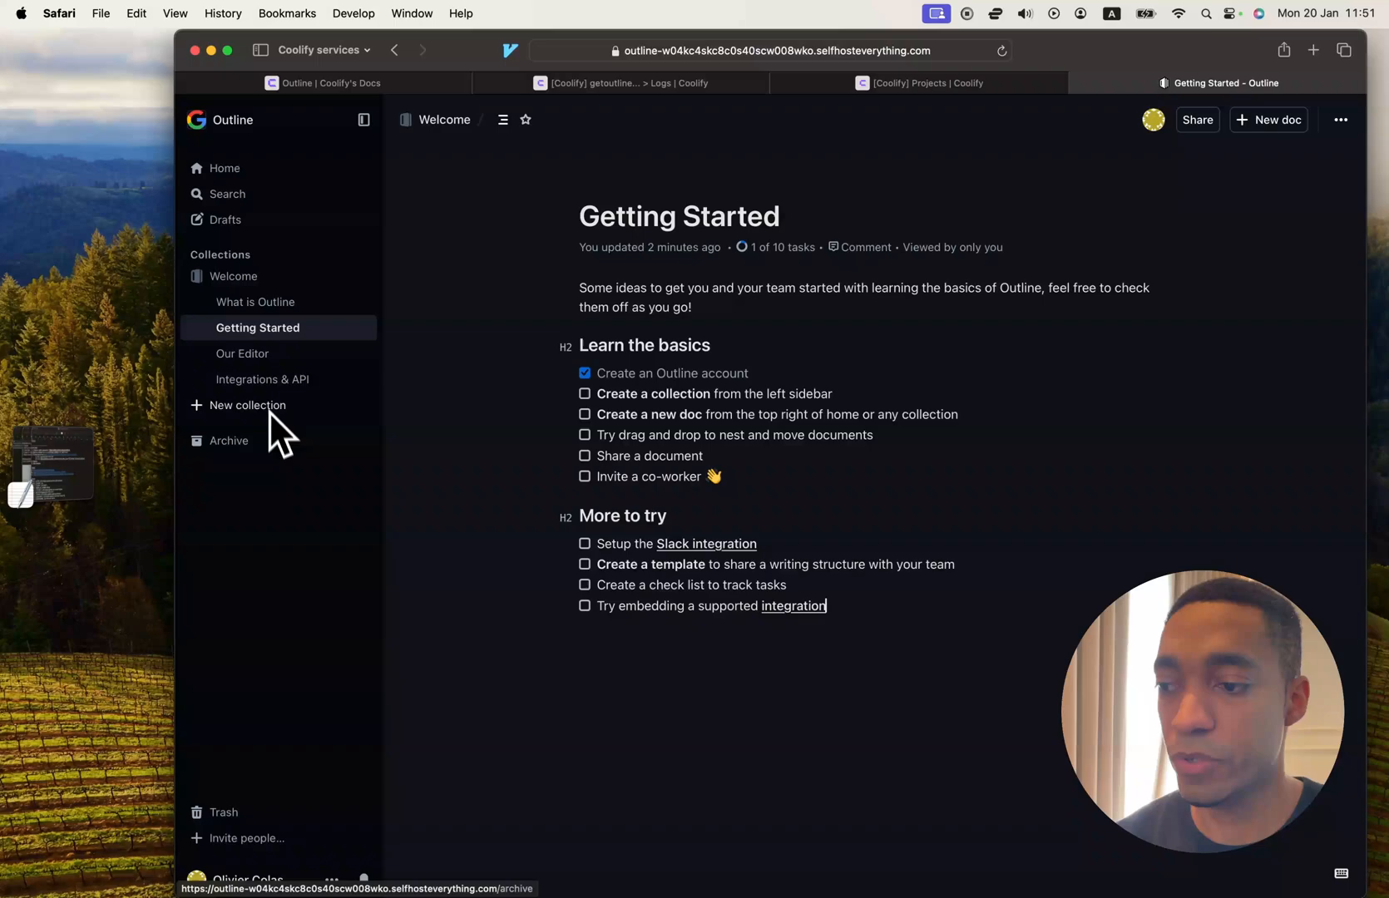
mouse_move(893, 647)
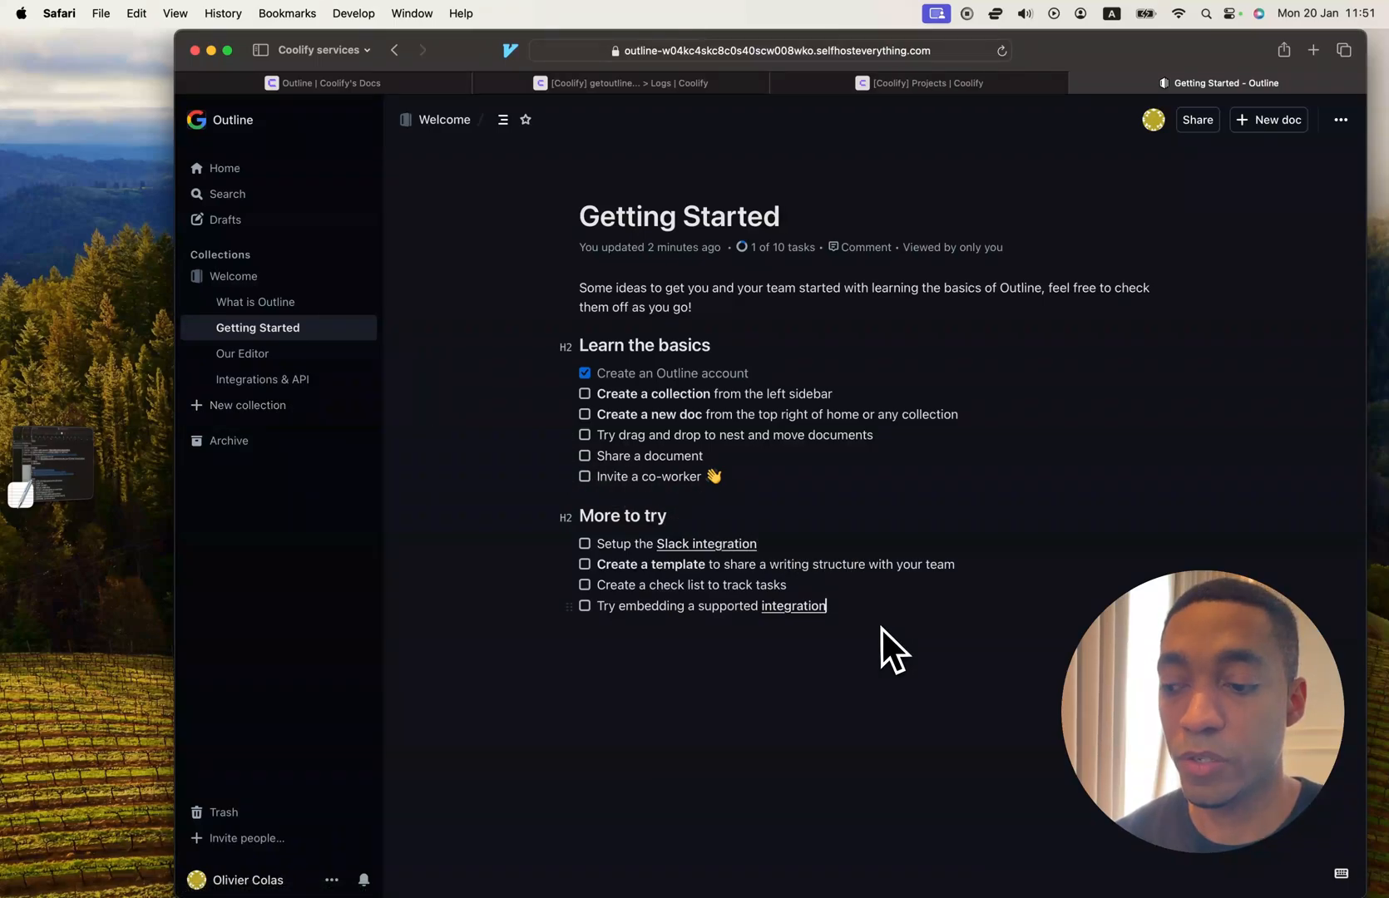
mouse_move(826, 542)
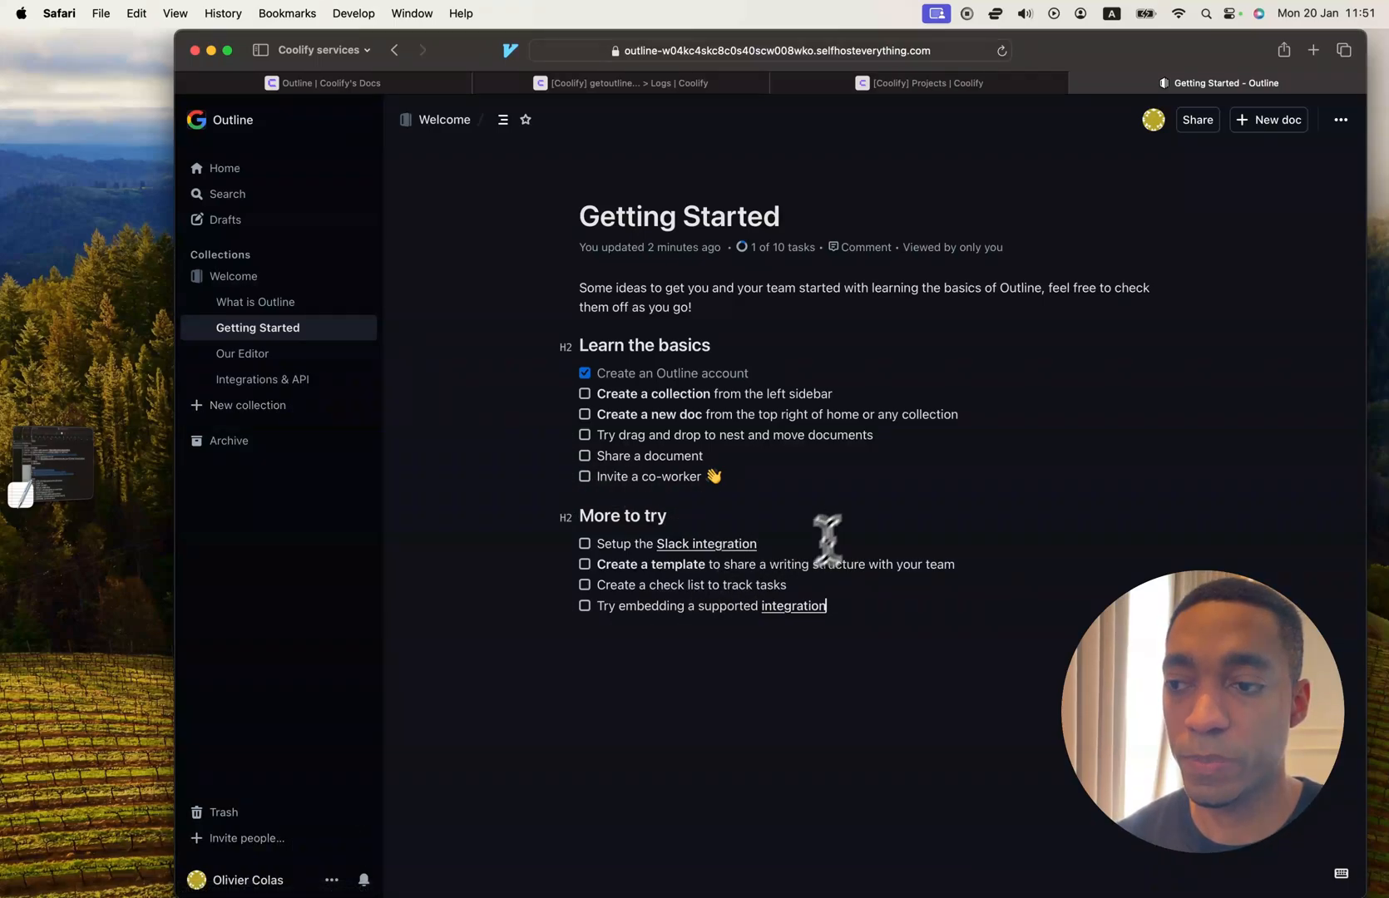
mouse_move(908, 624)
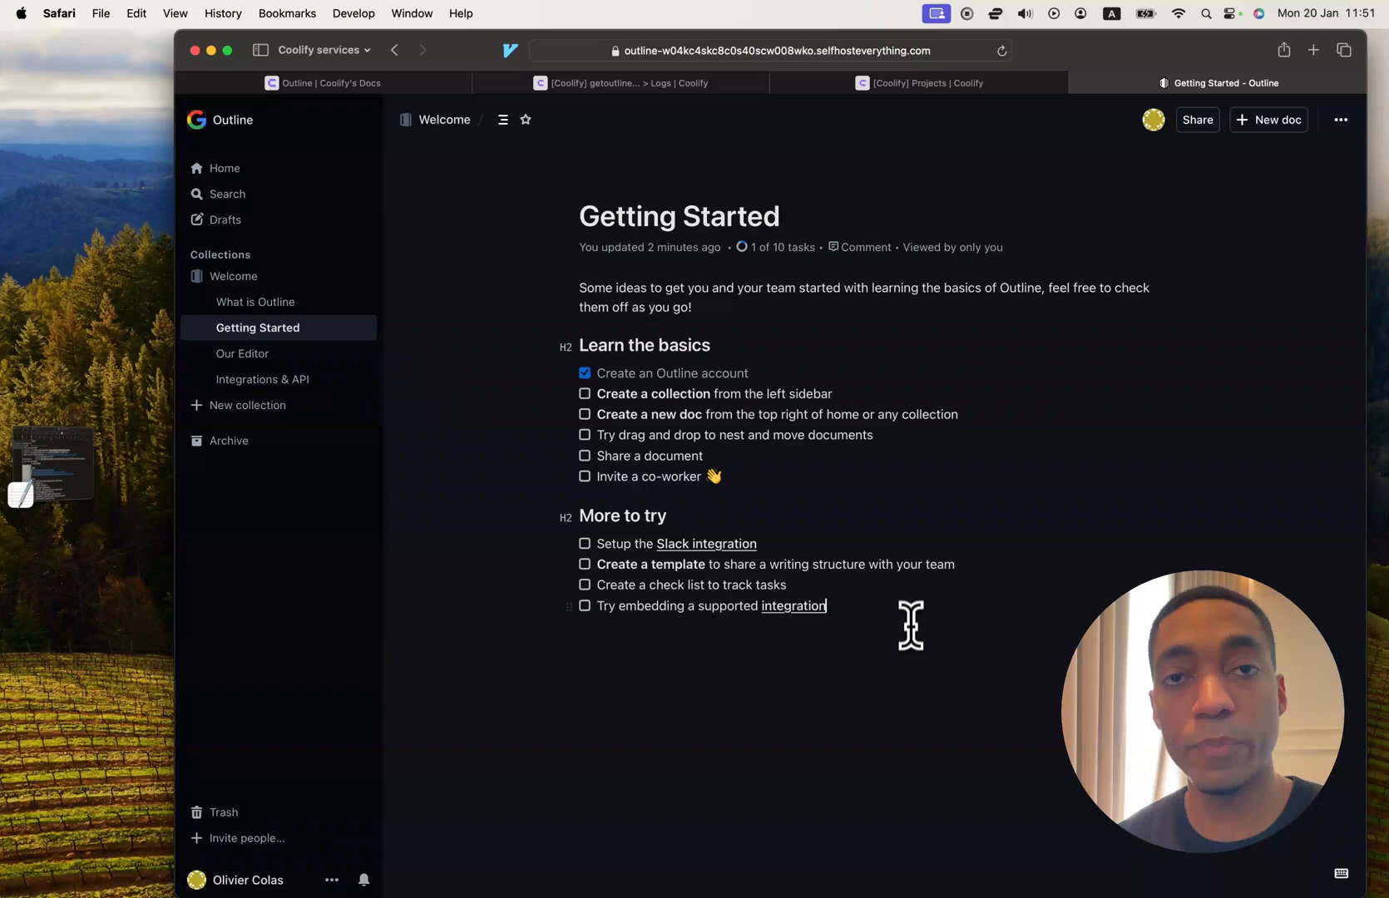
Create a Coolify project named Outline and start adding a resource to its production environment.
left_click(1101, 84)
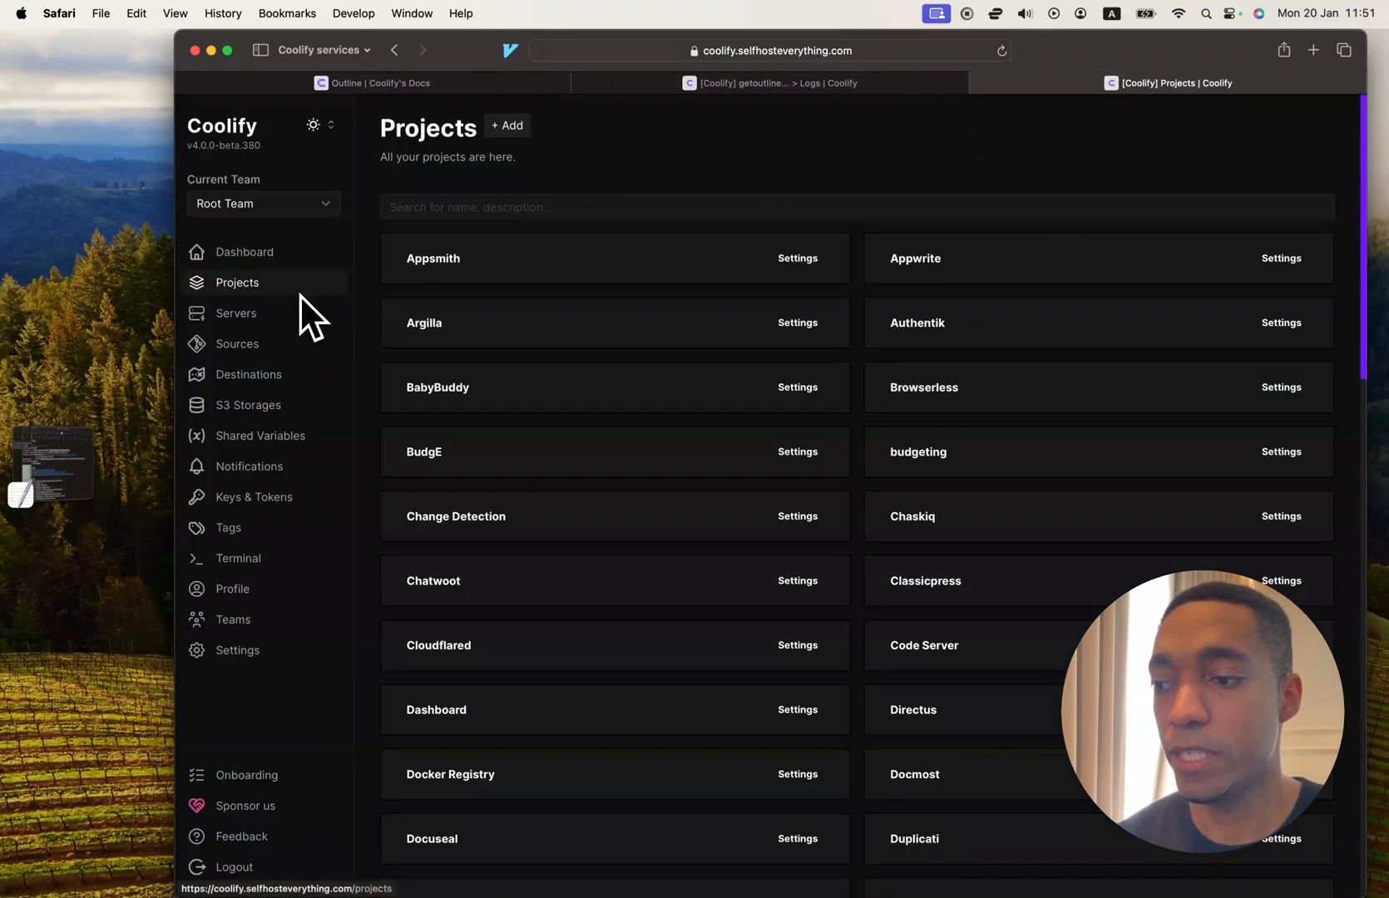
left_click(507, 124)
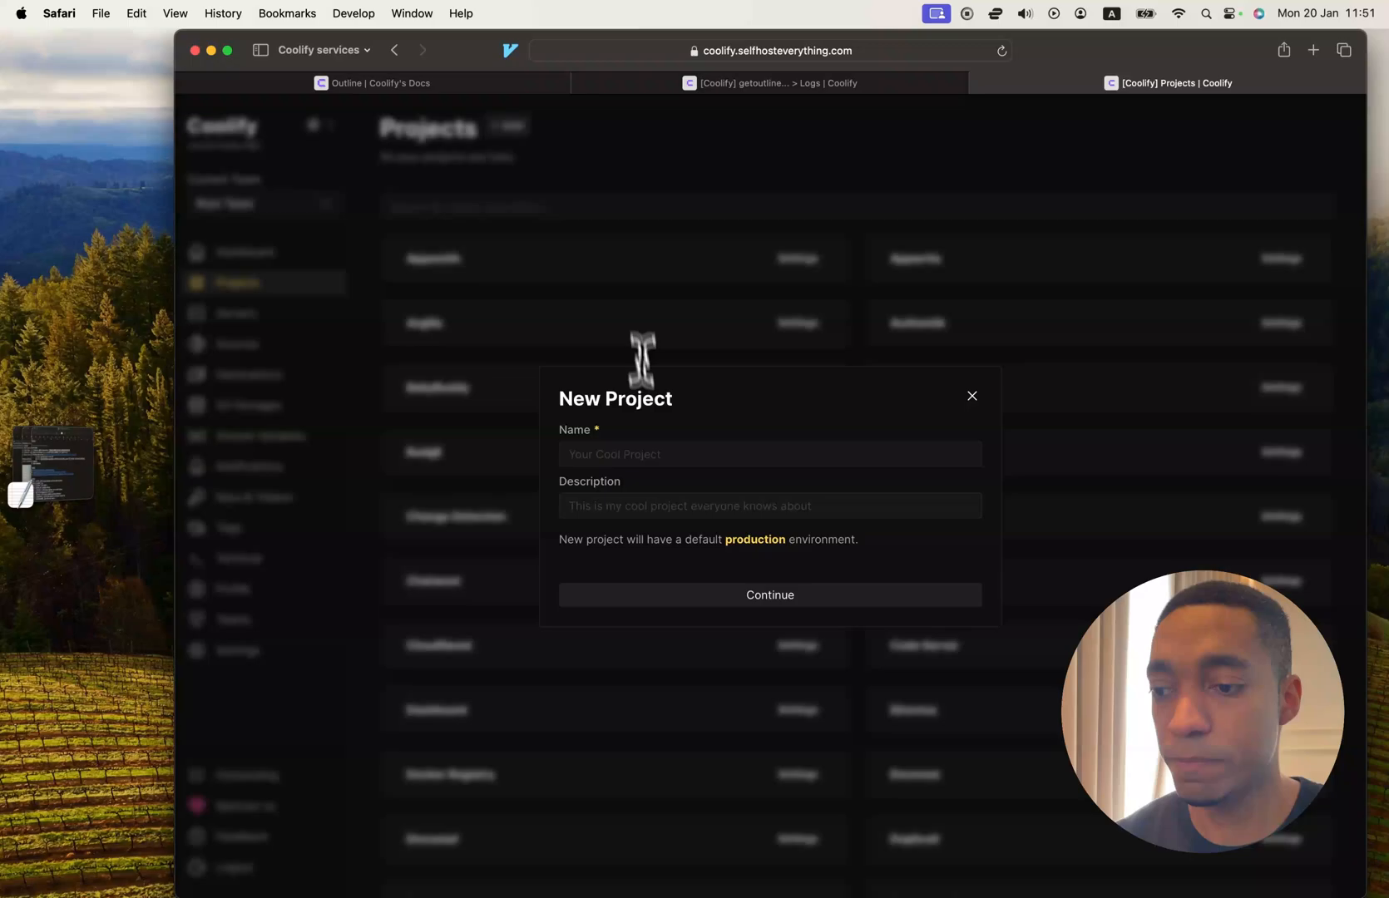
type("o")
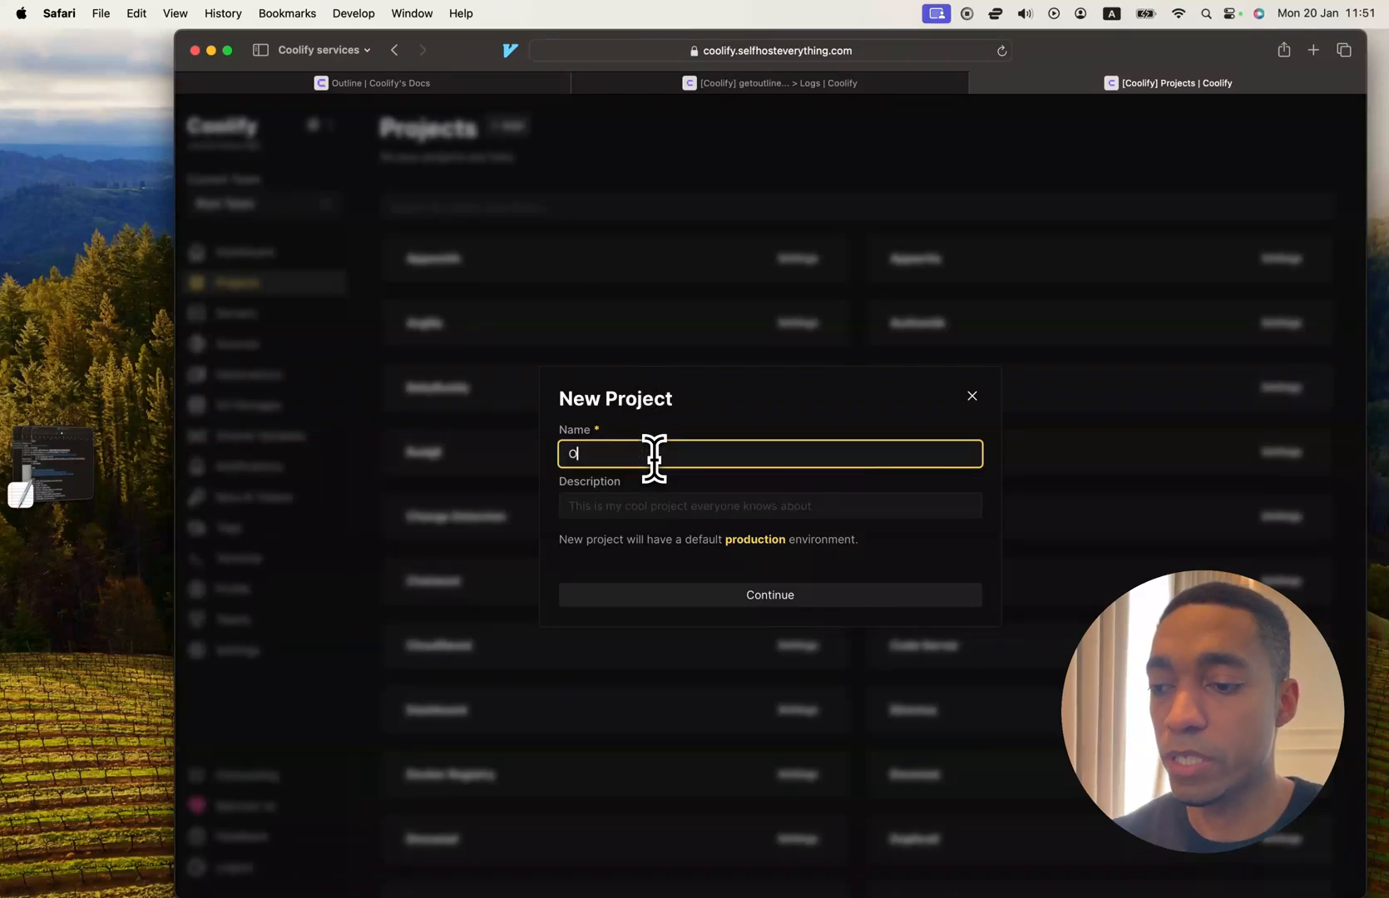
type("Outline")
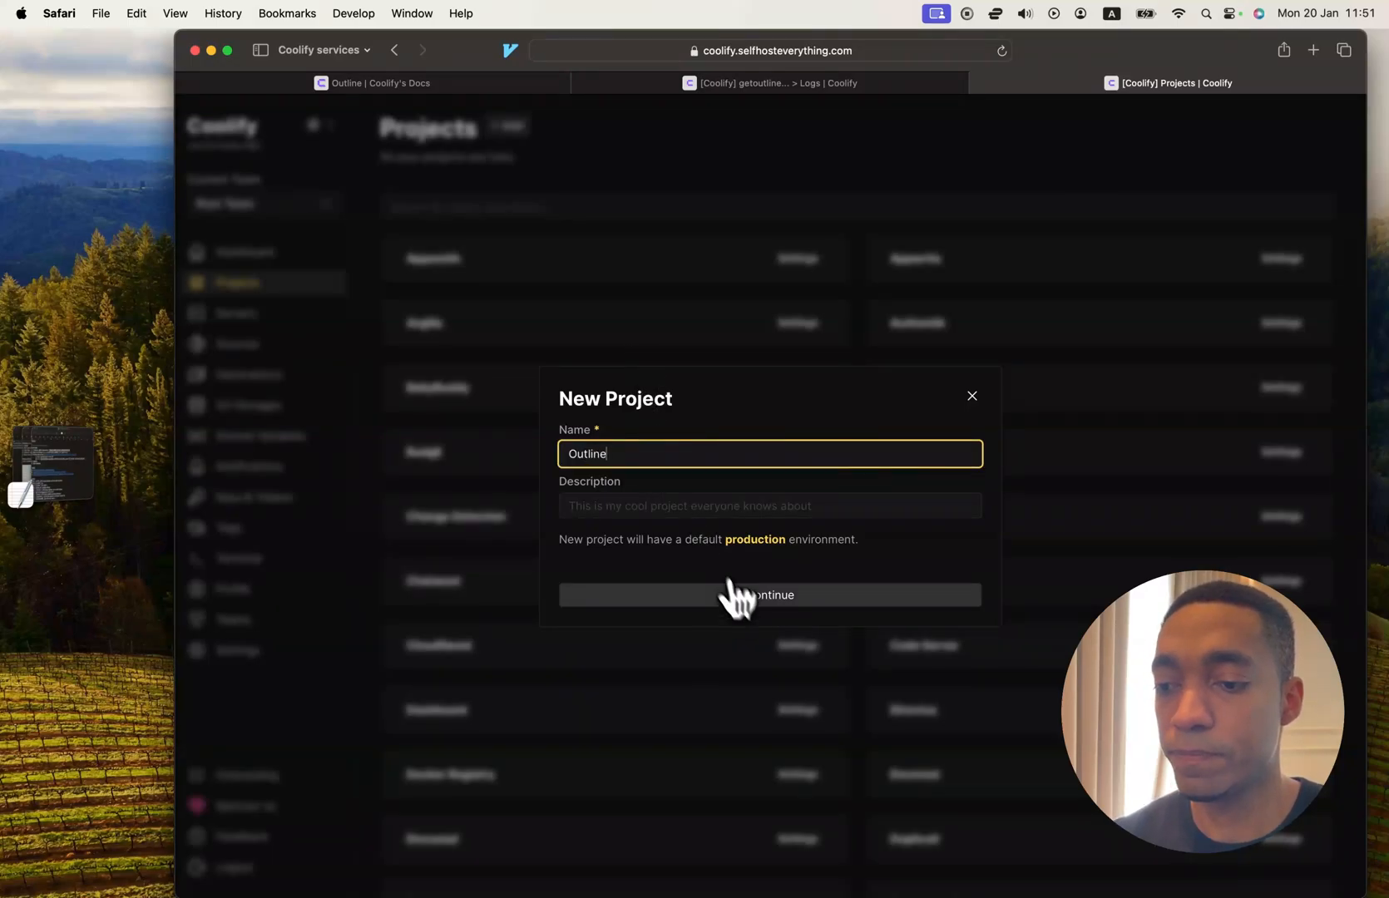
left_click(769, 594)
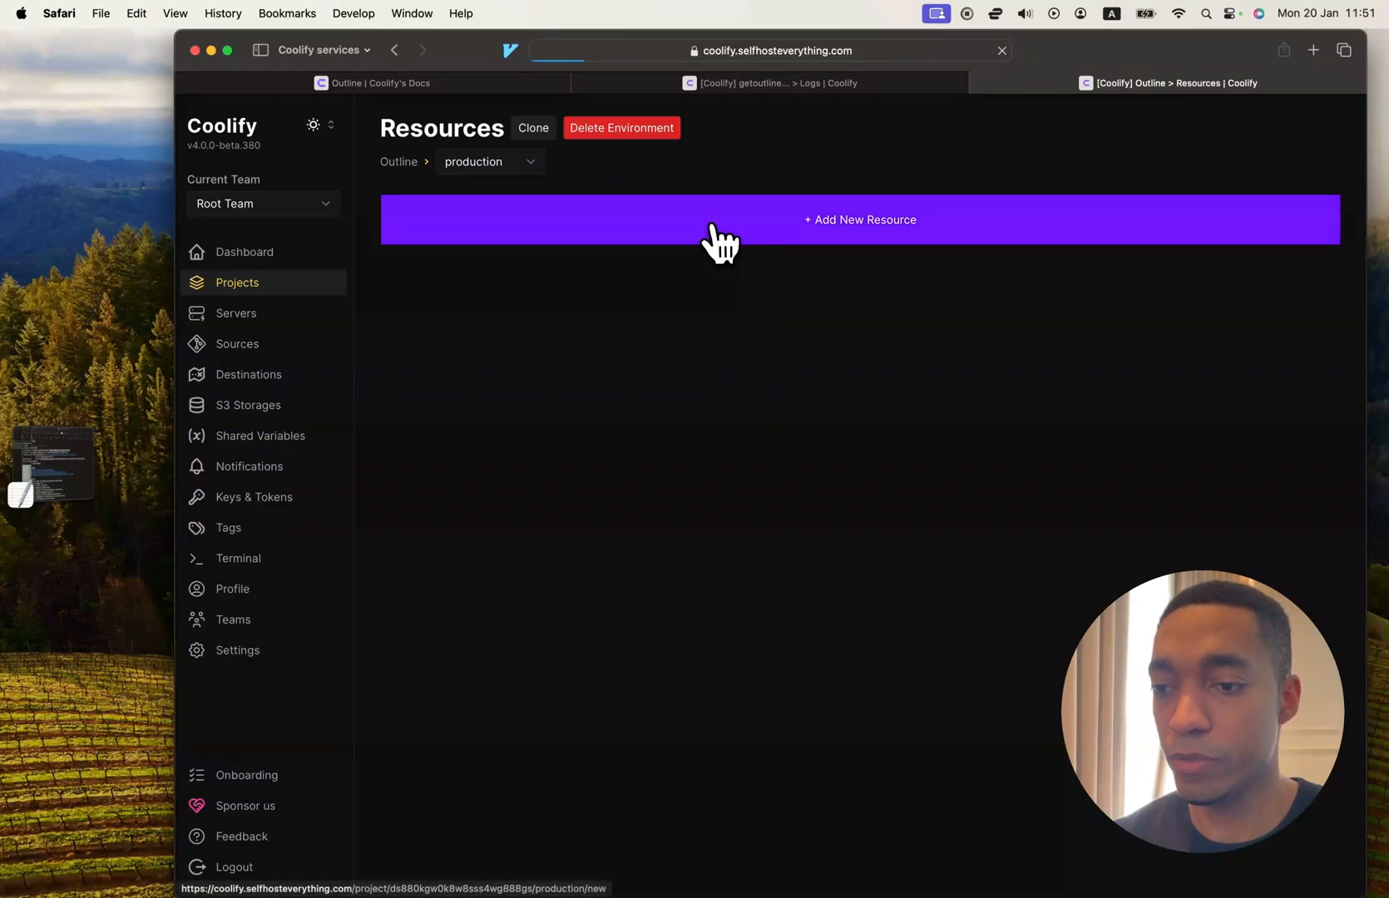
left_click(858, 219)
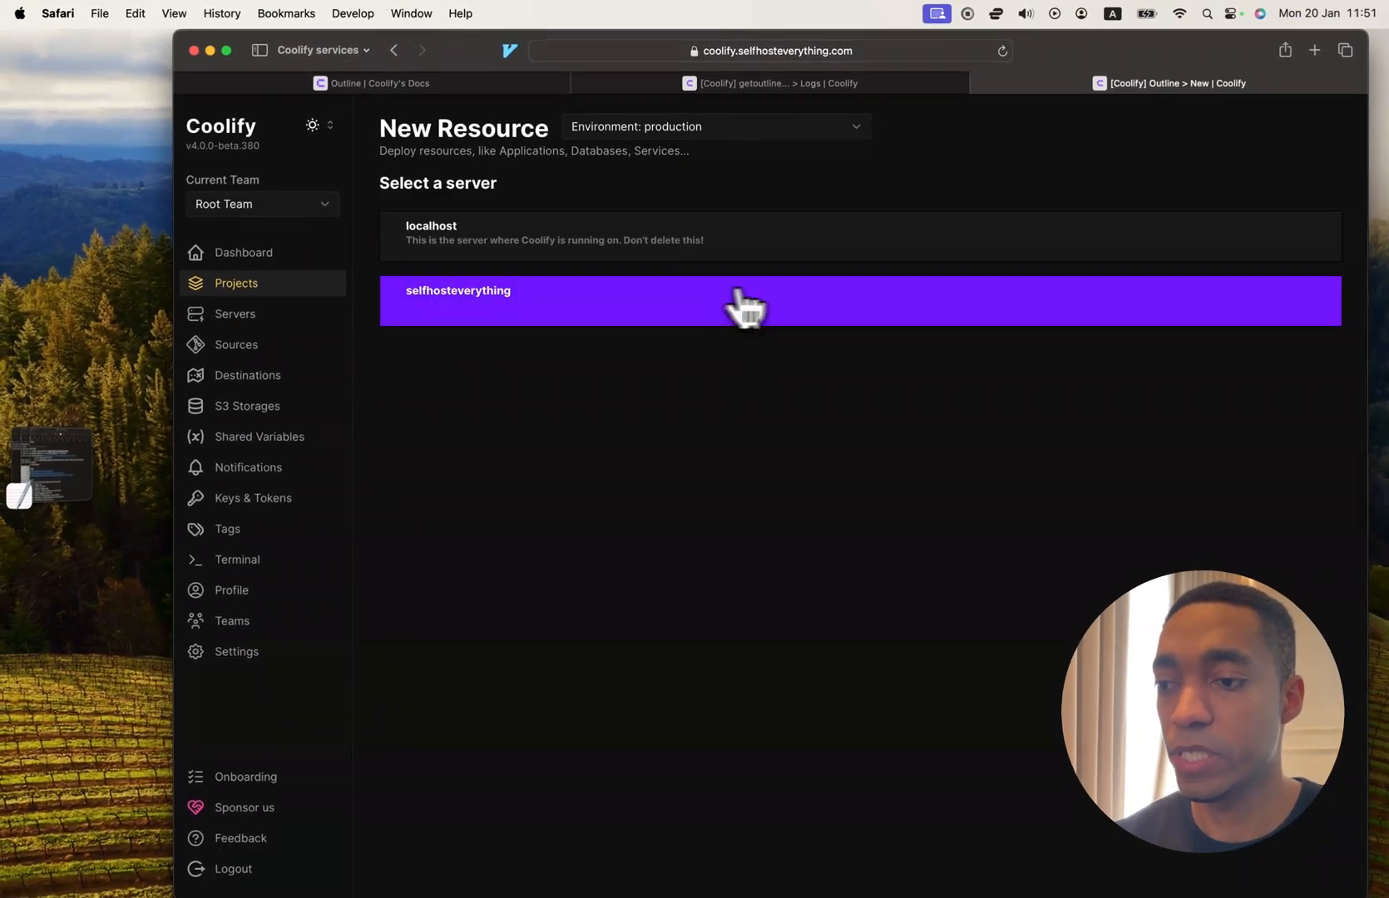
mouse_move(714, 335)
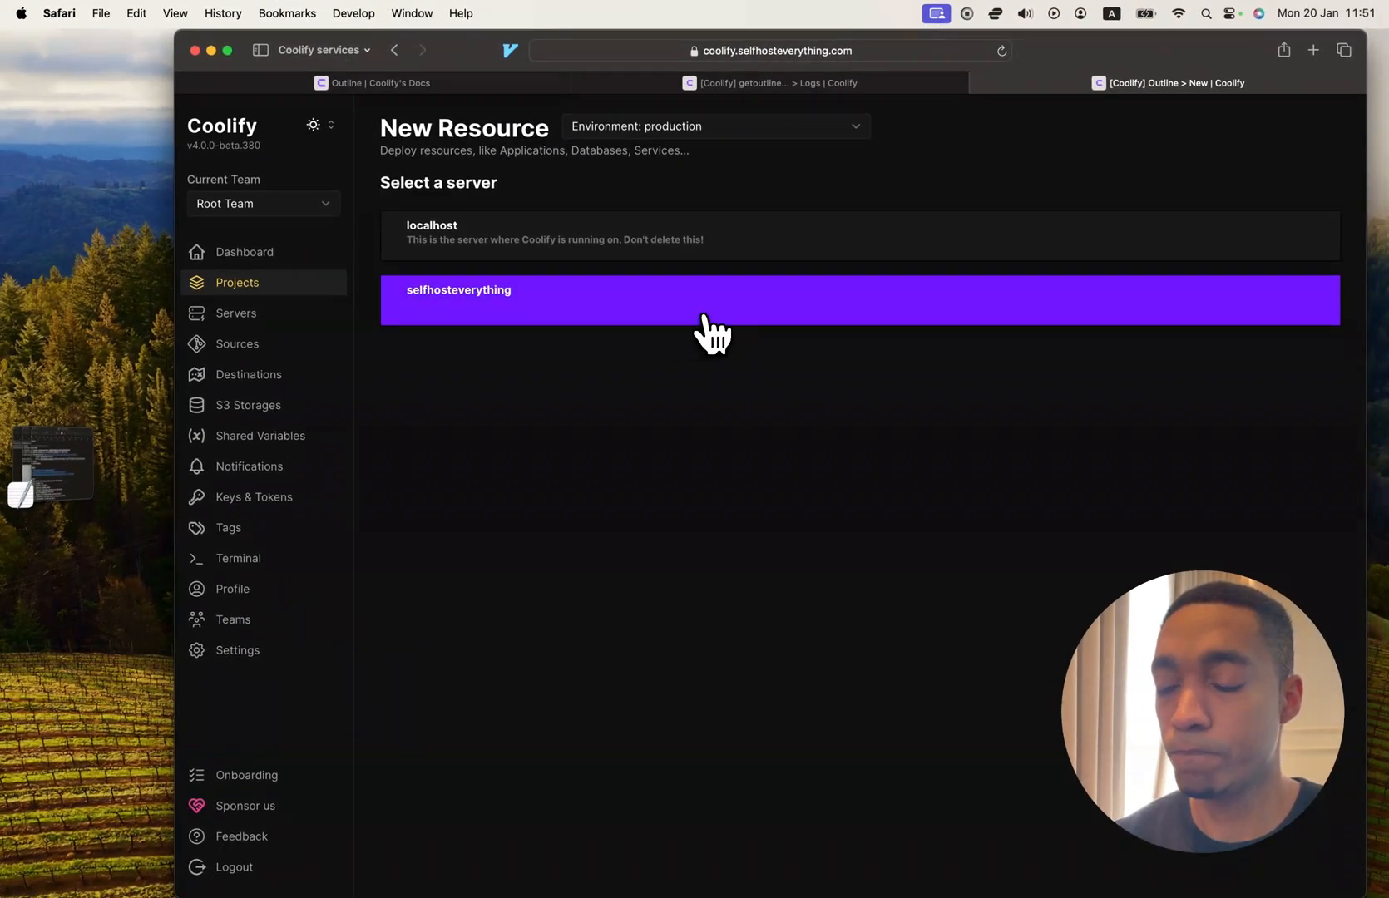
mouse_move(656, 322)
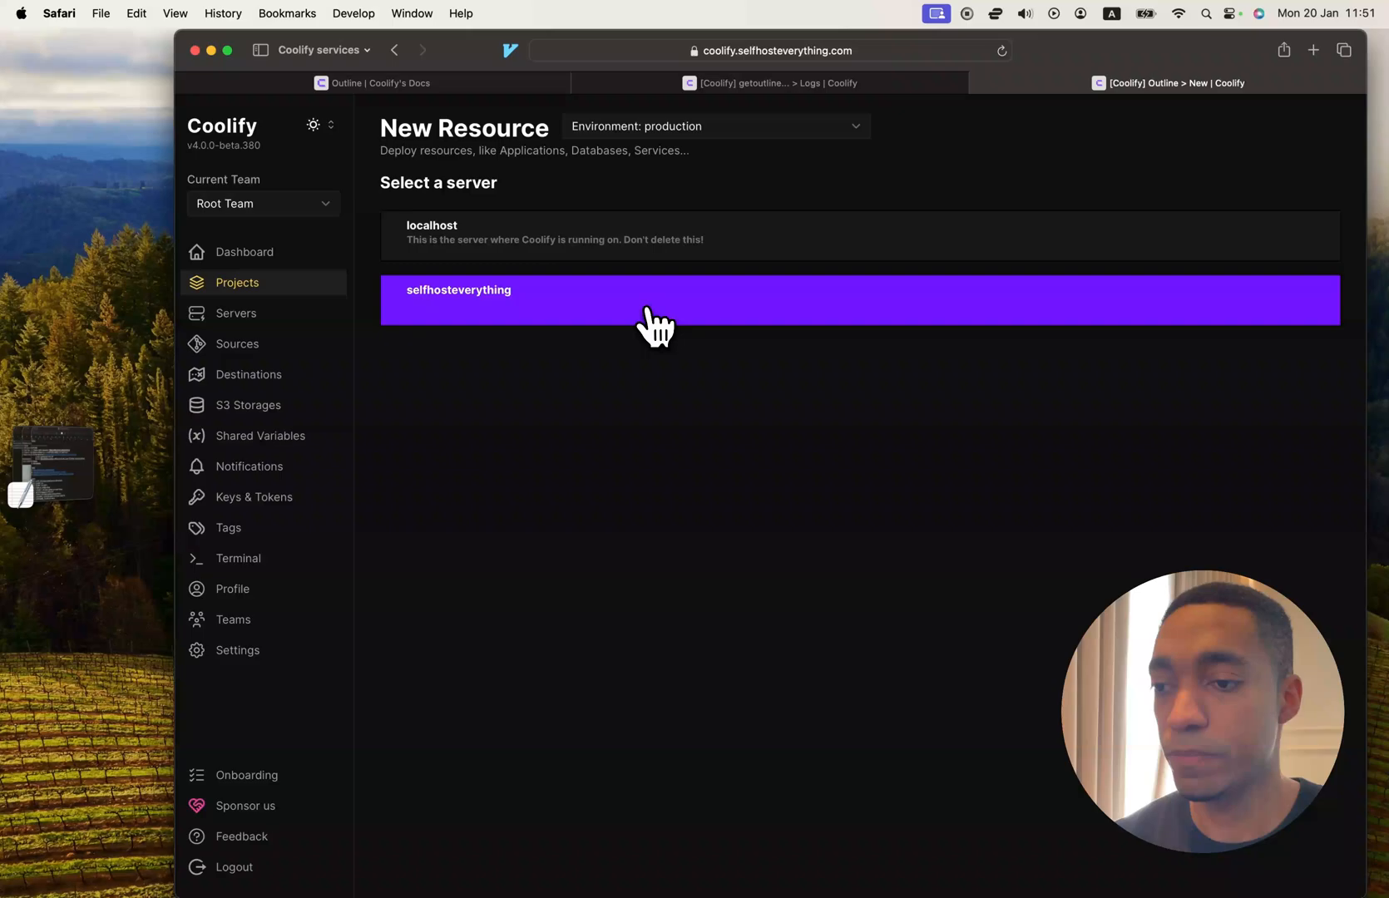
left_click(621, 299)
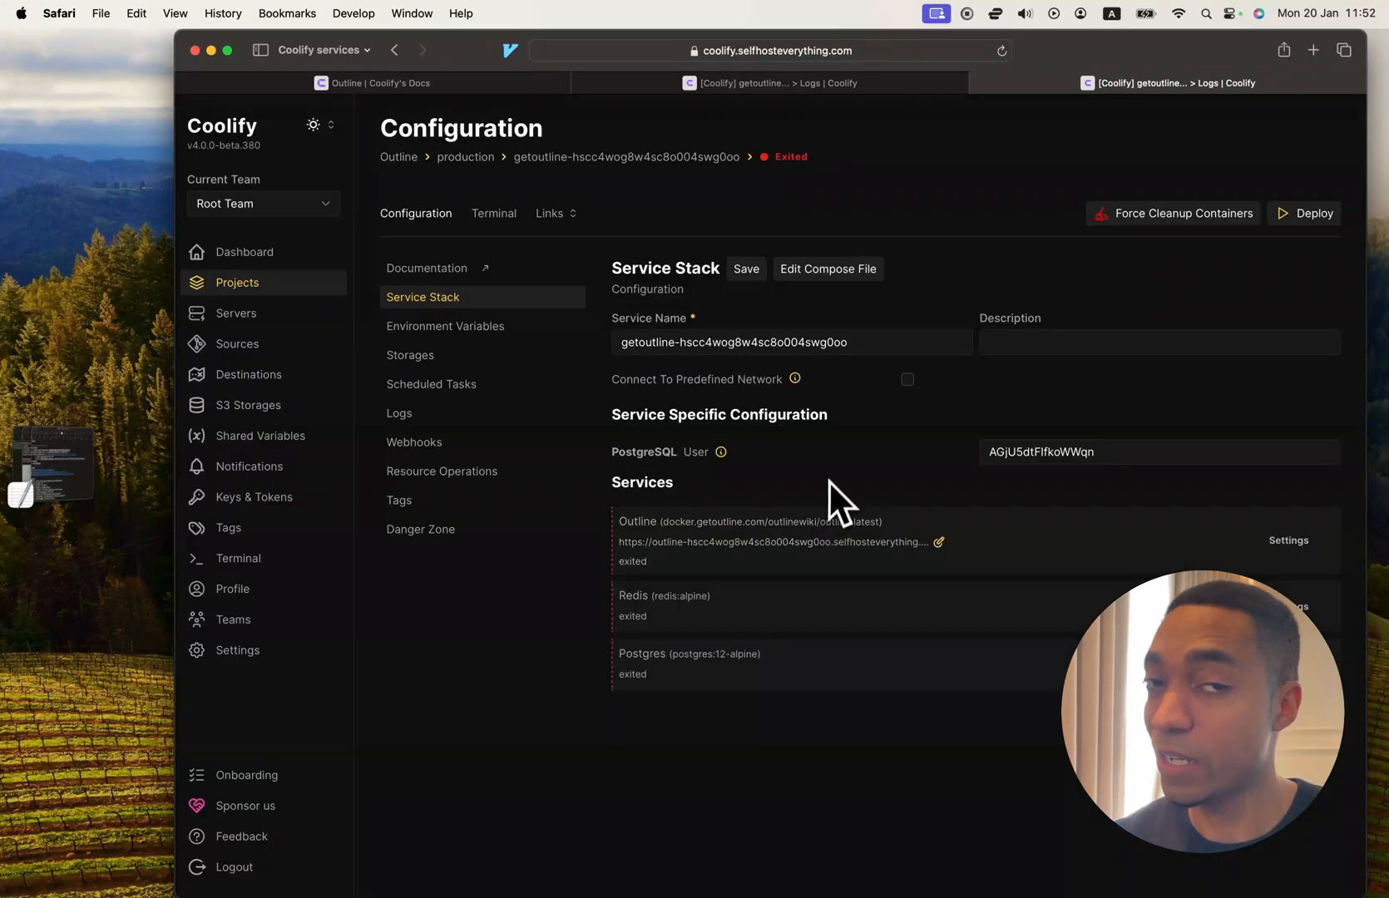
mouse_move(773, 474)
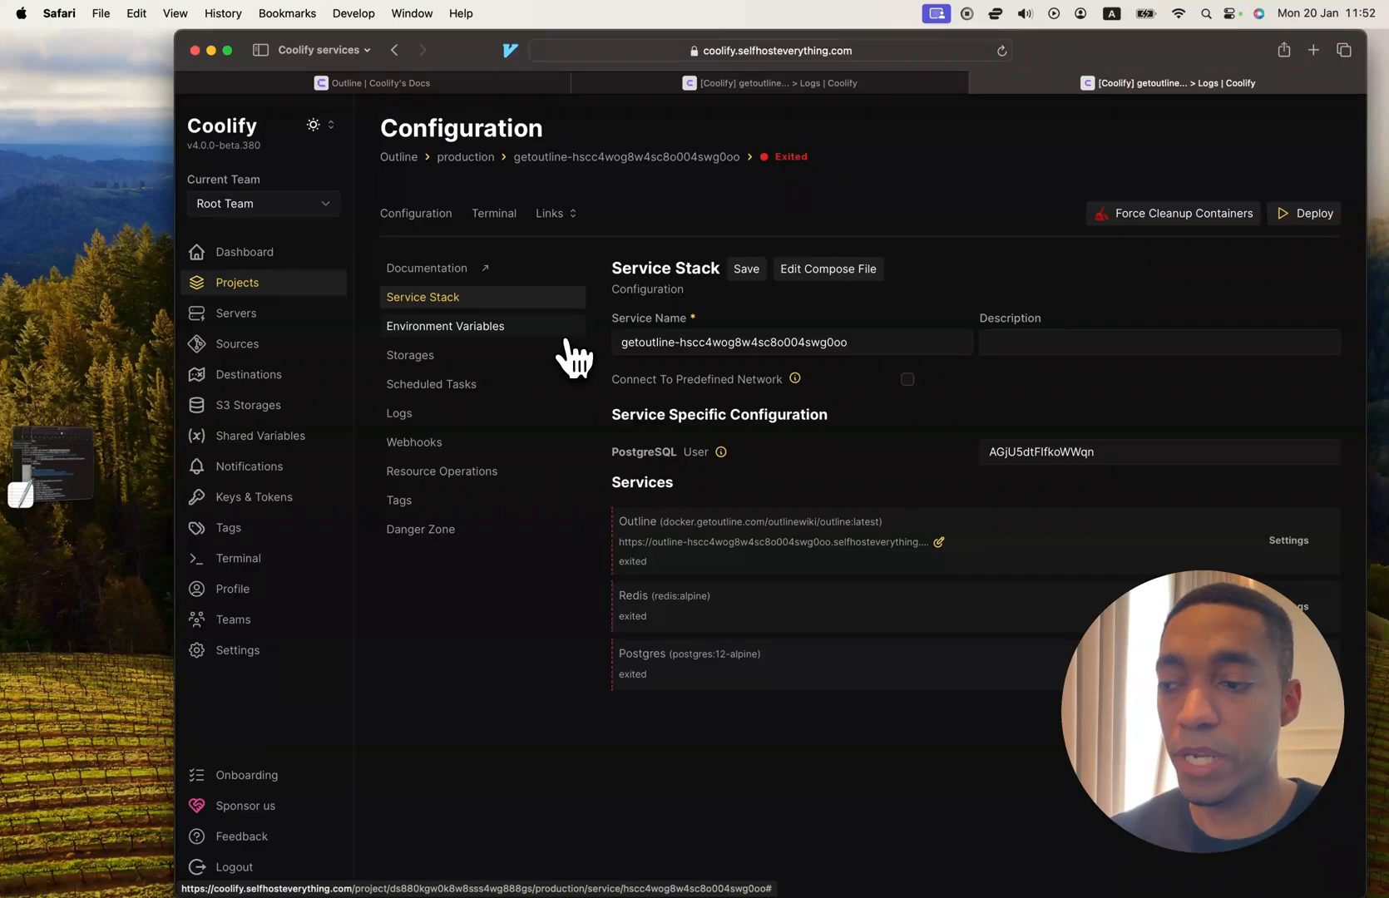
mouse_move(532, 348)
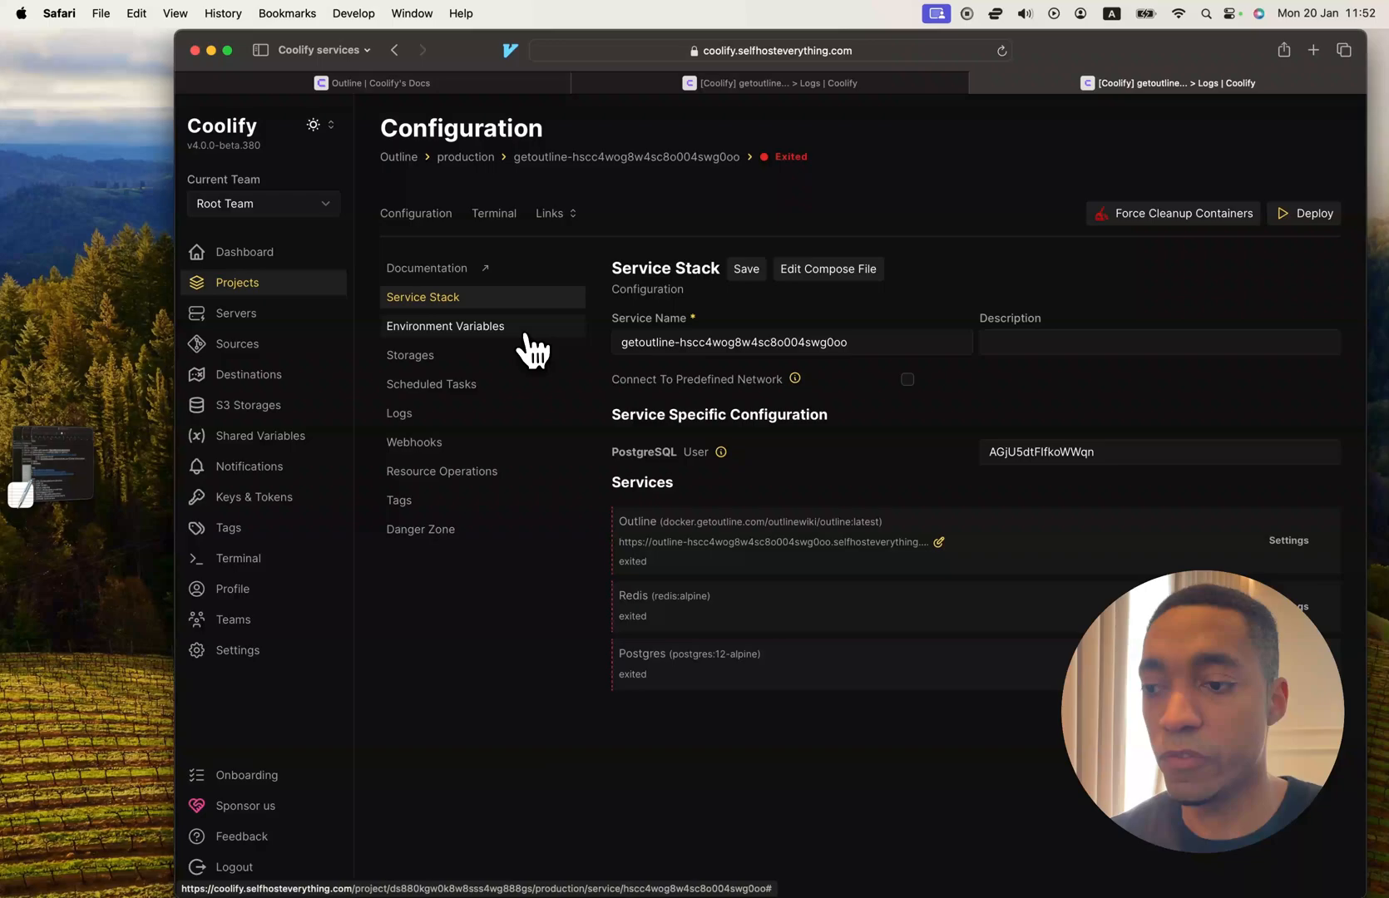
left_click(446, 326)
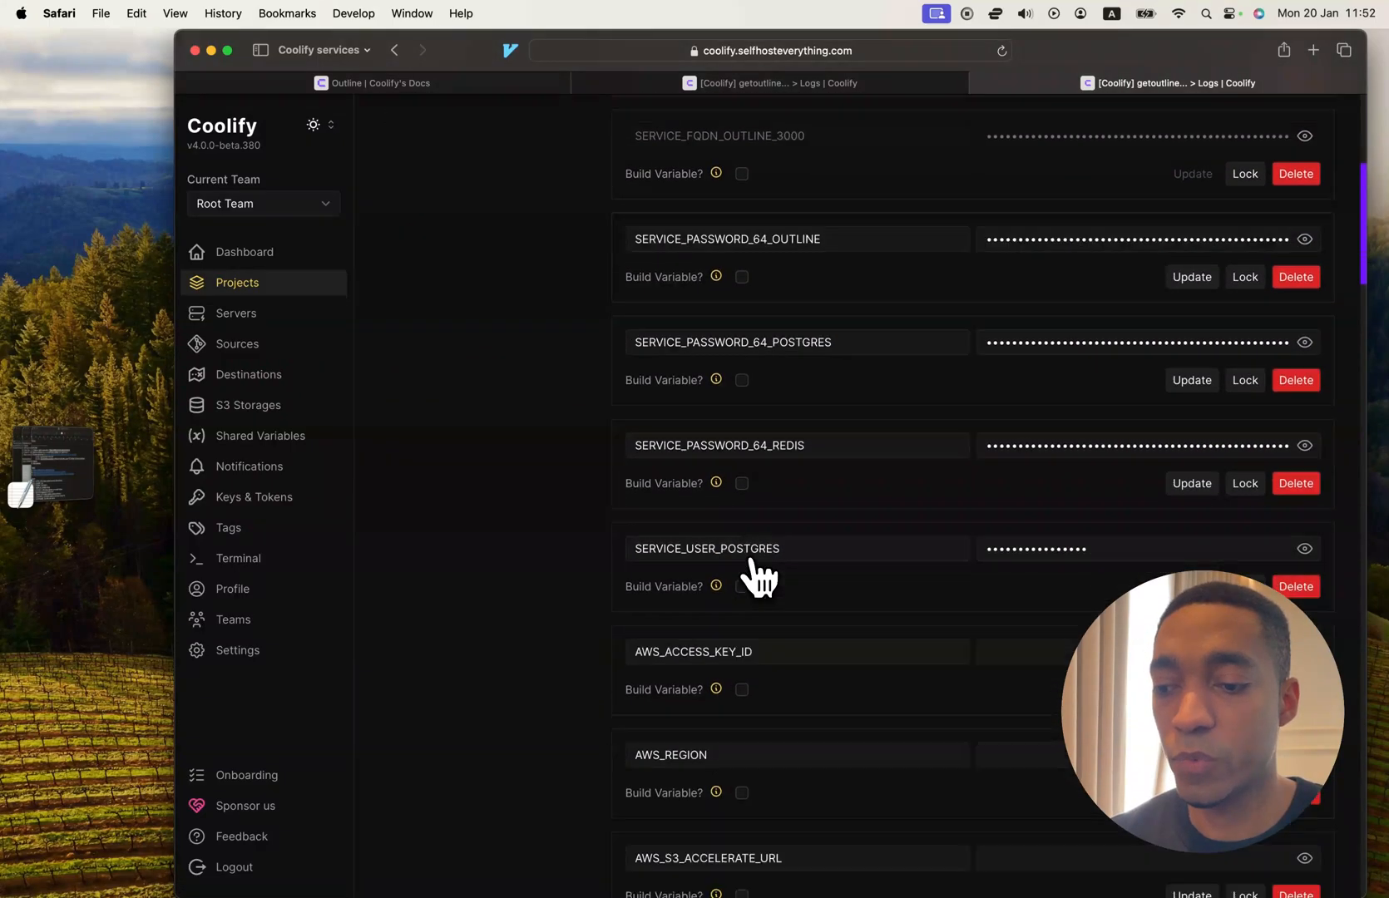
scroll("down", 3)
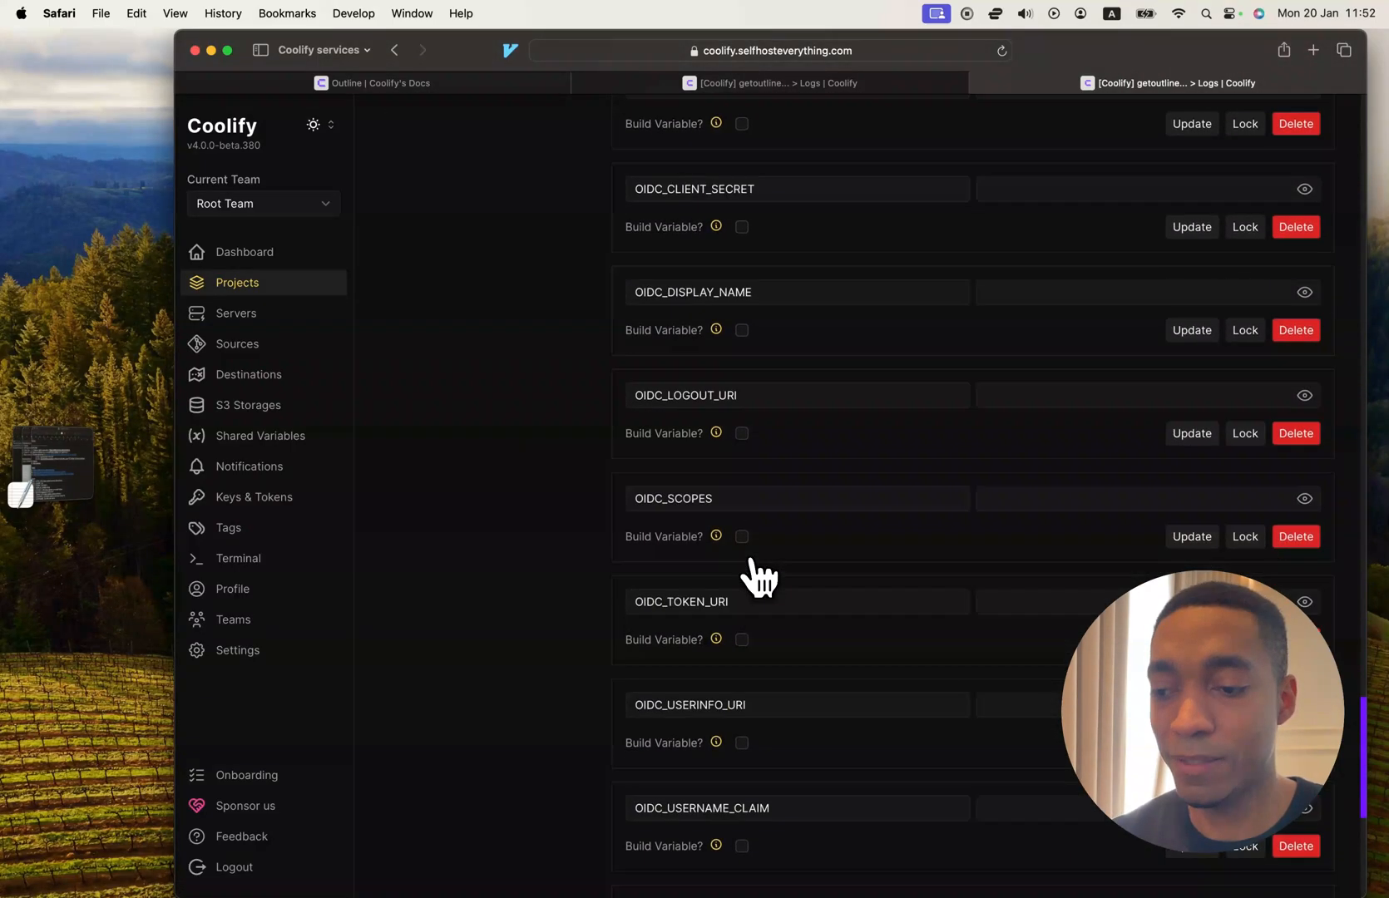
scroll("up", 3)
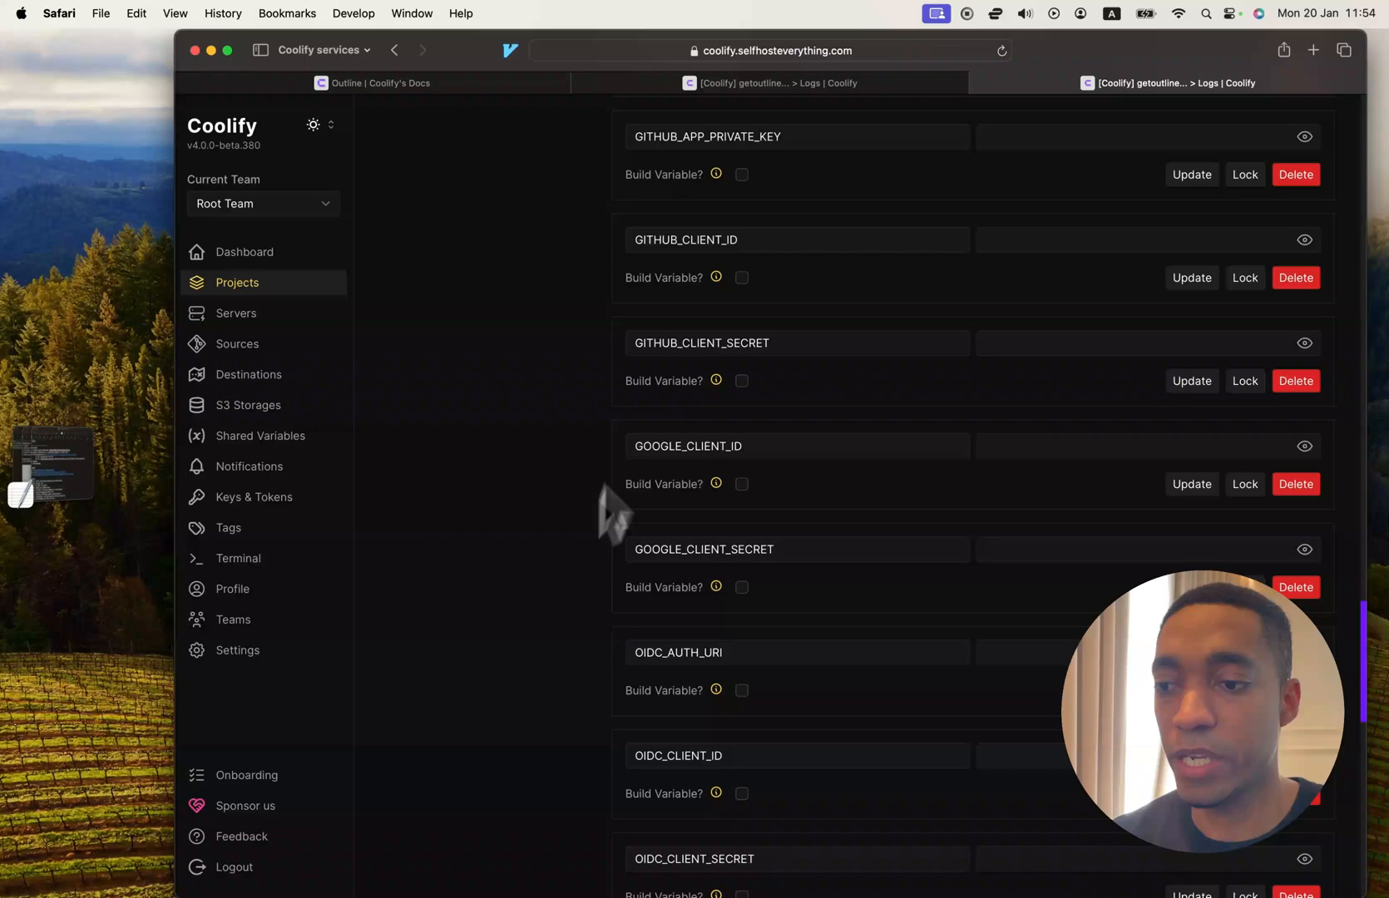
scroll("down", 3)
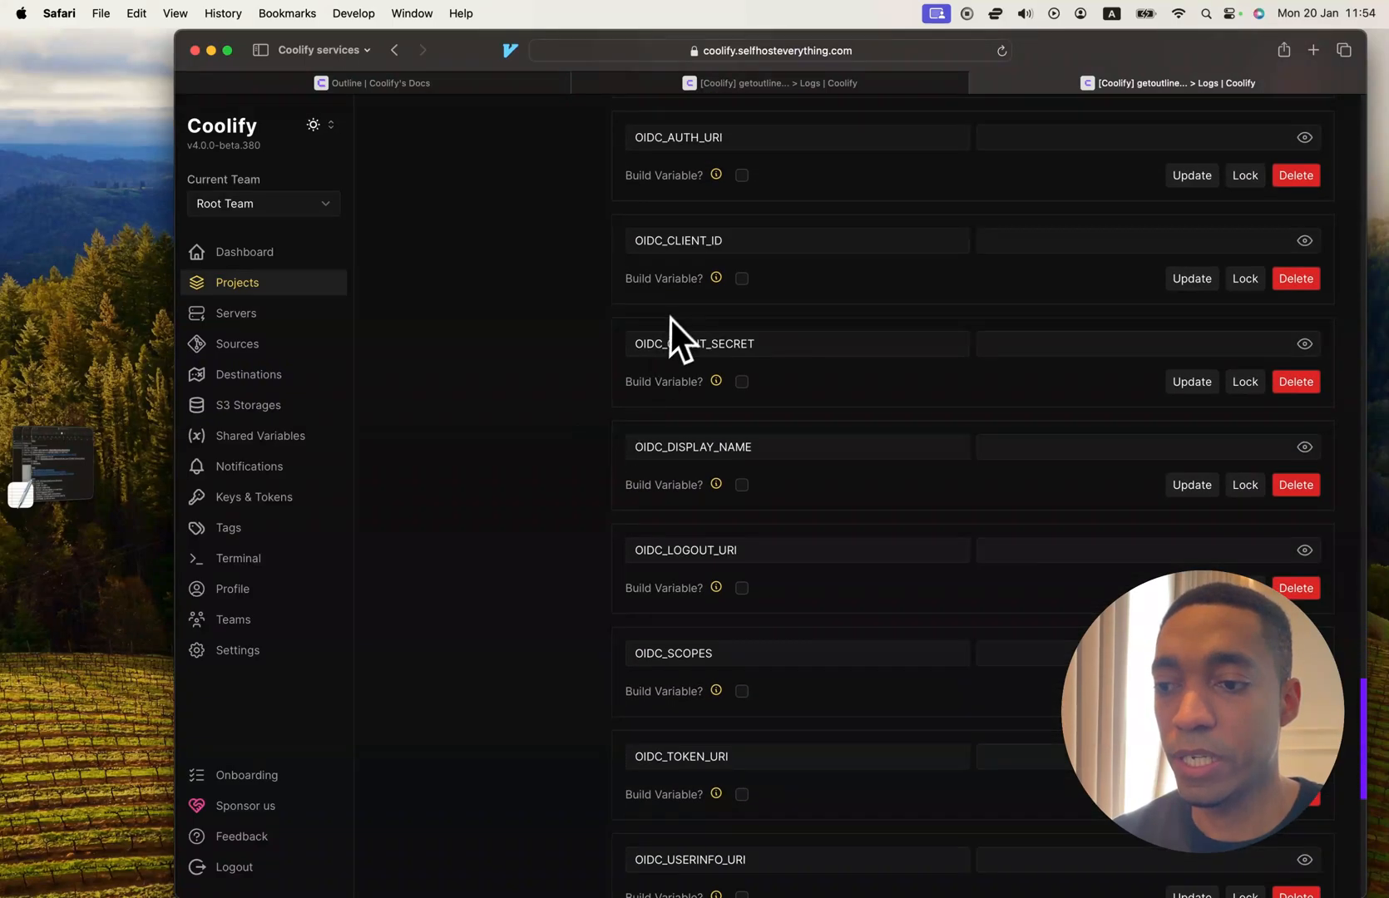
scroll("up", 3)
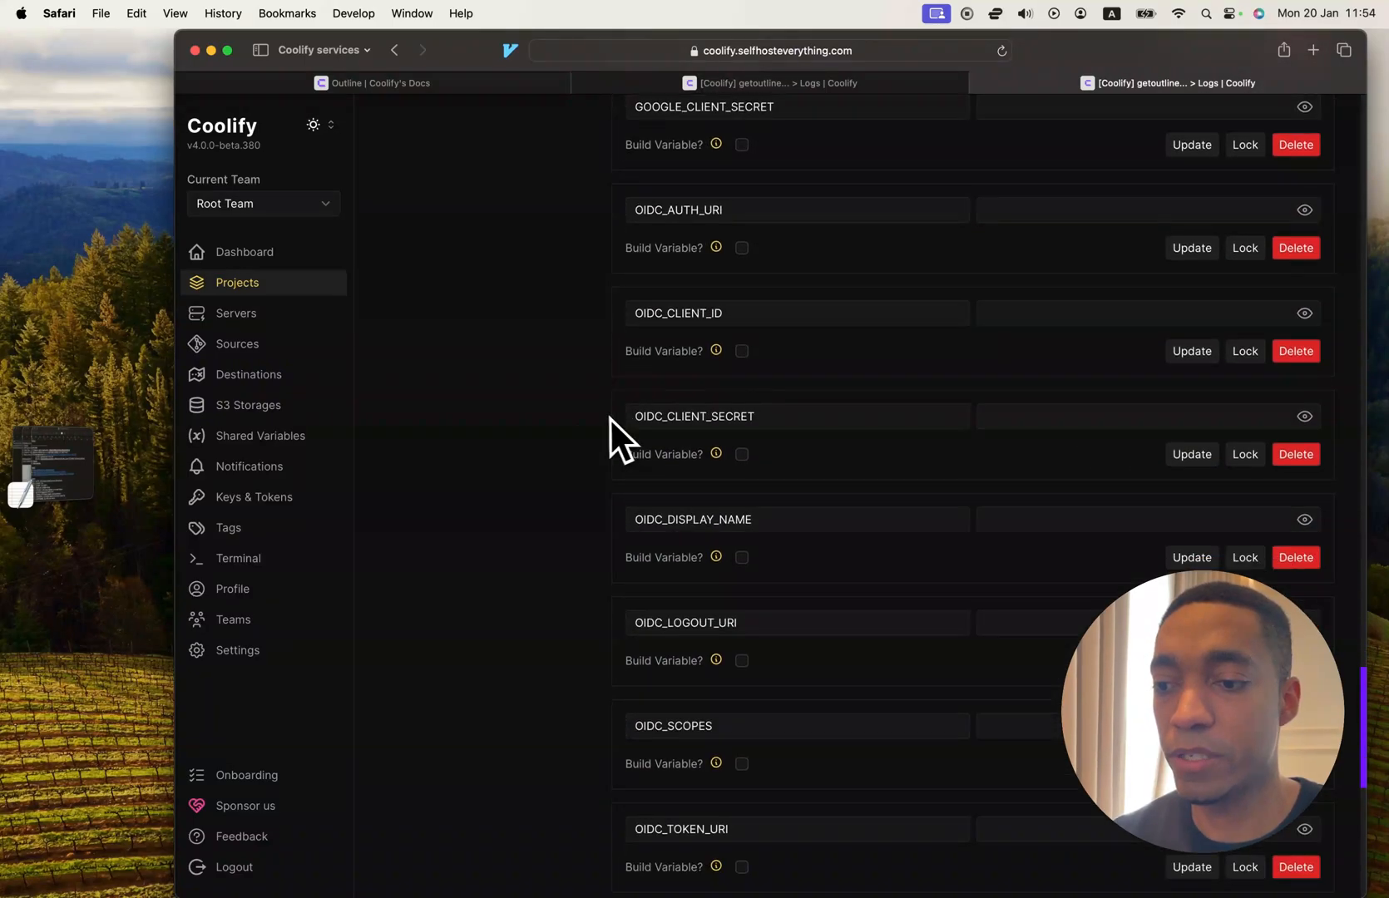
mouse_move(660, 634)
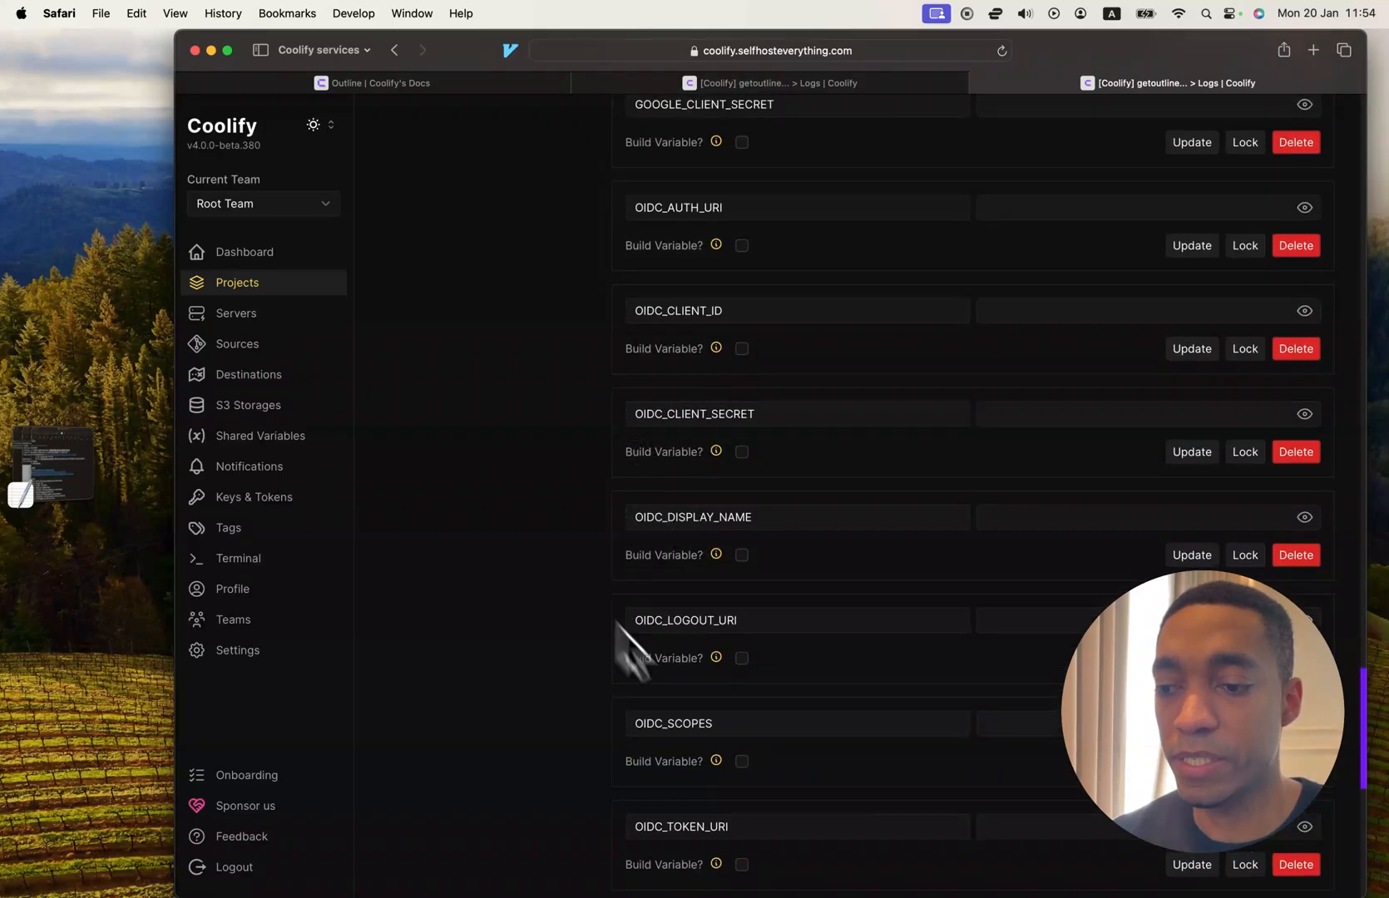
scroll("up", 3)
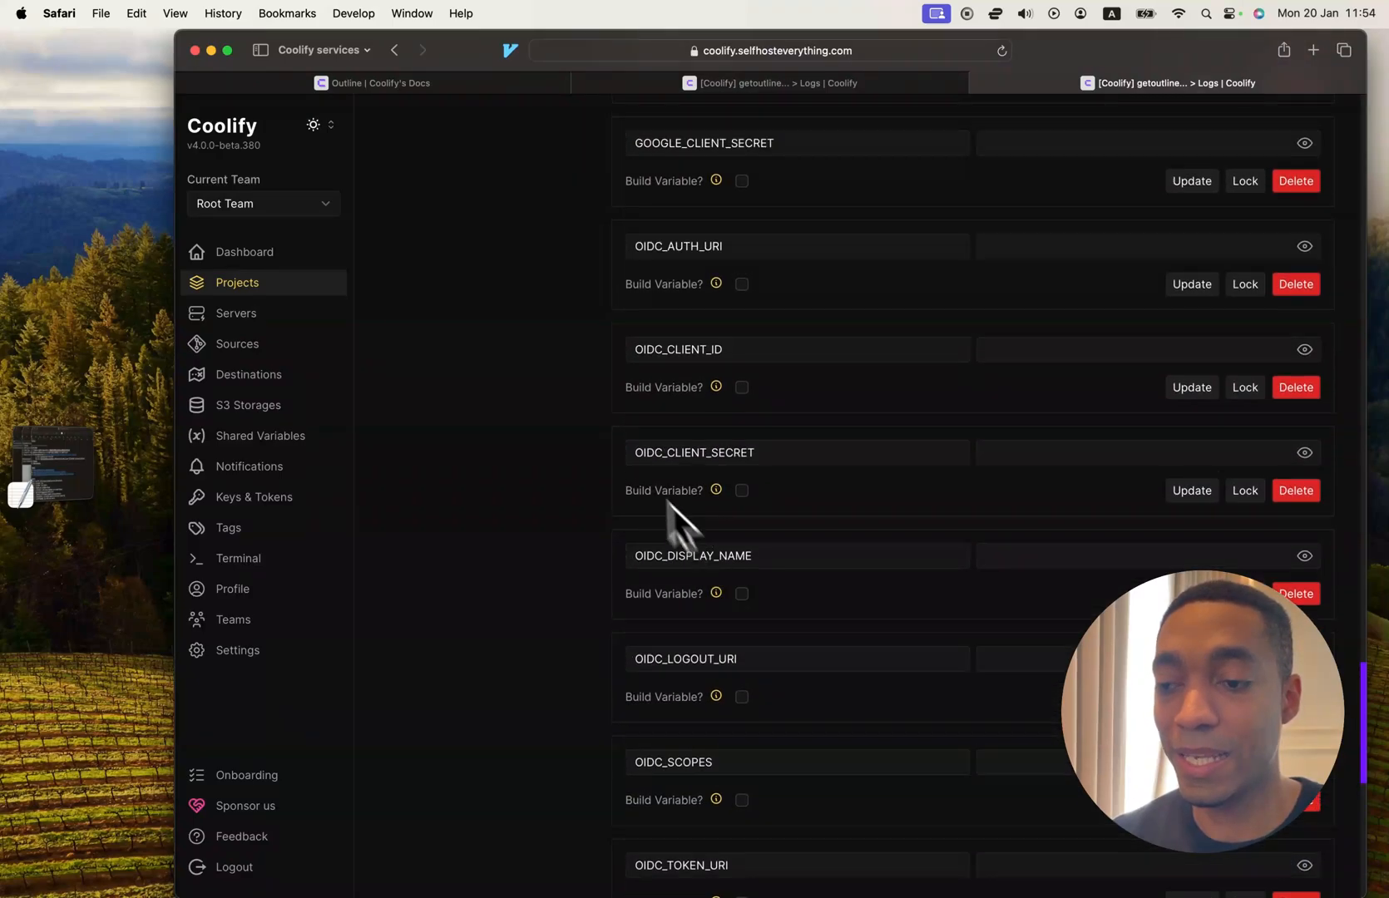
mouse_move(461, 465)
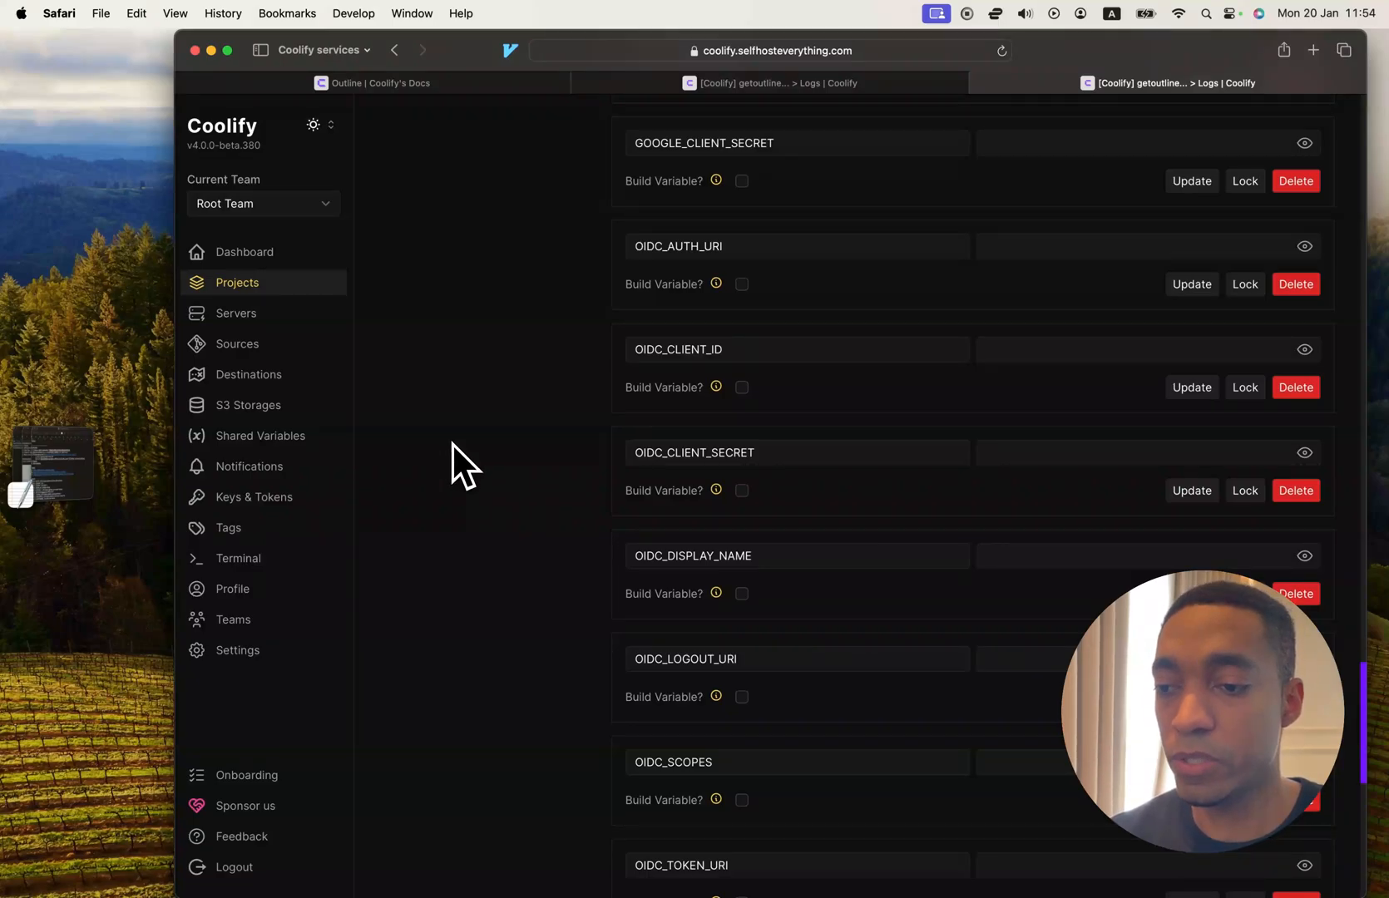
mouse_move(479, 465)
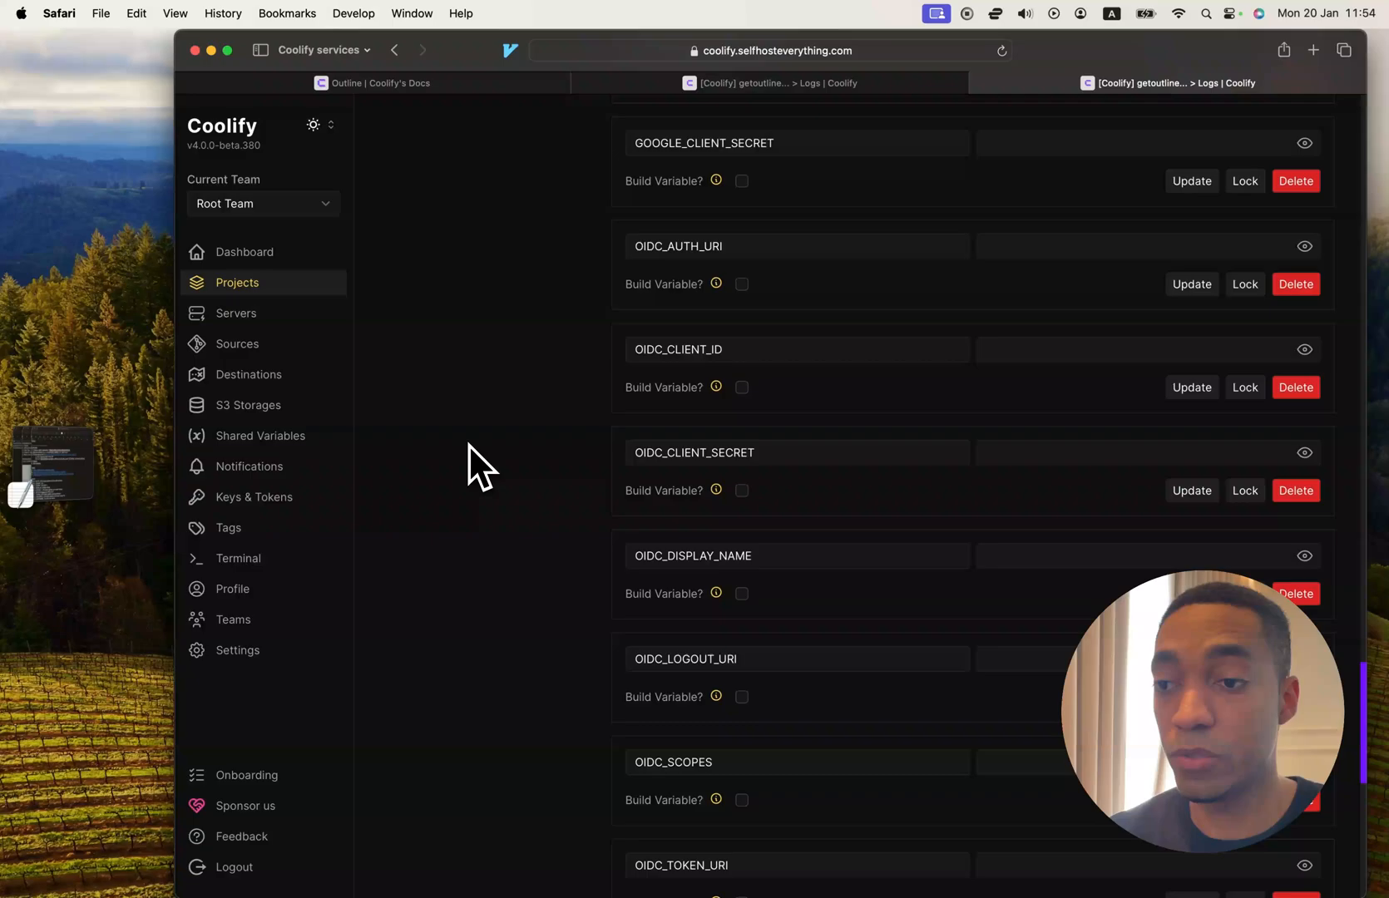
Show Outline's authentication docs and focus the address bar to visit GitLab.
left_click(1218, 83)
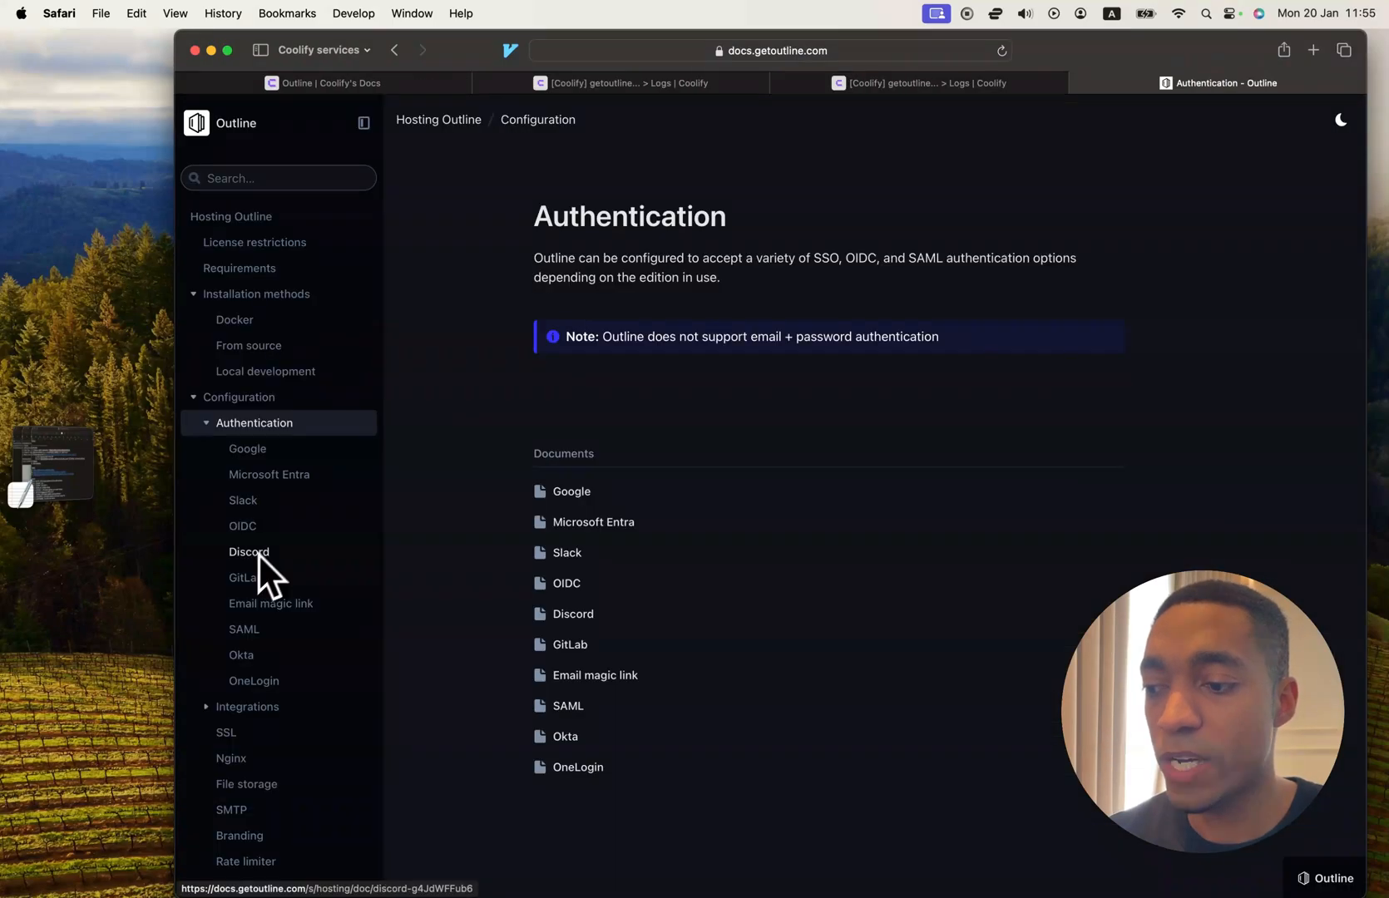
mouse_move(815, 85)
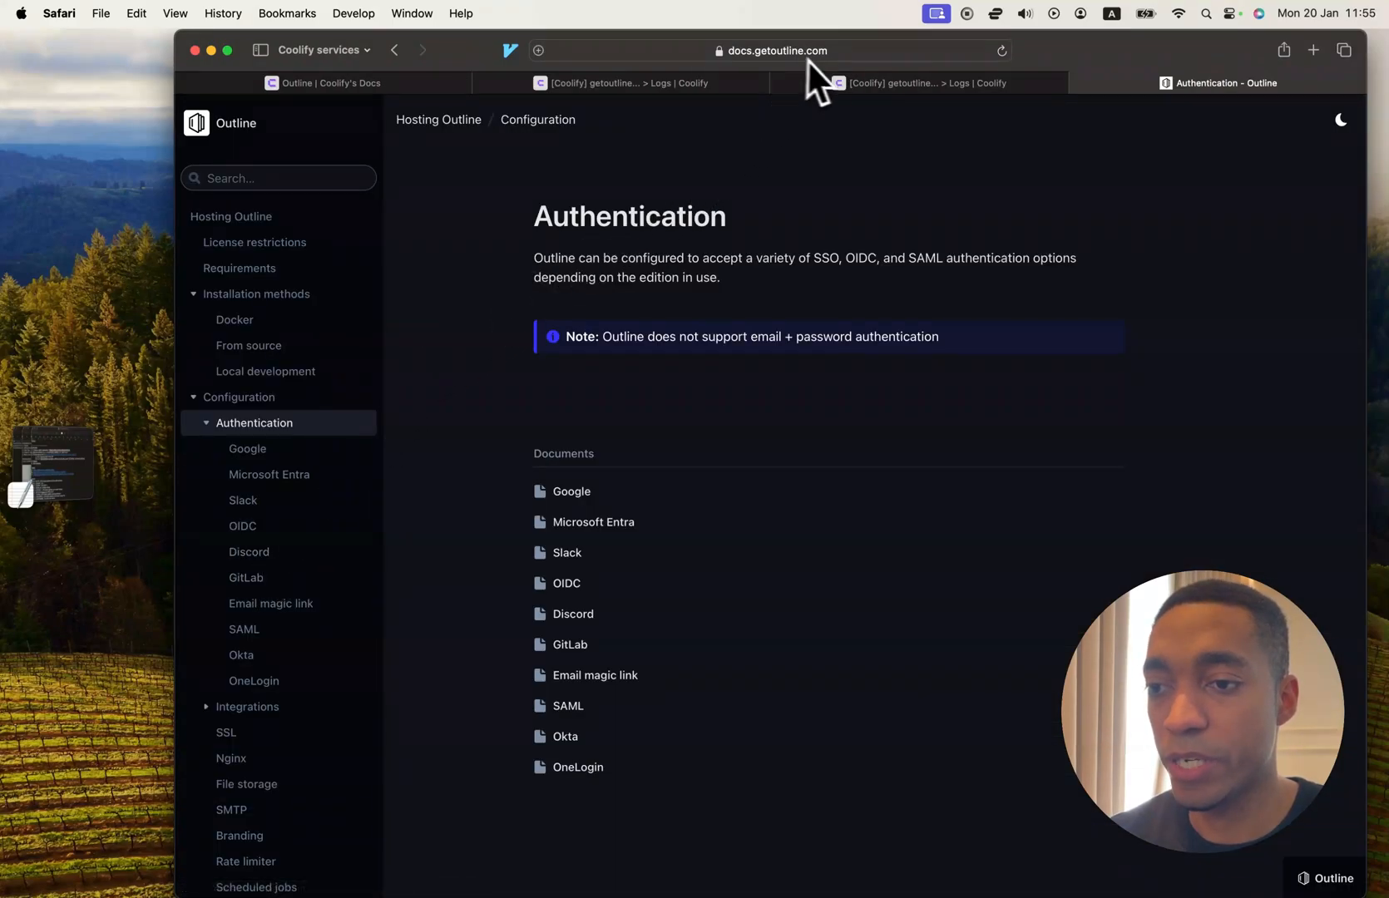
left_click(779, 50)
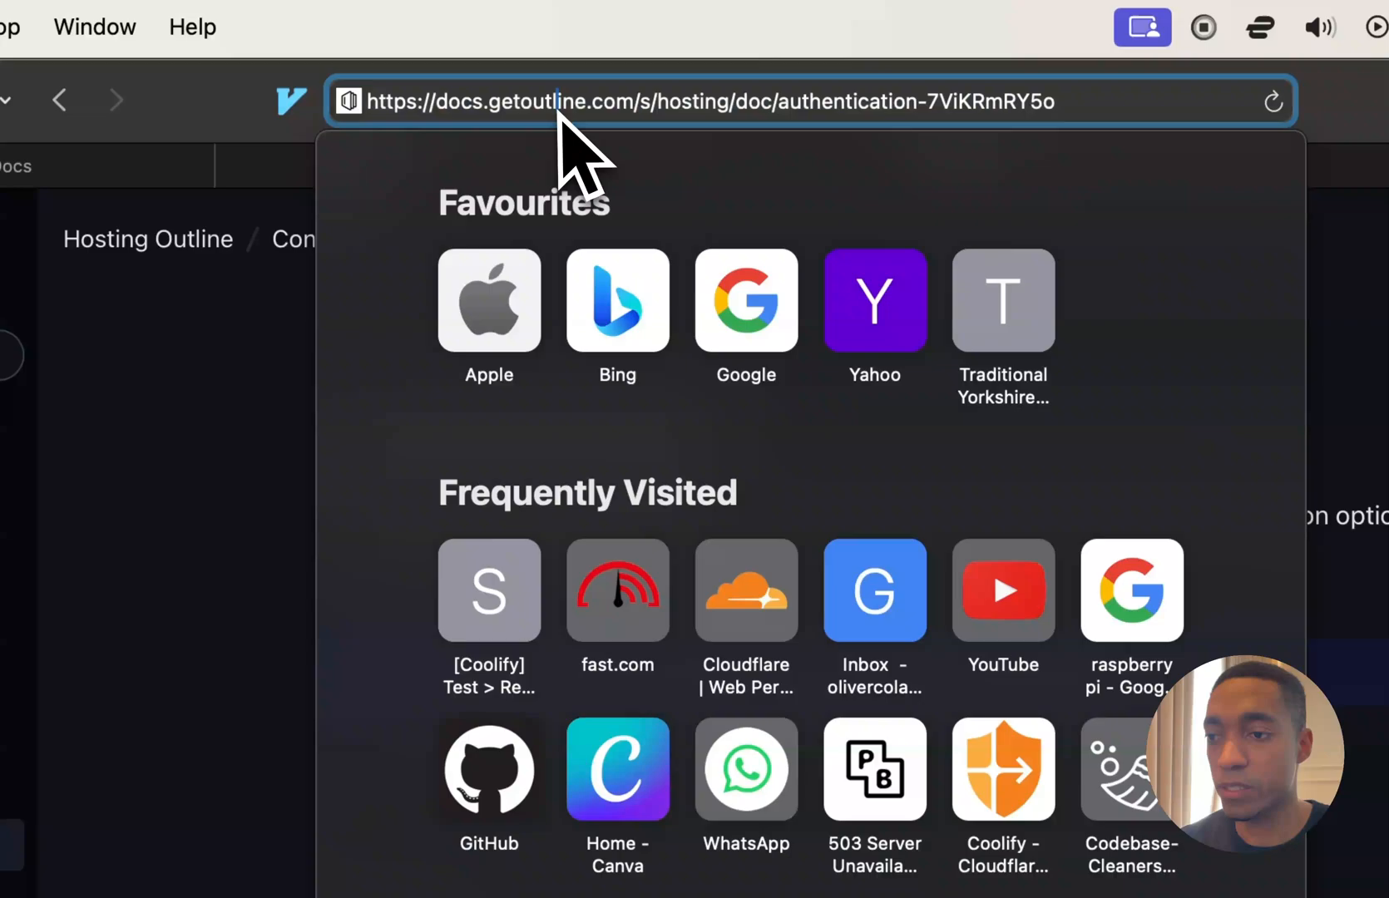
mouse_move(669, 101)
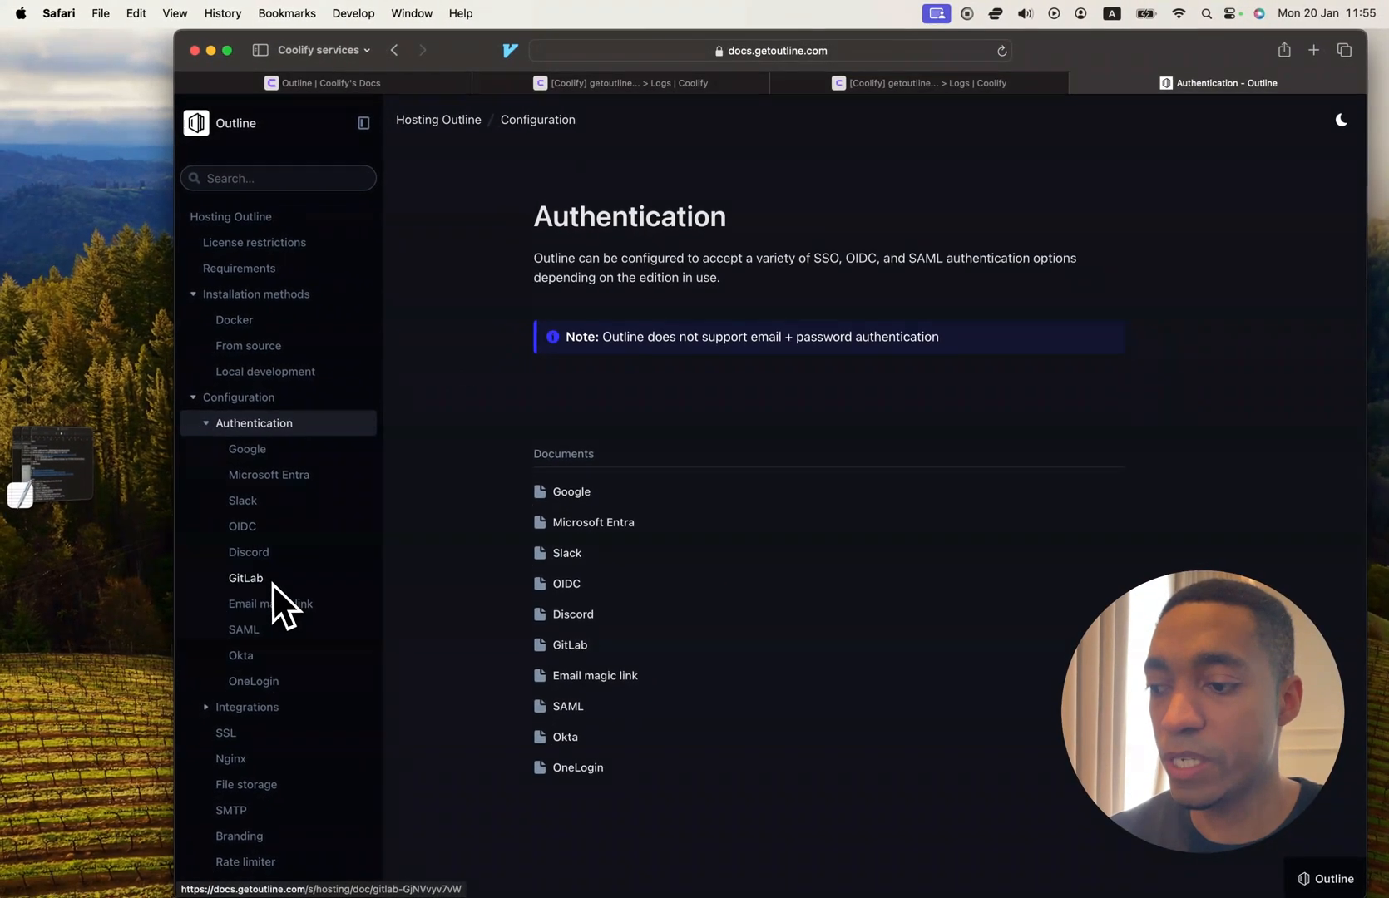
mouse_move(270, 604)
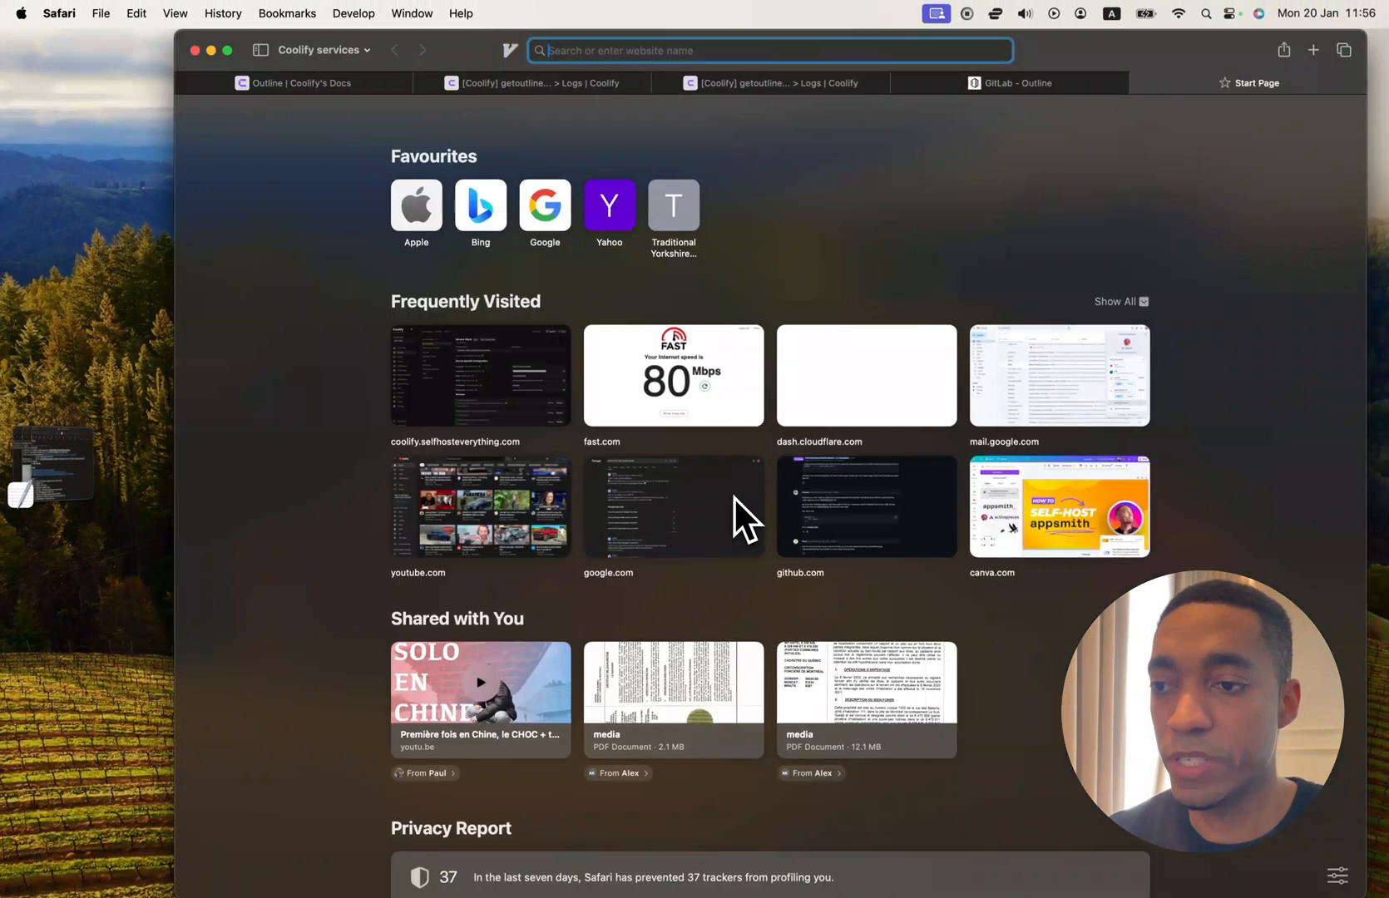
type("https://gitlab.com/oauth/applications")
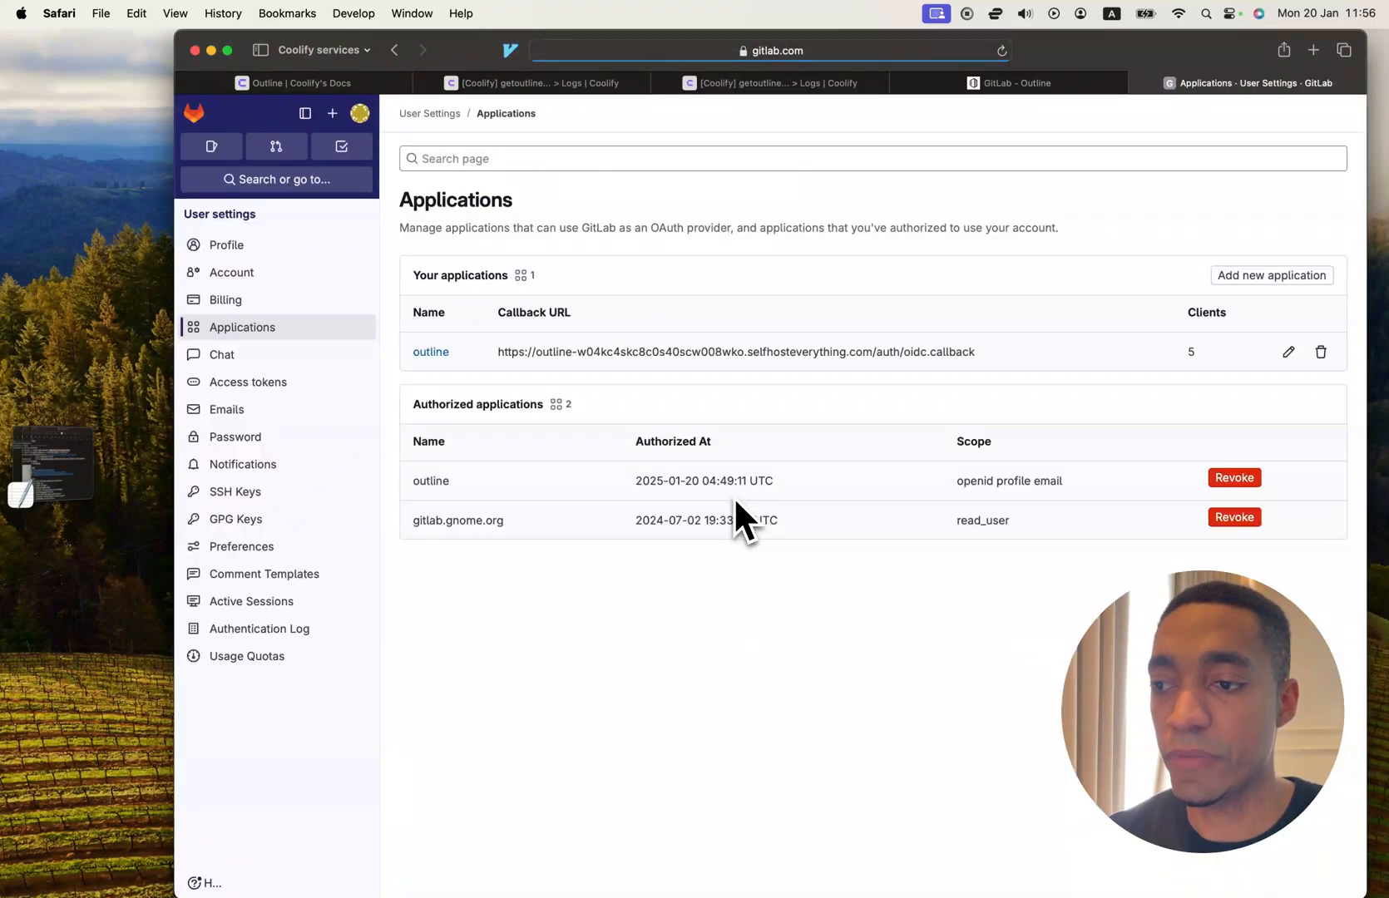
mouse_move(527, 408)
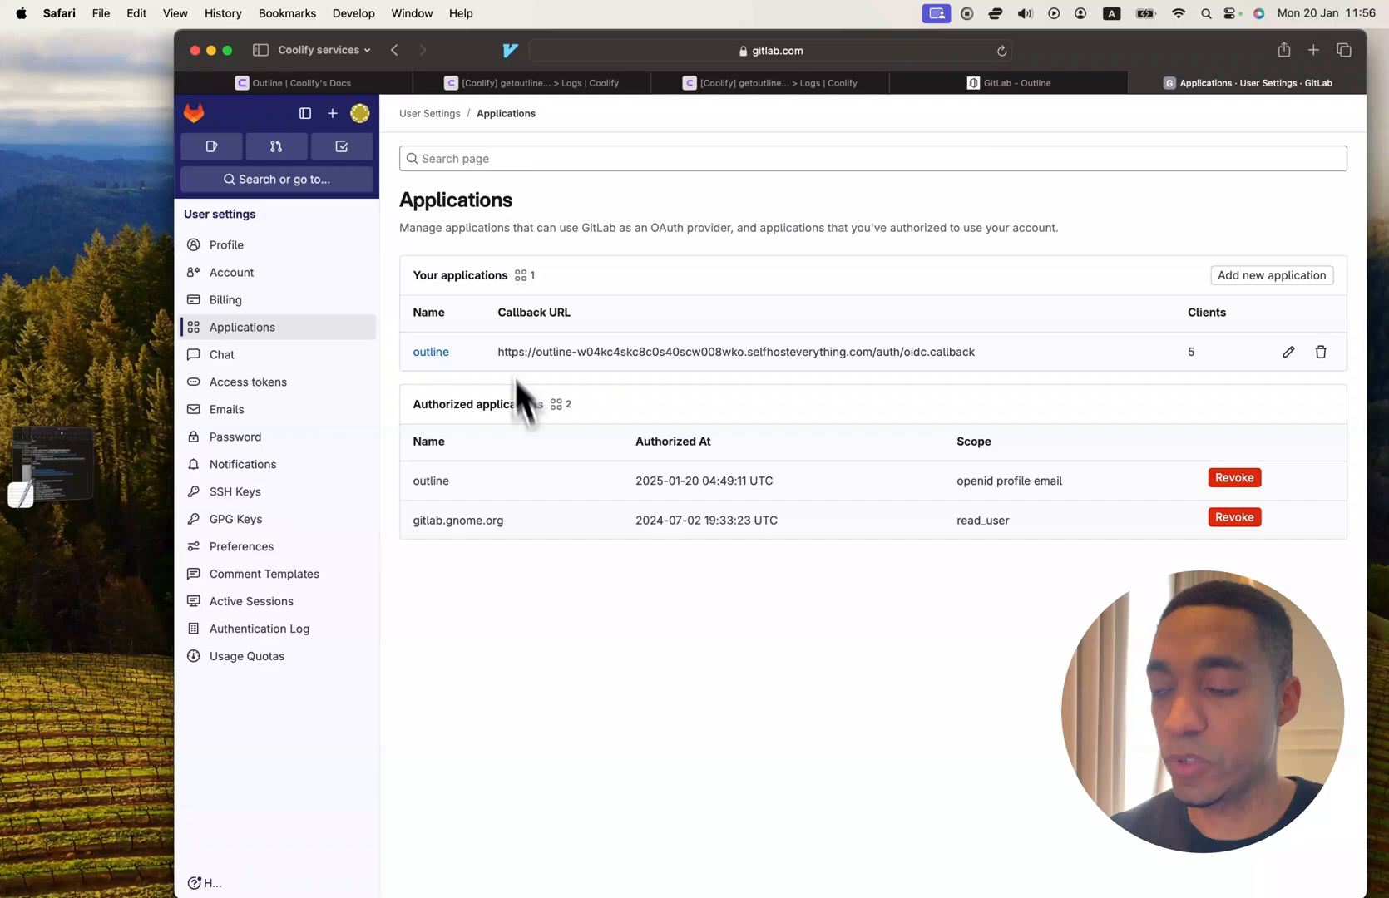
mouse_move(515, 422)
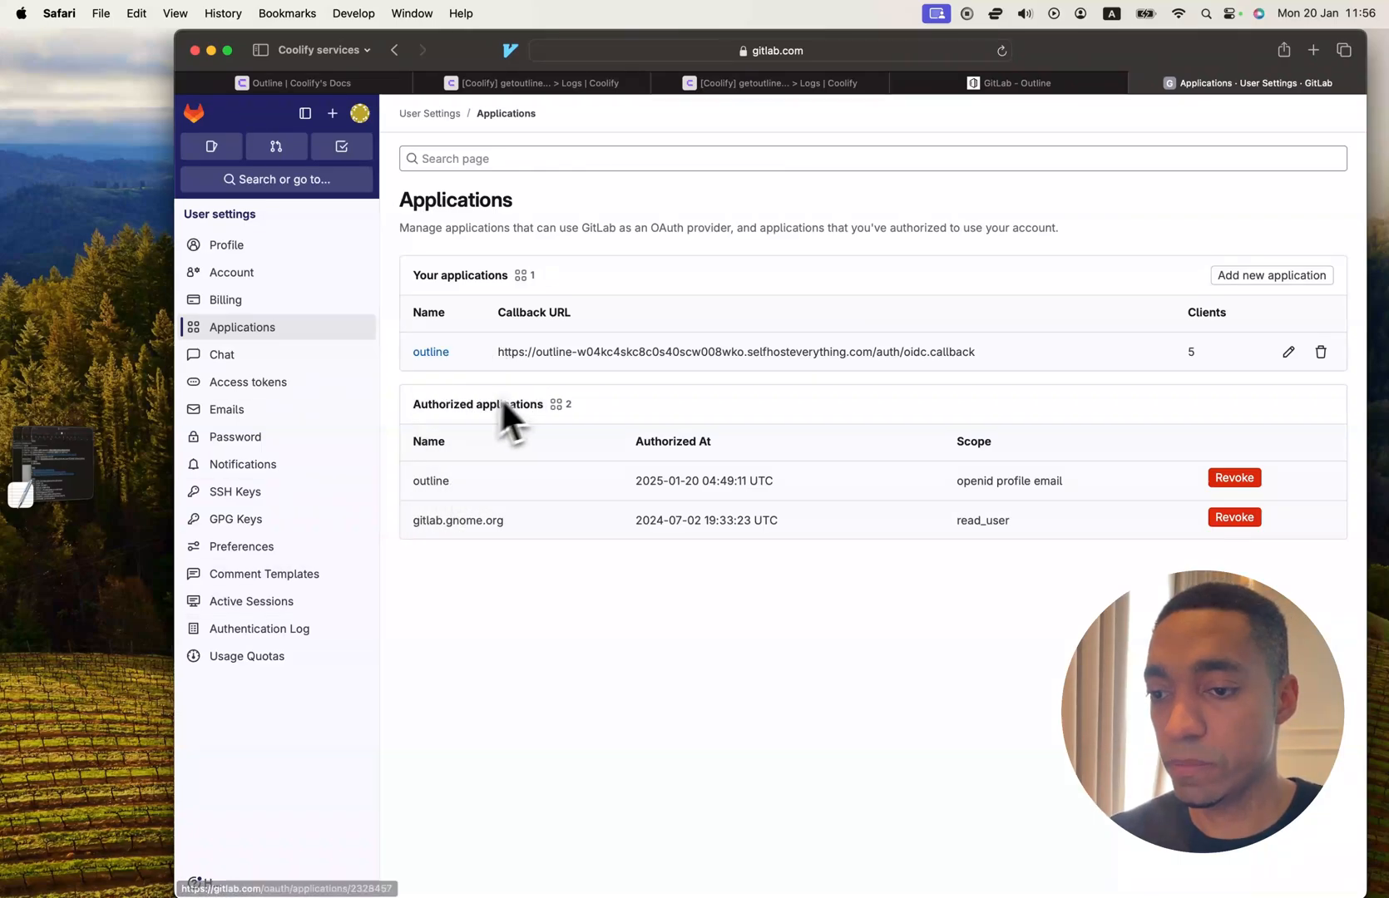
mouse_move(1002, 373)
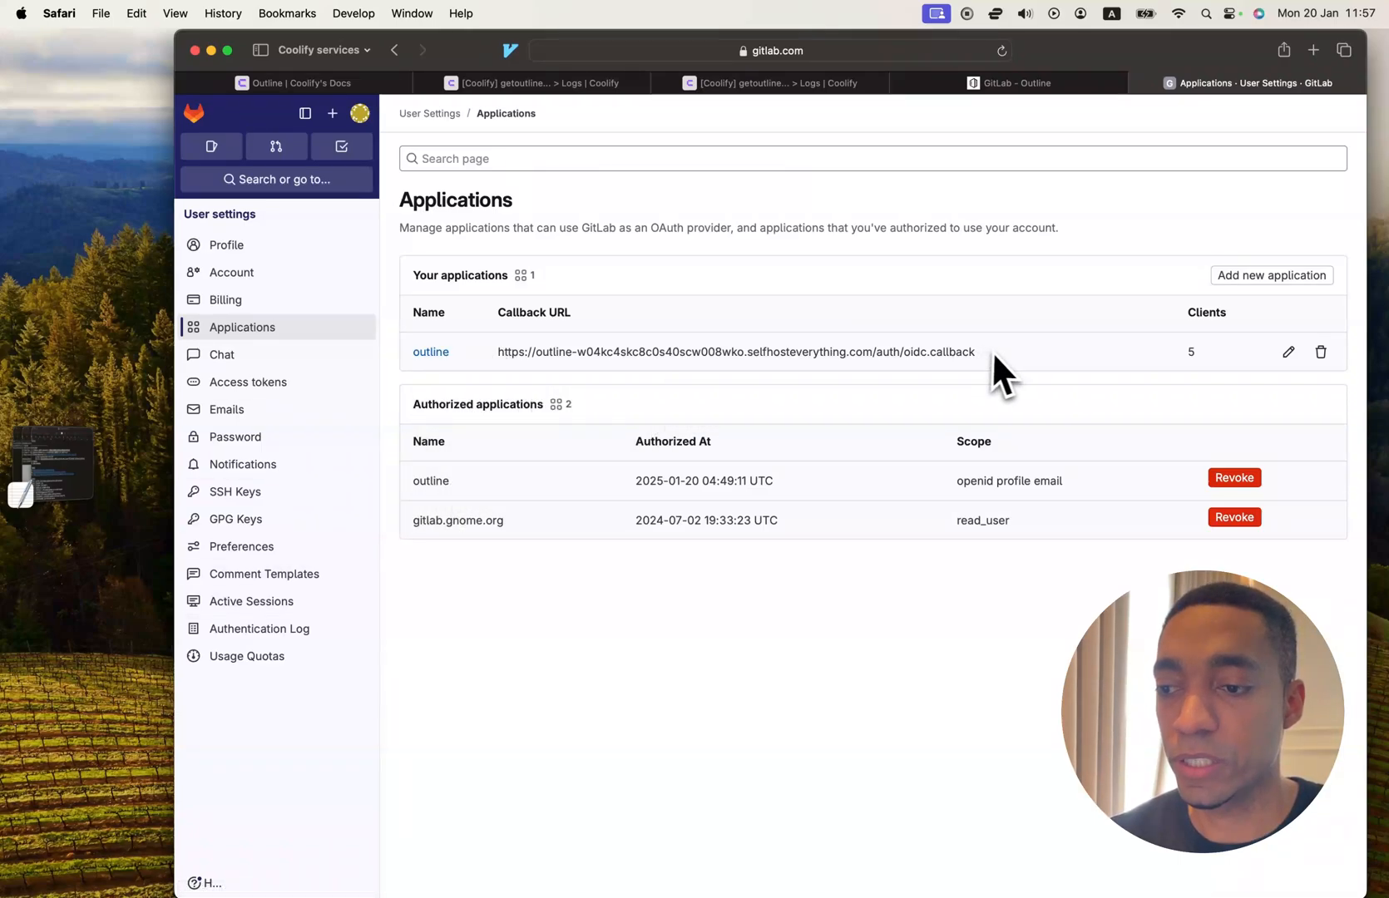
mouse_move(690, 434)
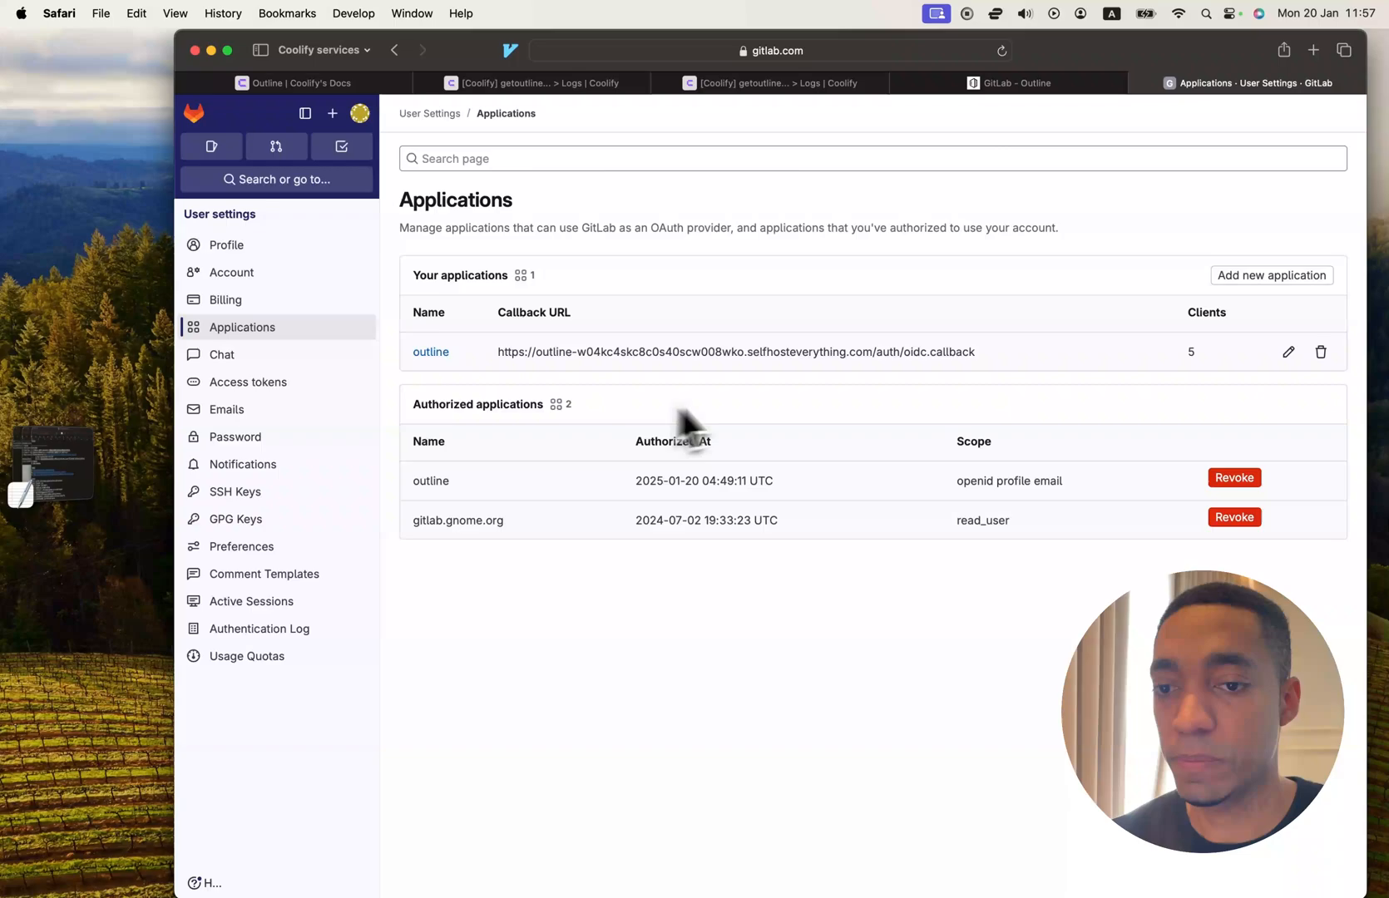
mouse_move(1271, 276)
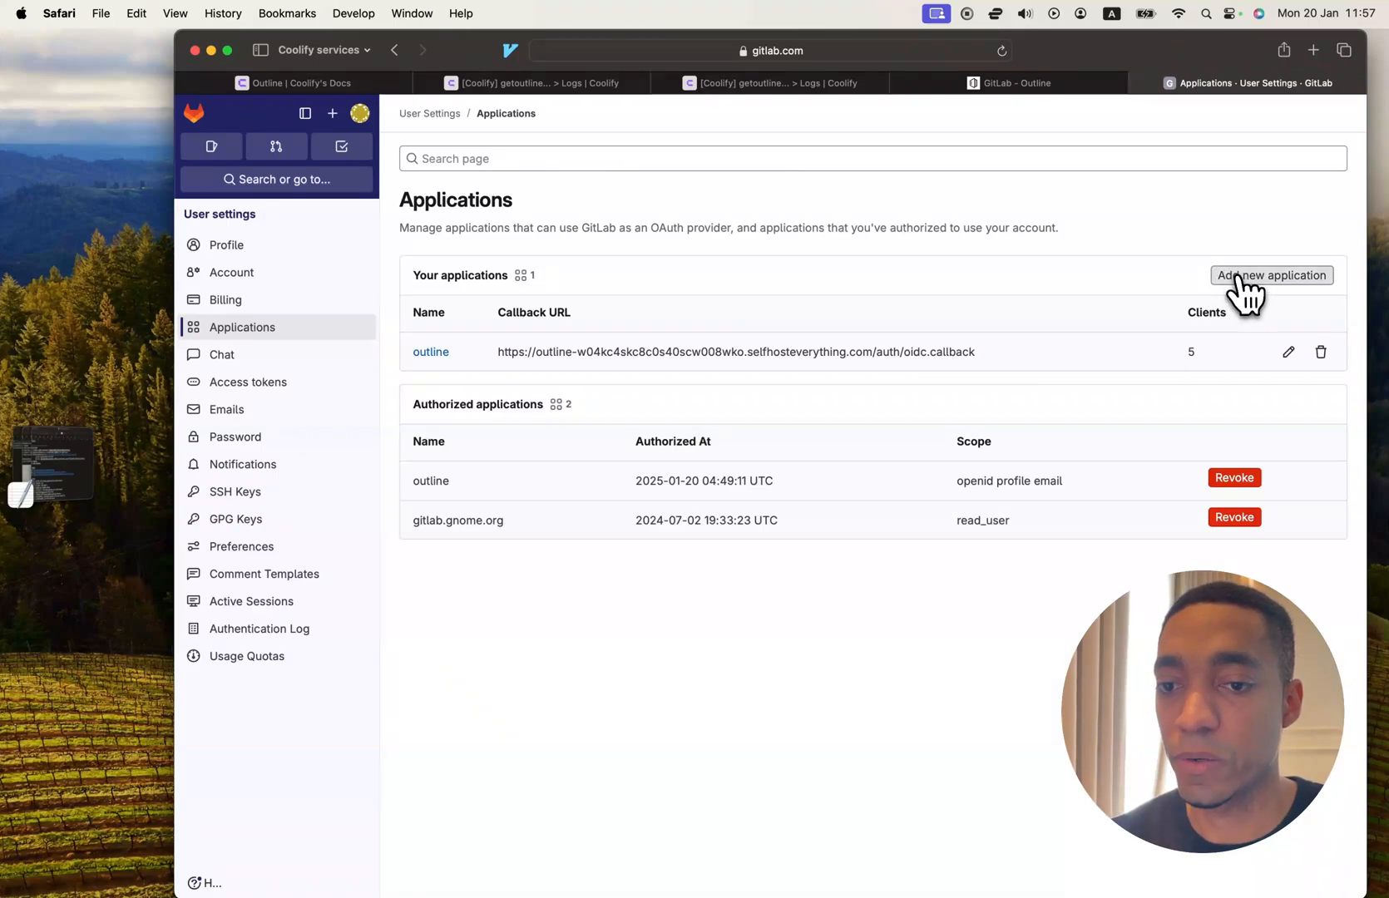
Start a new GitLab OAuth application named getoutline and reach its redirect address field.
left_click(1270, 276)
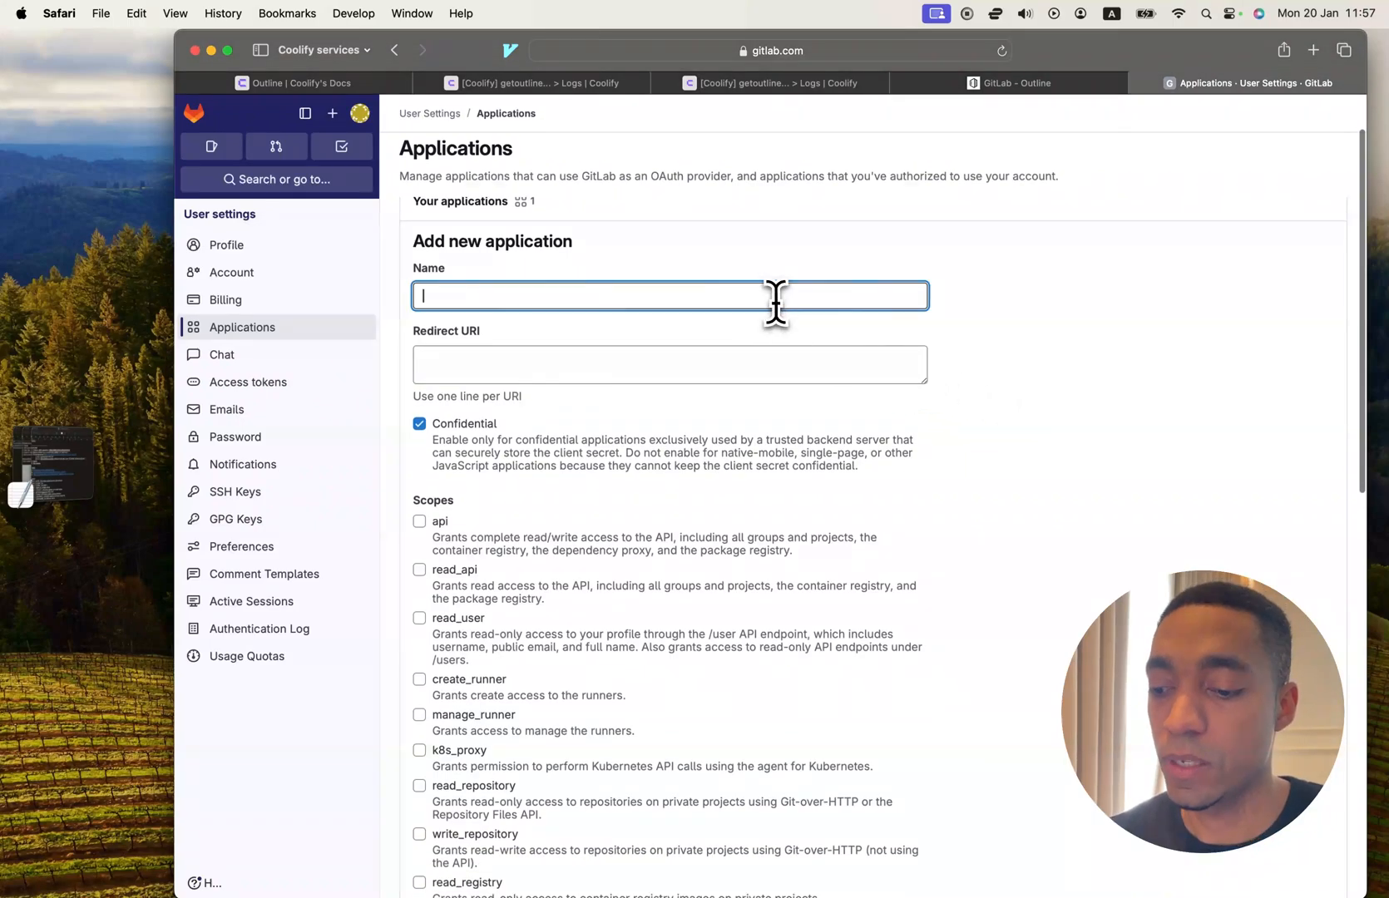
type("getoutline-tutorial")
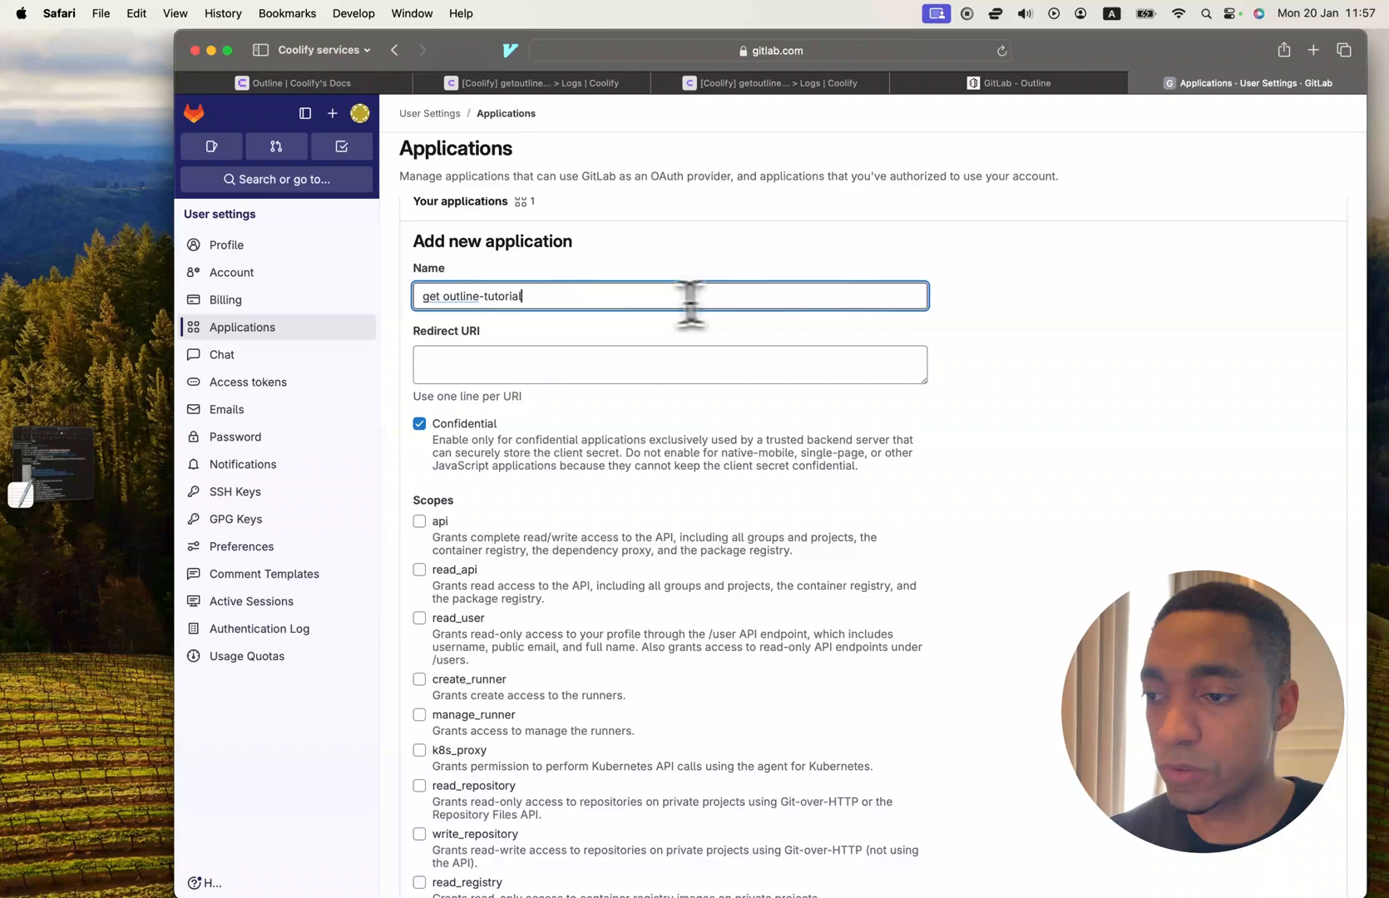
left_click(669, 364)
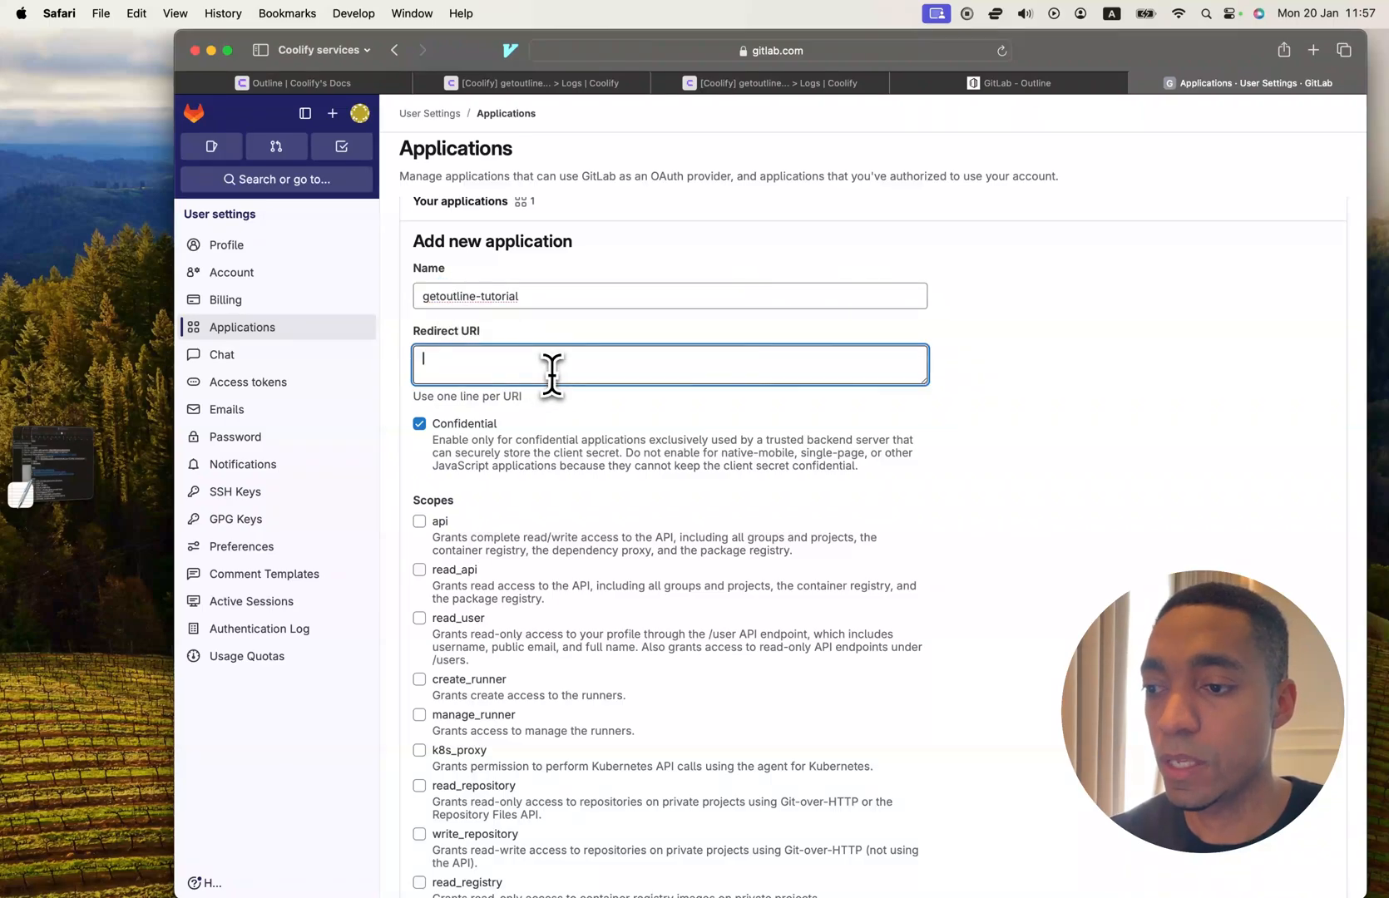
scroll("down", 3)
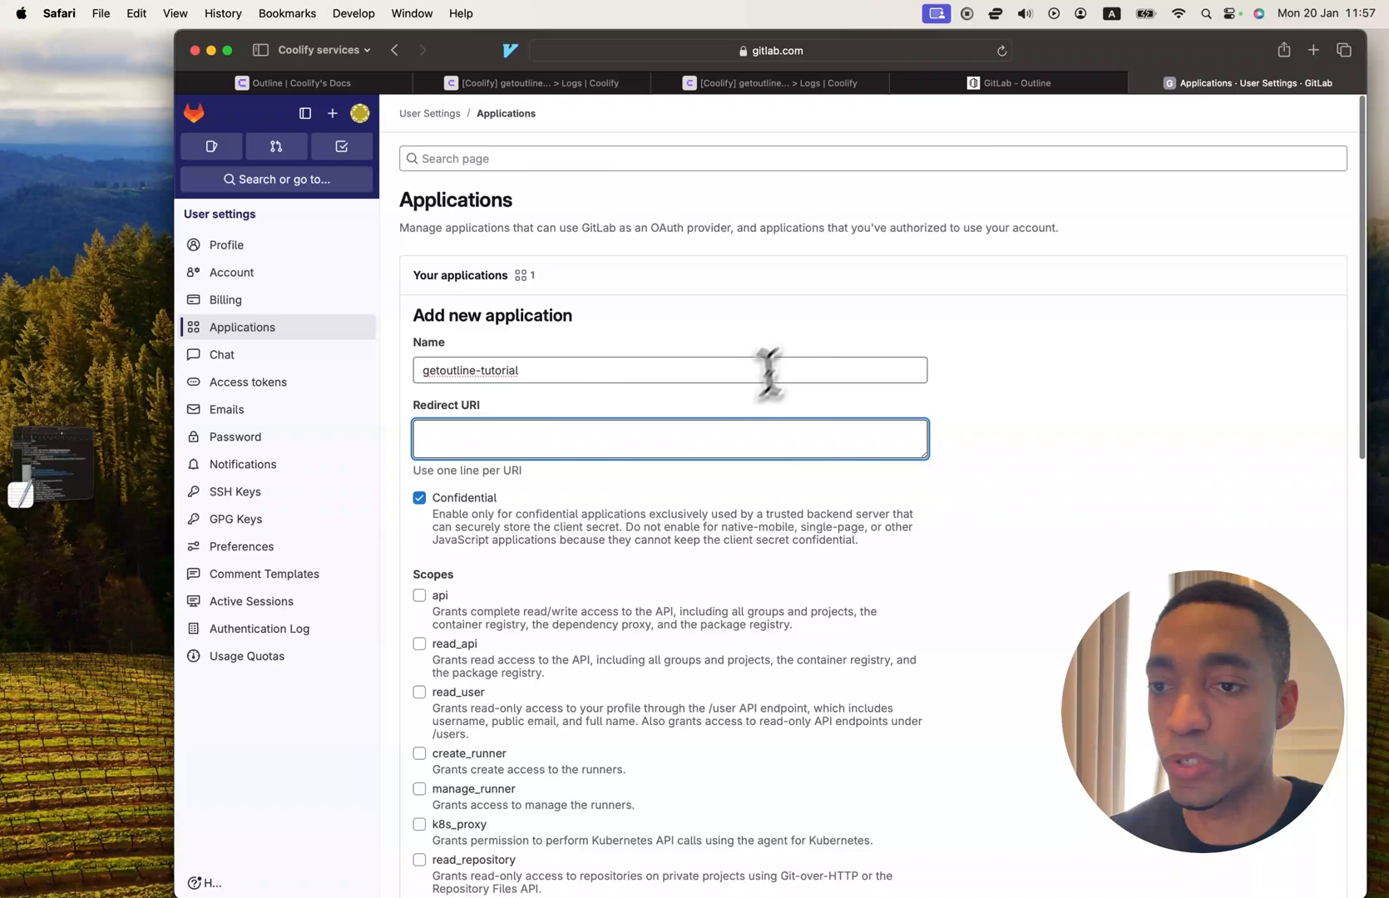
Look up the Outline service's domain in Coolify and return to the GitLab form.
left_click(771, 83)
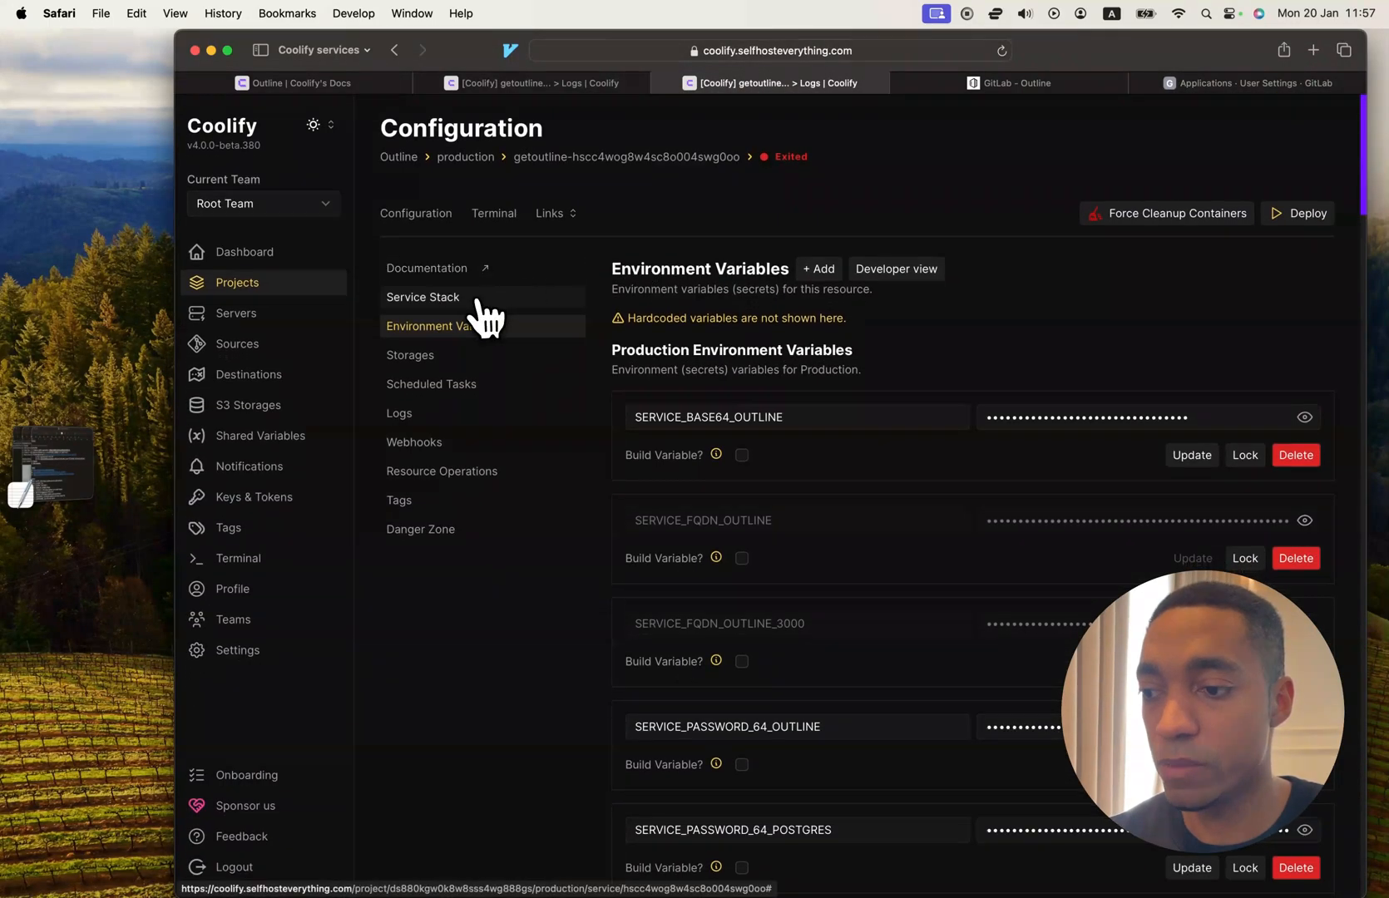
left_click(422, 296)
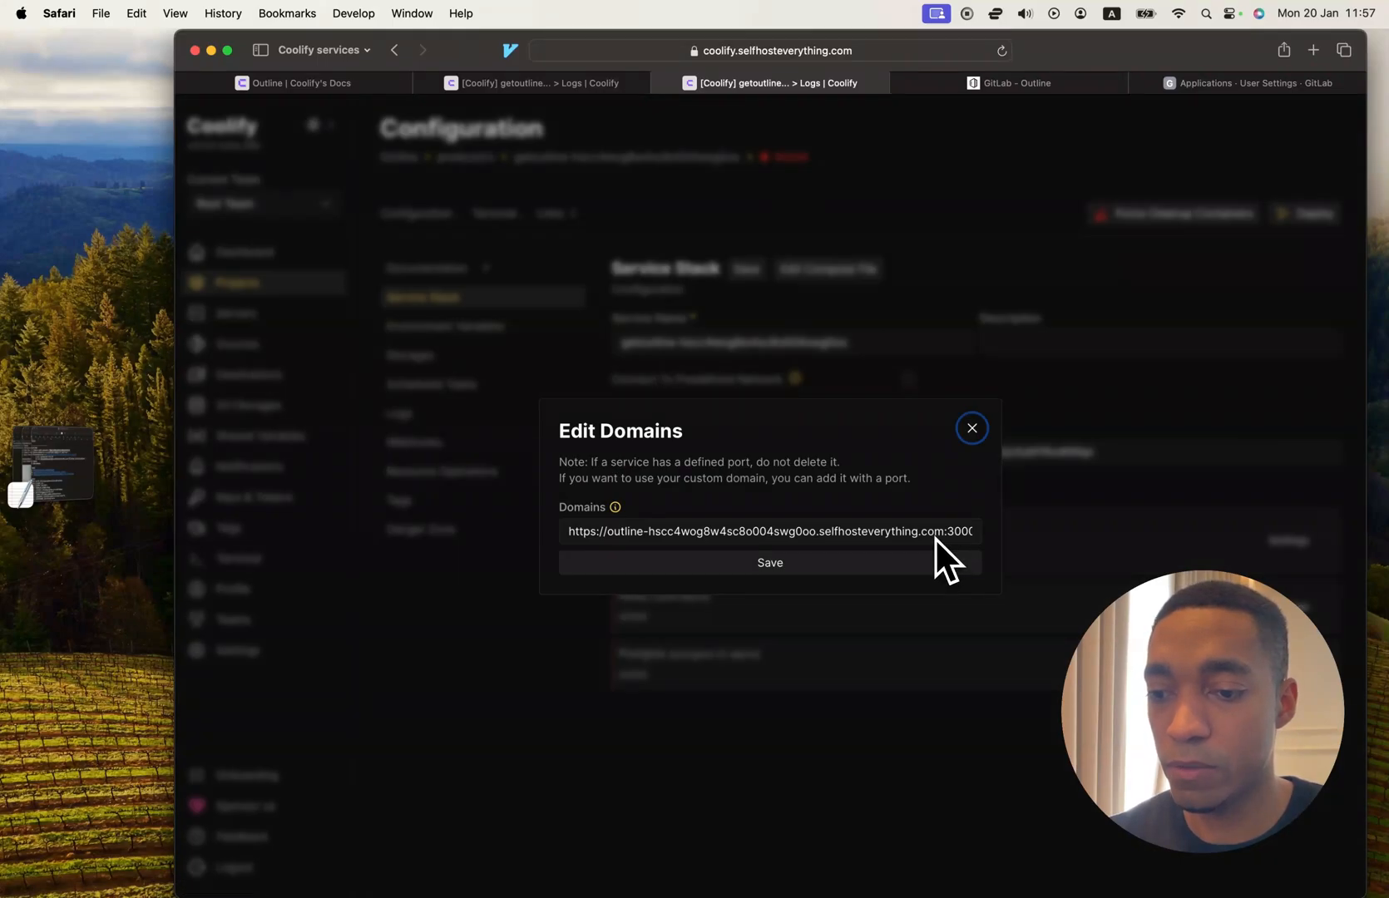
left_click(972, 428)
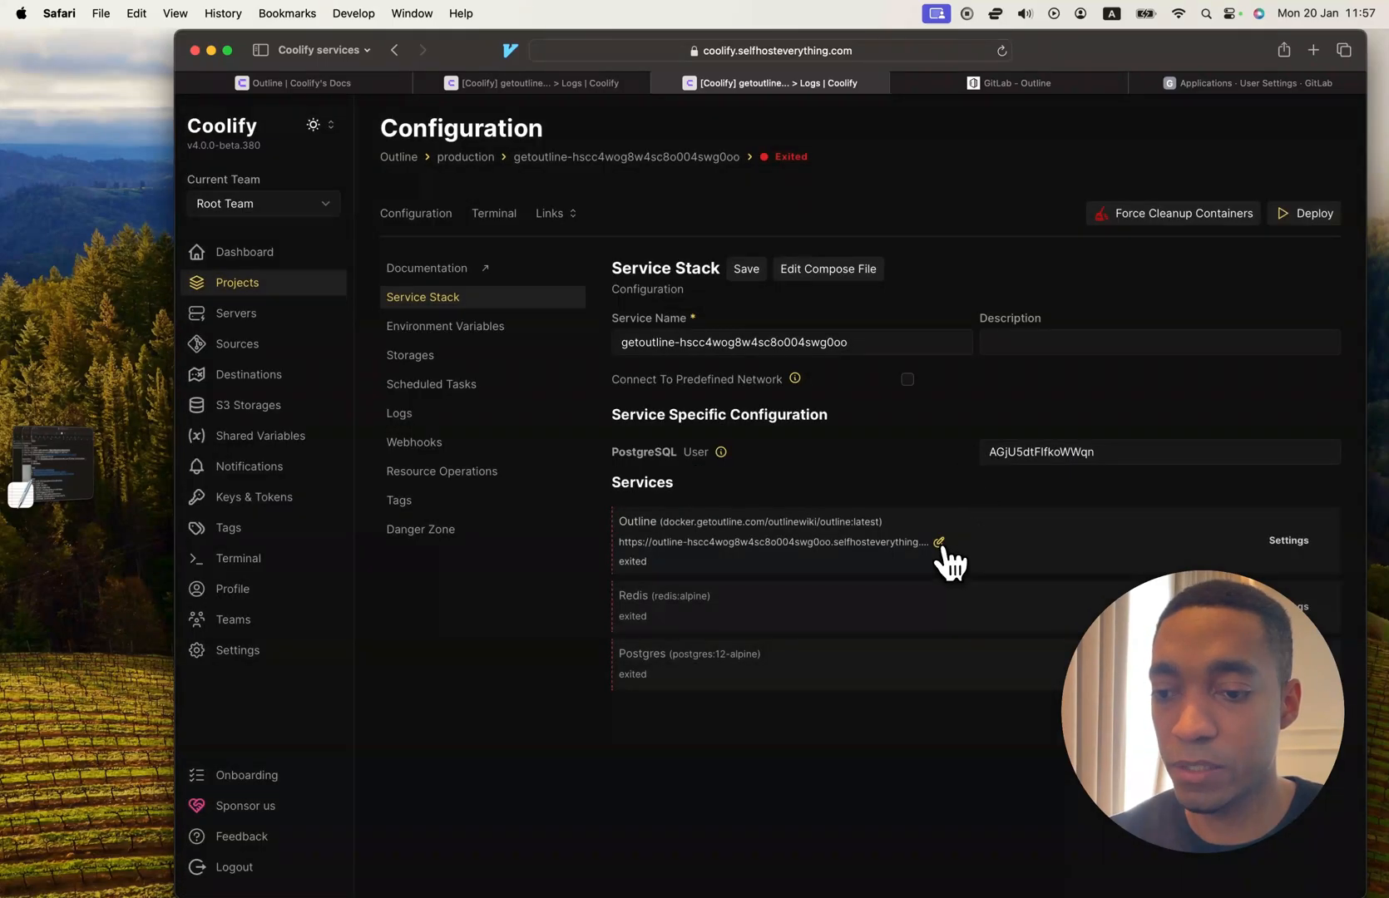
left_click(940, 541)
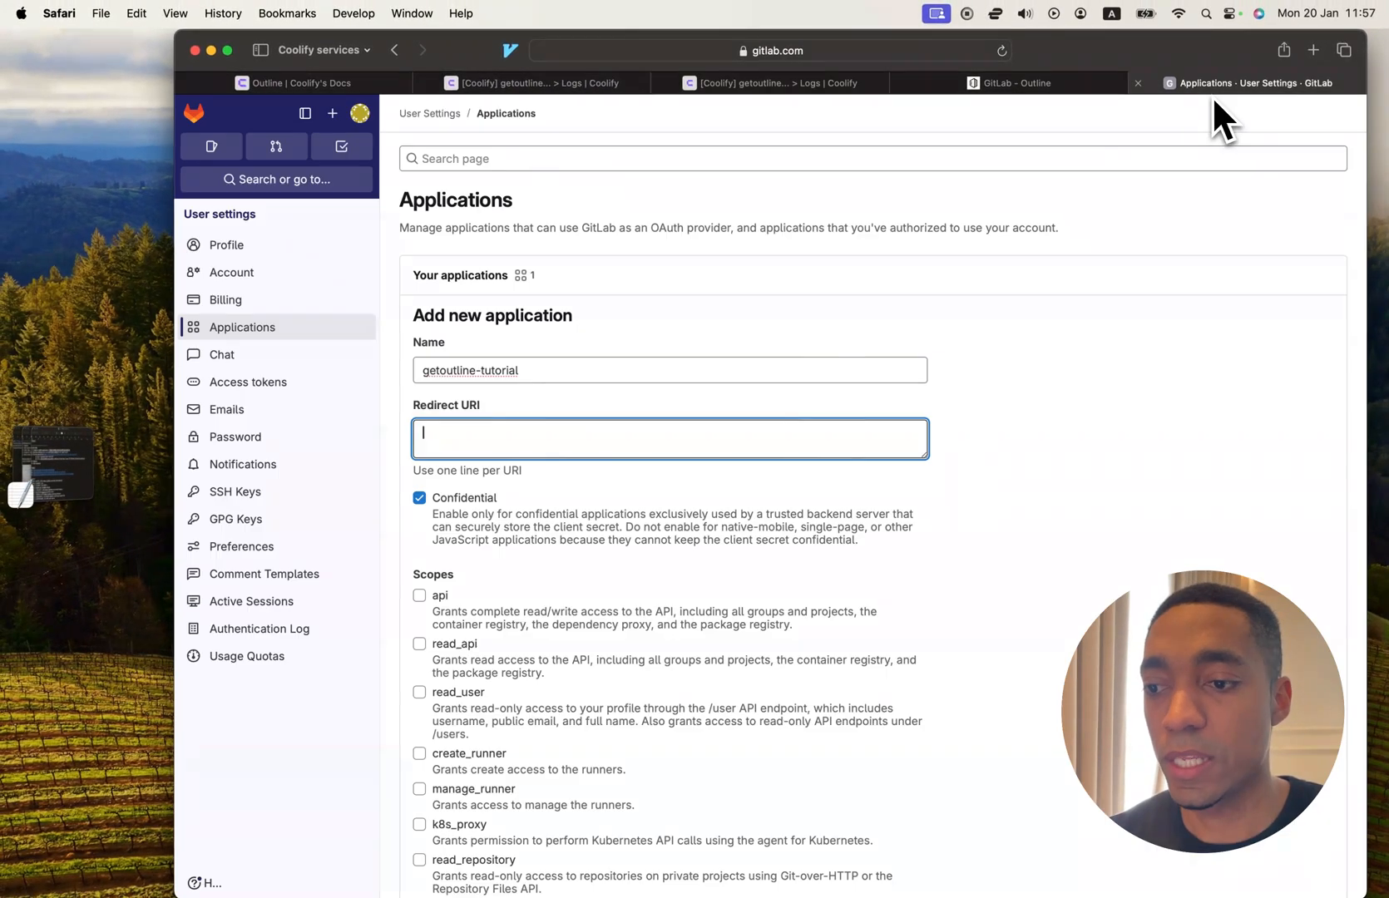
Enter the Outline service's selfhosteverything.com OIDC callback as redirect URI and enable openid and profile scopes.
type("https://outline-hscc4wog8w4sc8o004swg0oo.selfhosteverything.com")
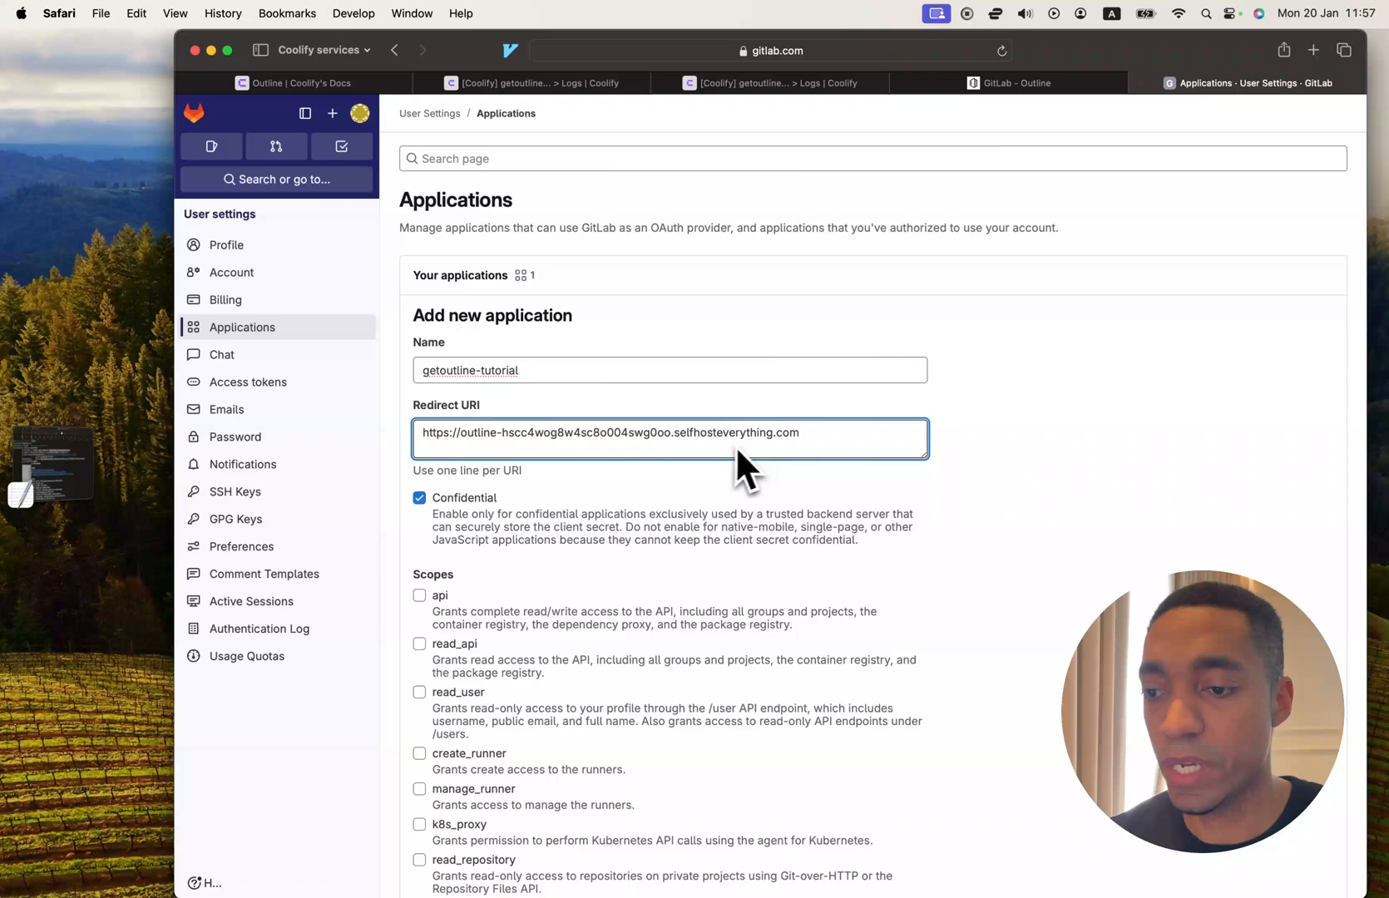
type("/auth/oidc.callback")
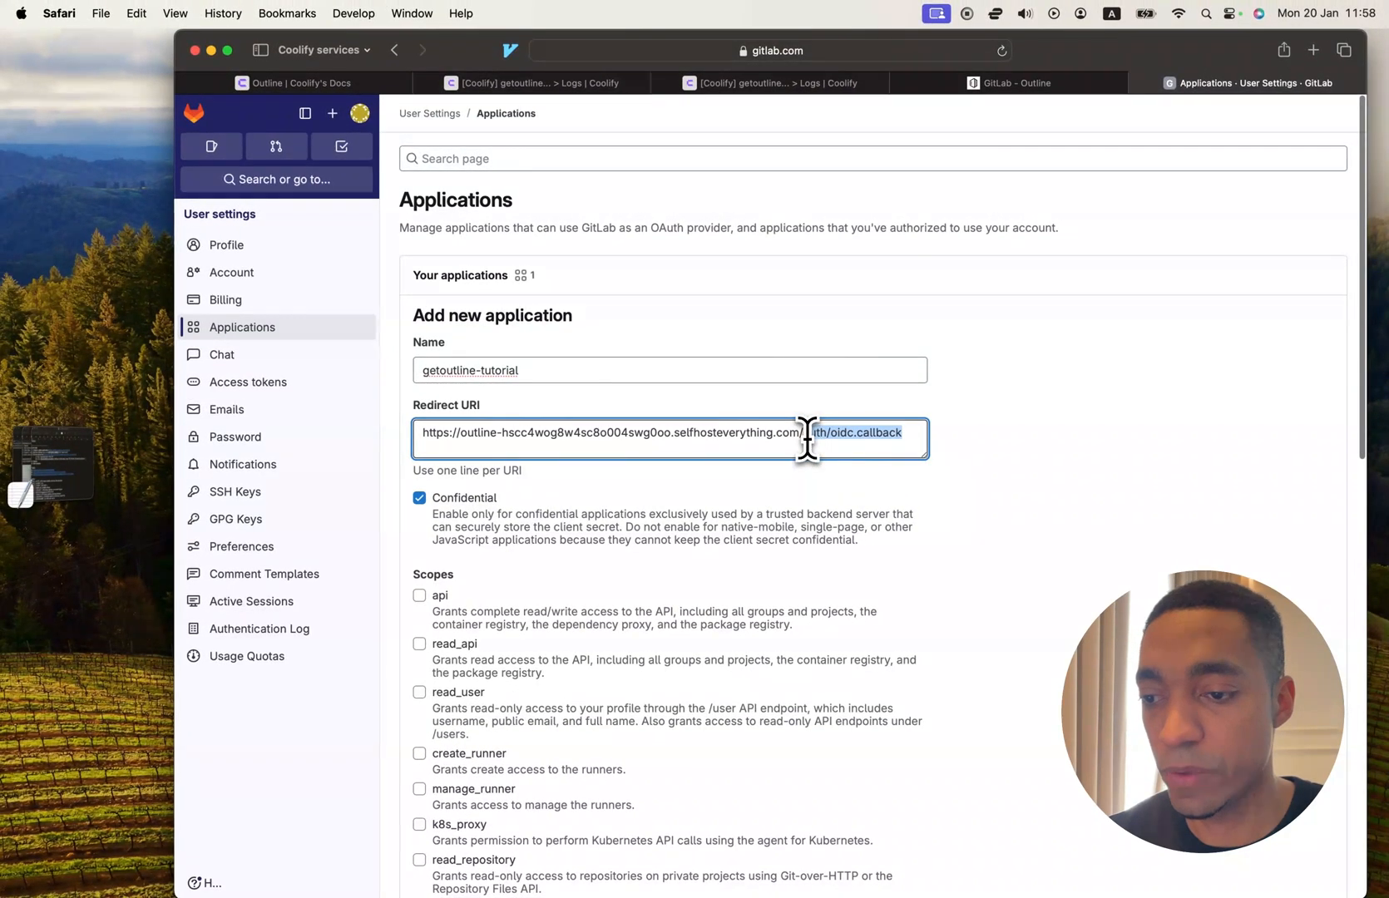
mouse_move(503, 570)
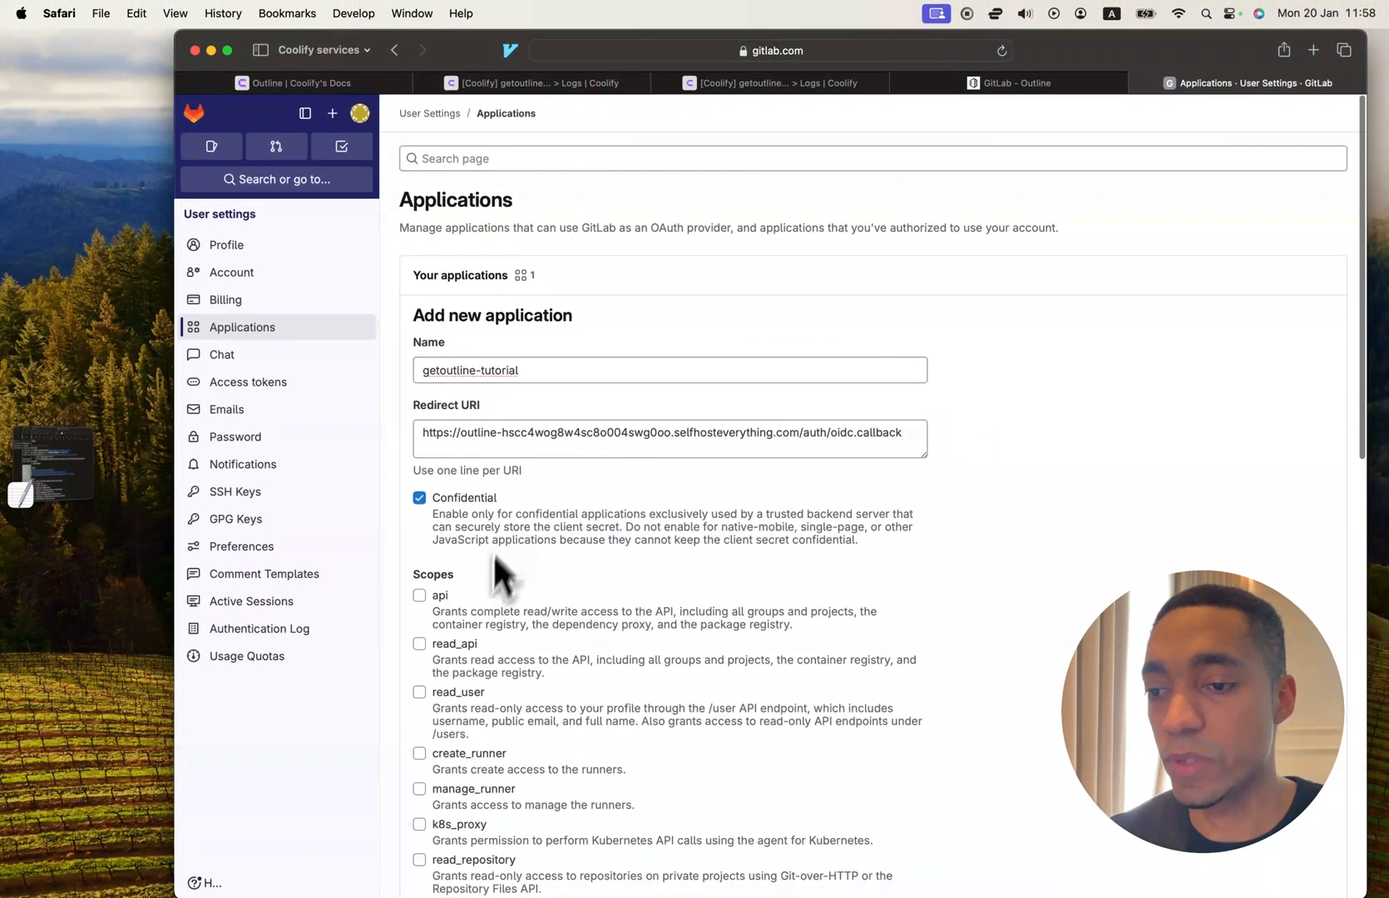
scroll("down", 3)
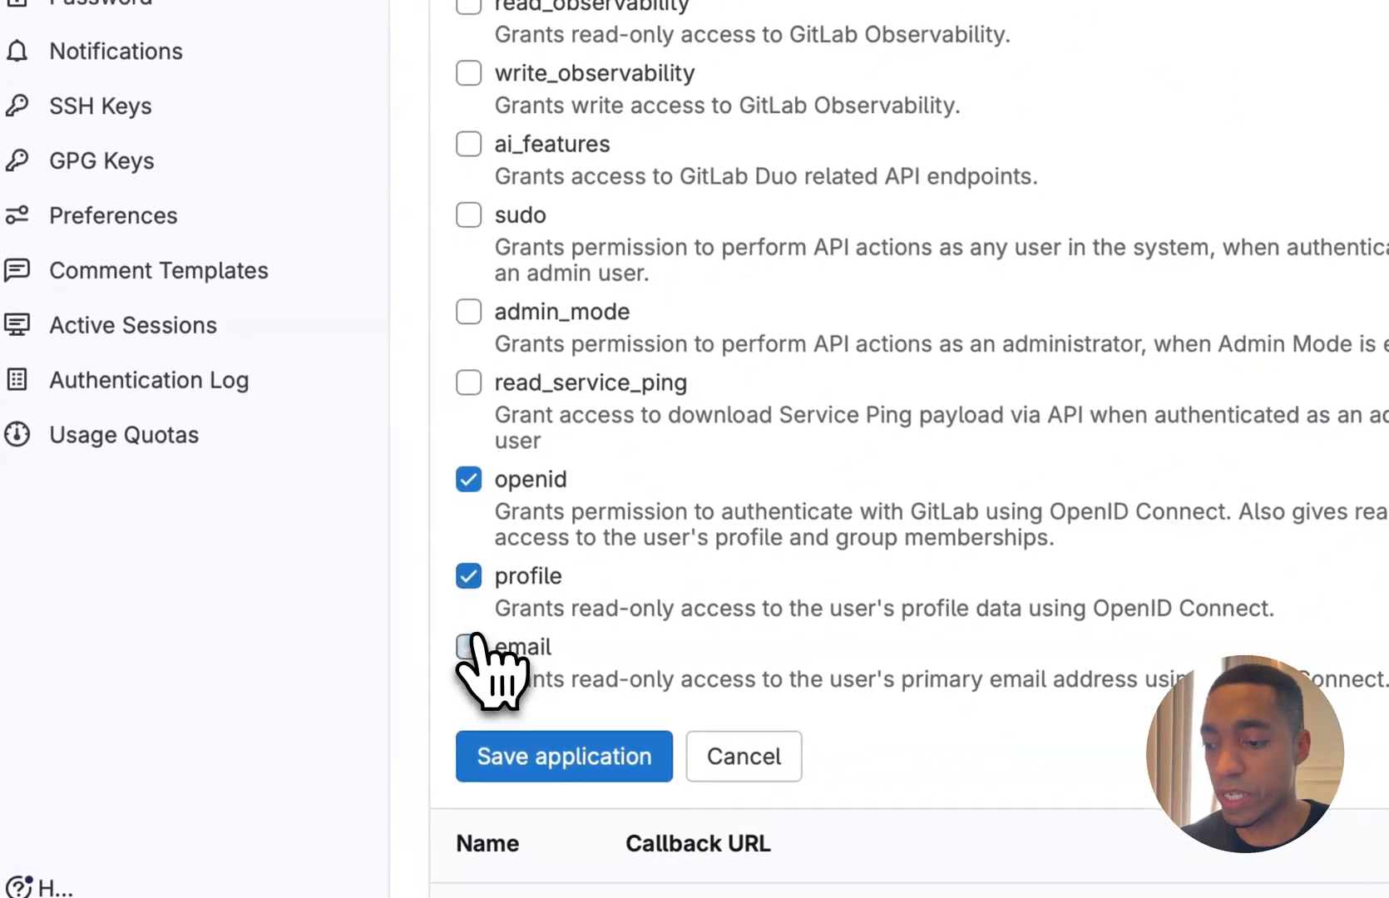
Grant the email scope, save the application, reveal its secret and copy the application ID.
left_click(563, 757)
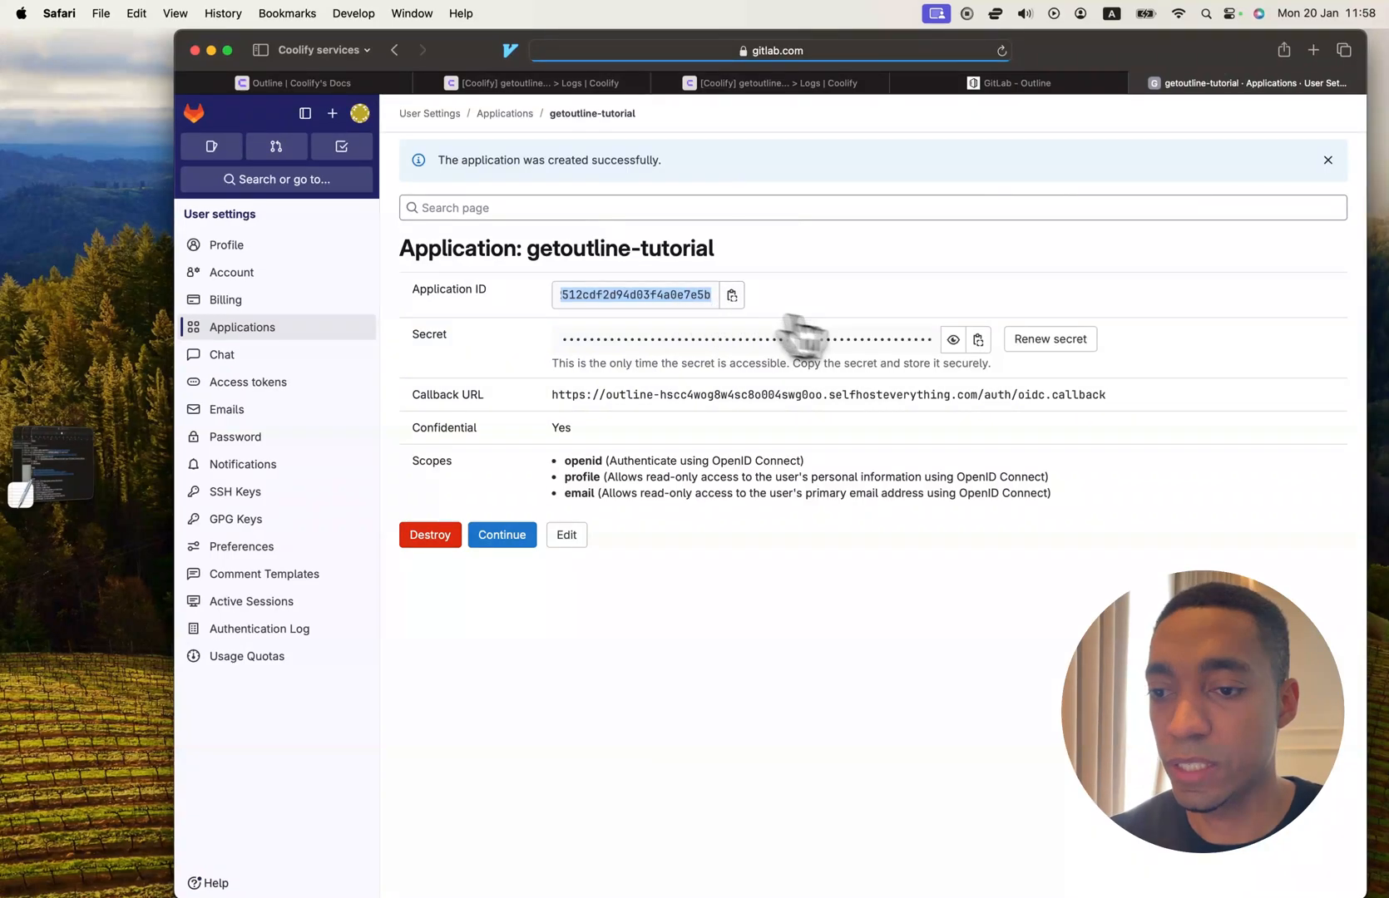
mouse_move(953, 339)
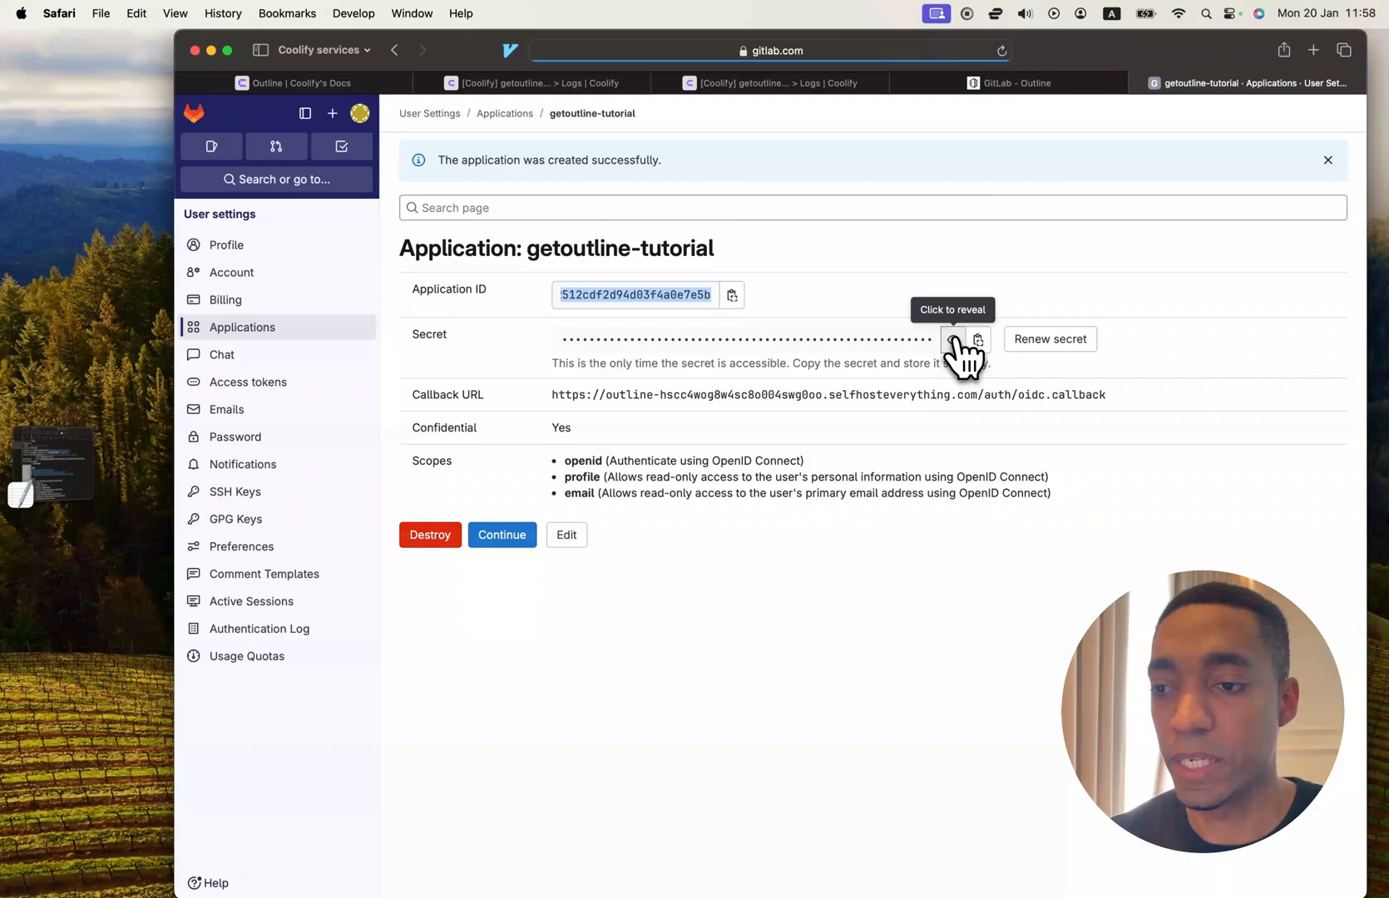
left_click(953, 340)
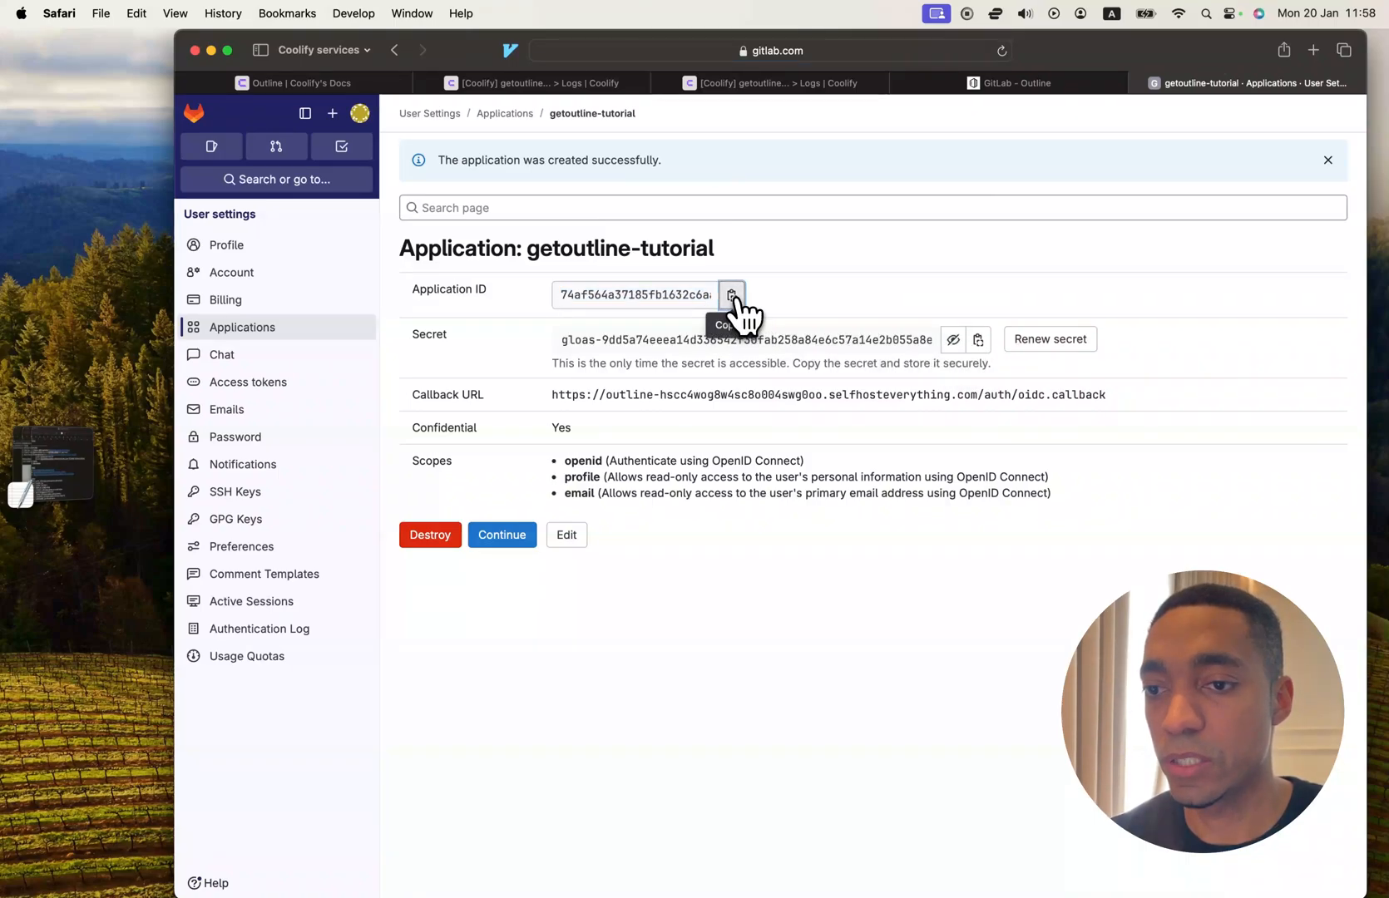
left_click(771, 83)
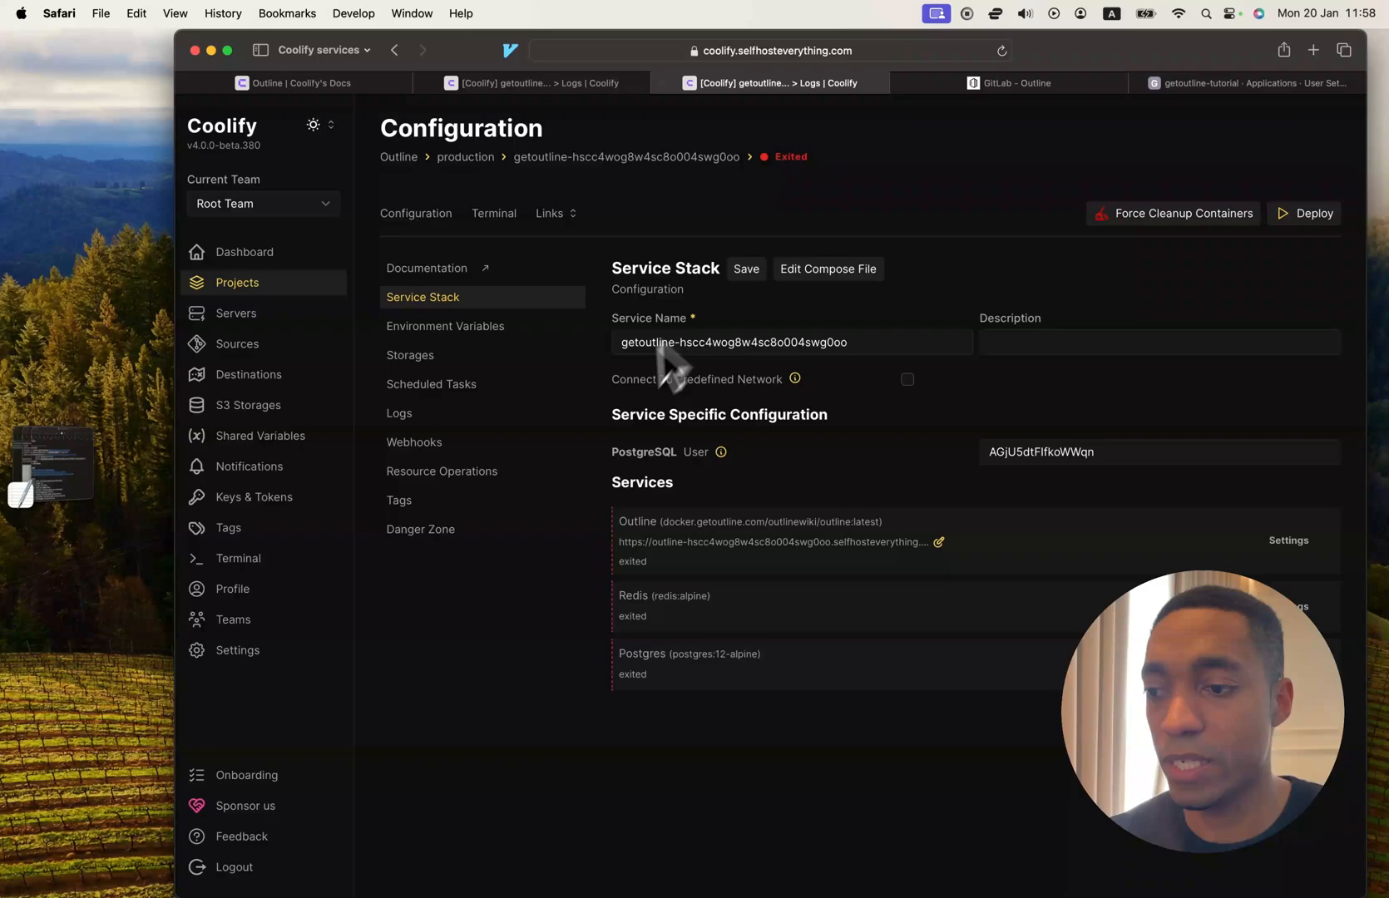
mouse_move(466, 341)
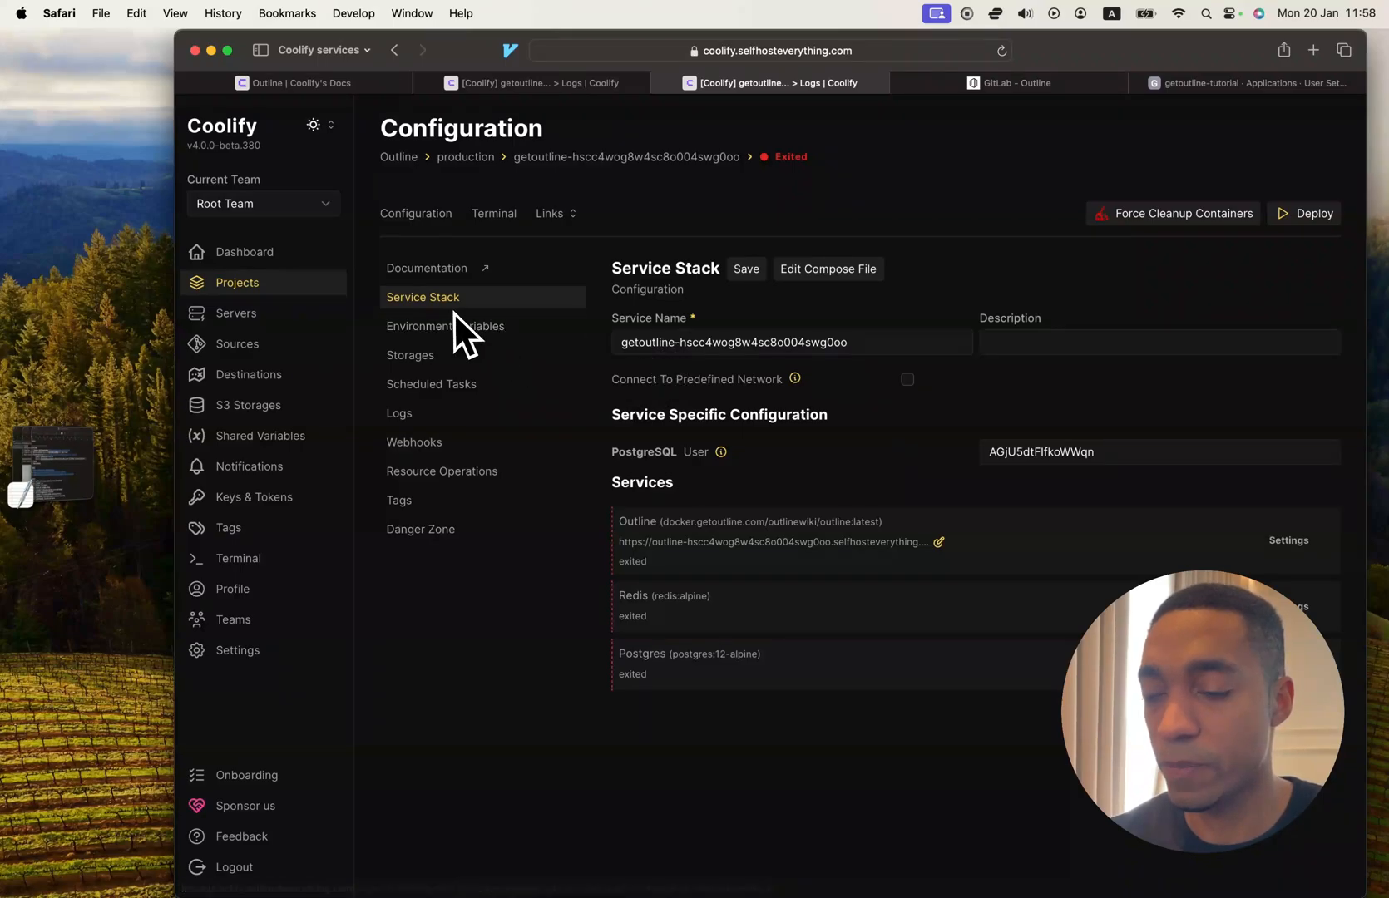
Show the Outline service's environment variables as plain text and copy the GitLab application secret into them.
left_click(446, 326)
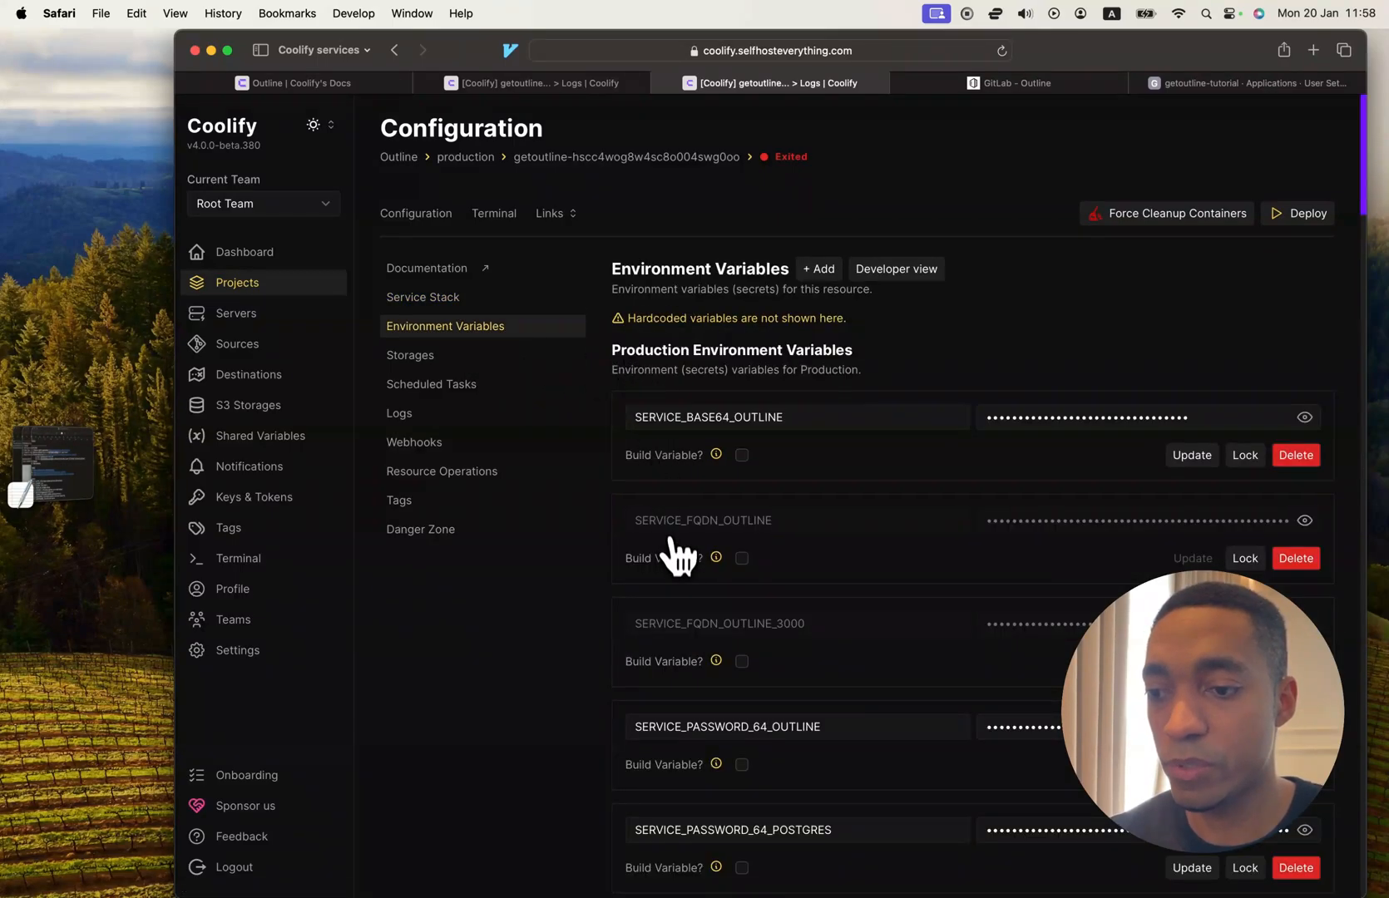
left_click(895, 267)
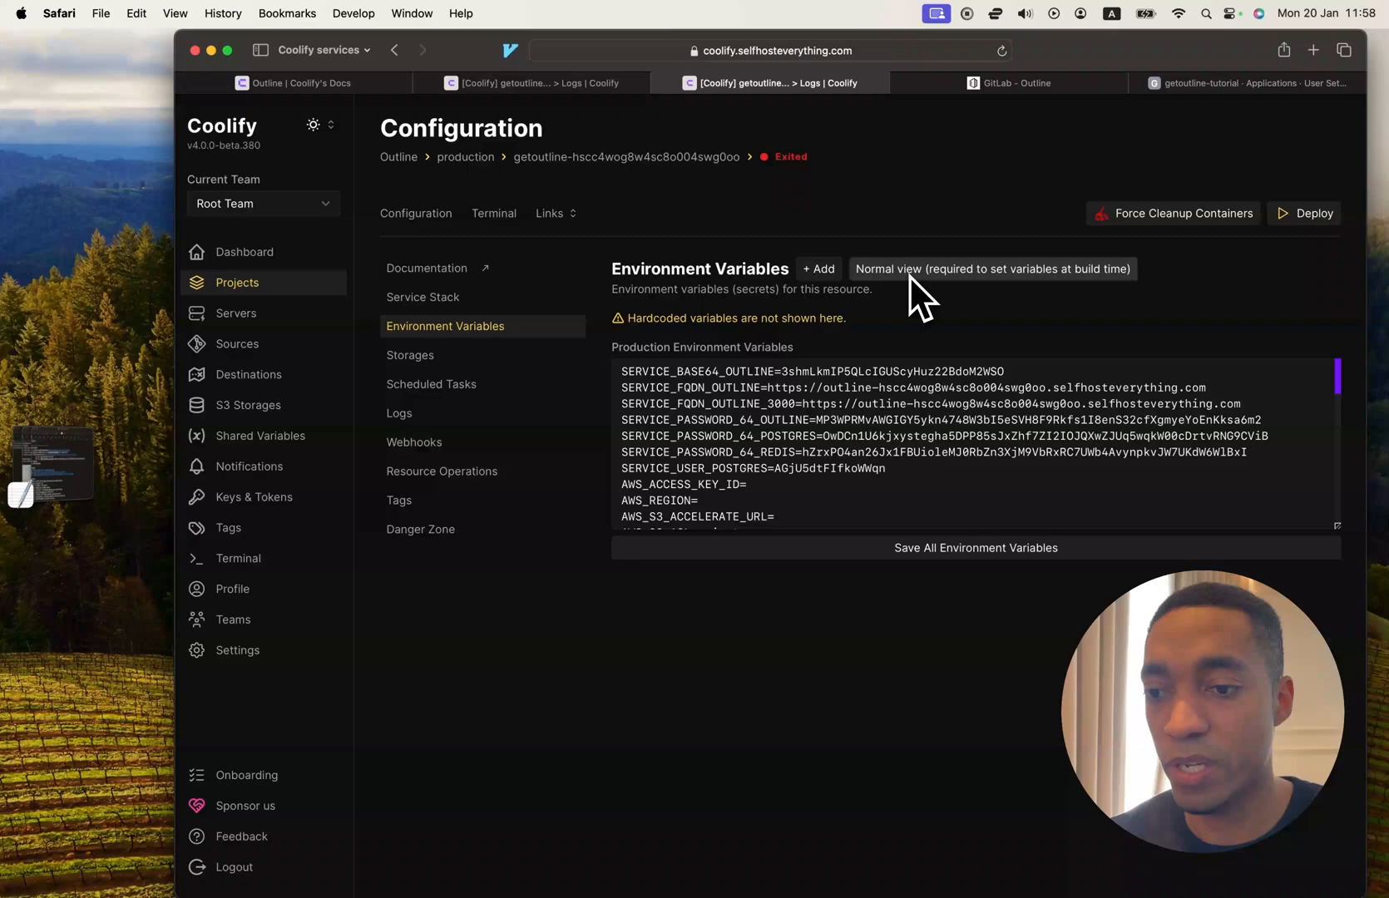
scroll("down", 3)
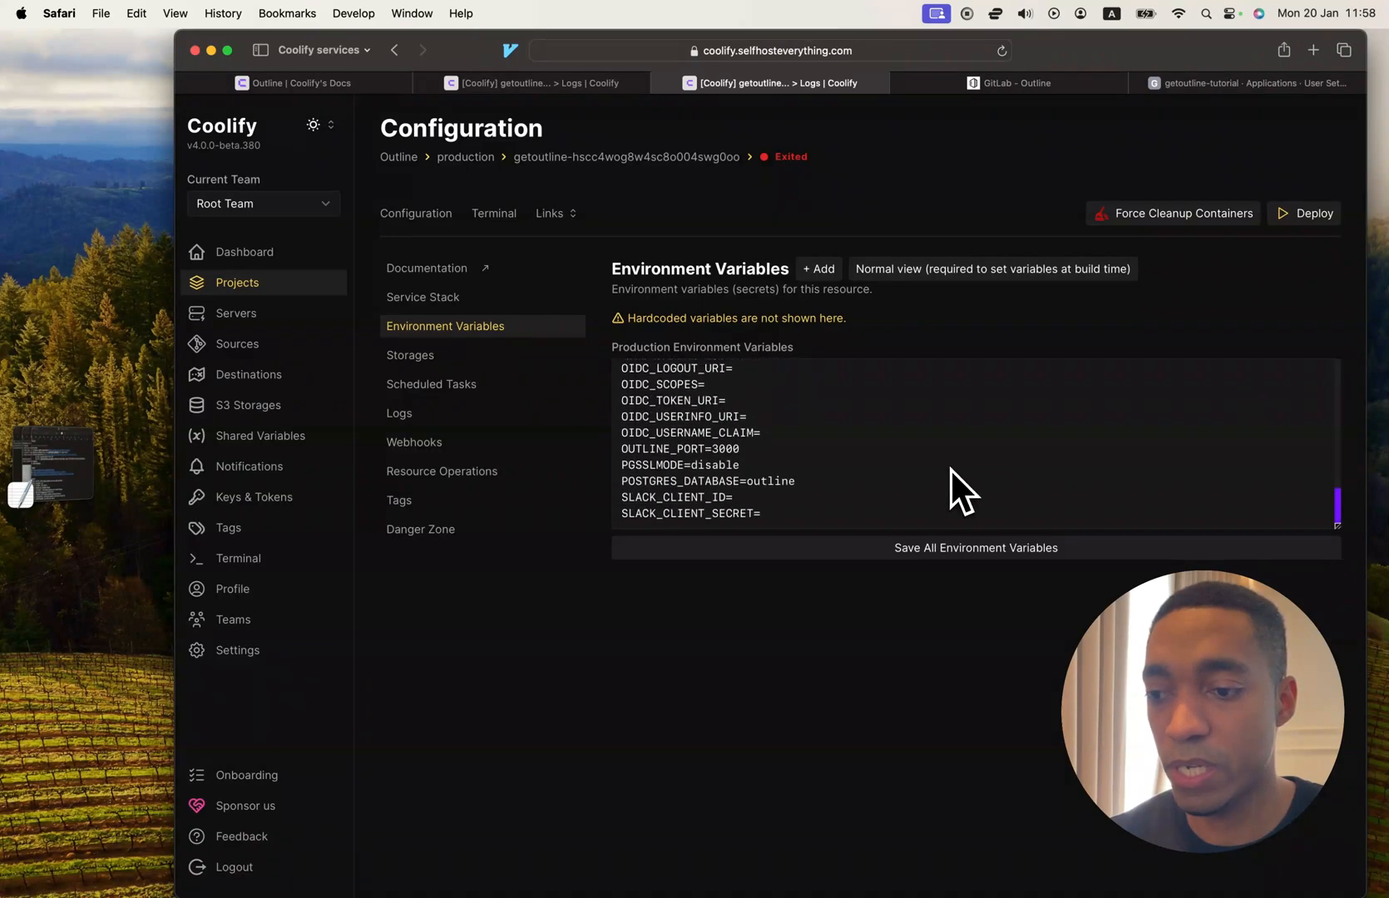
scroll("up", 3)
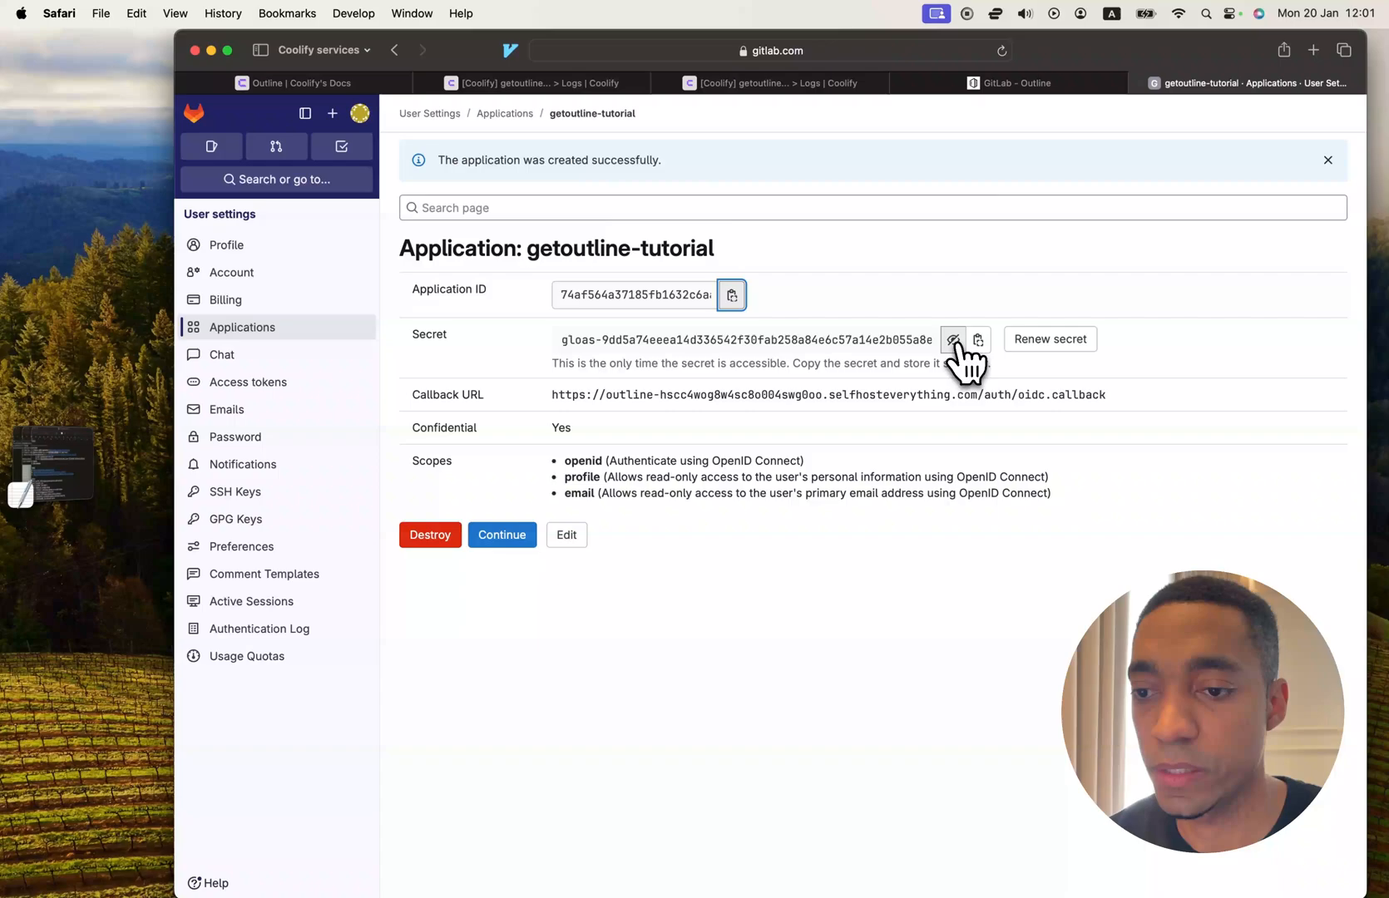
left_click(978, 339)
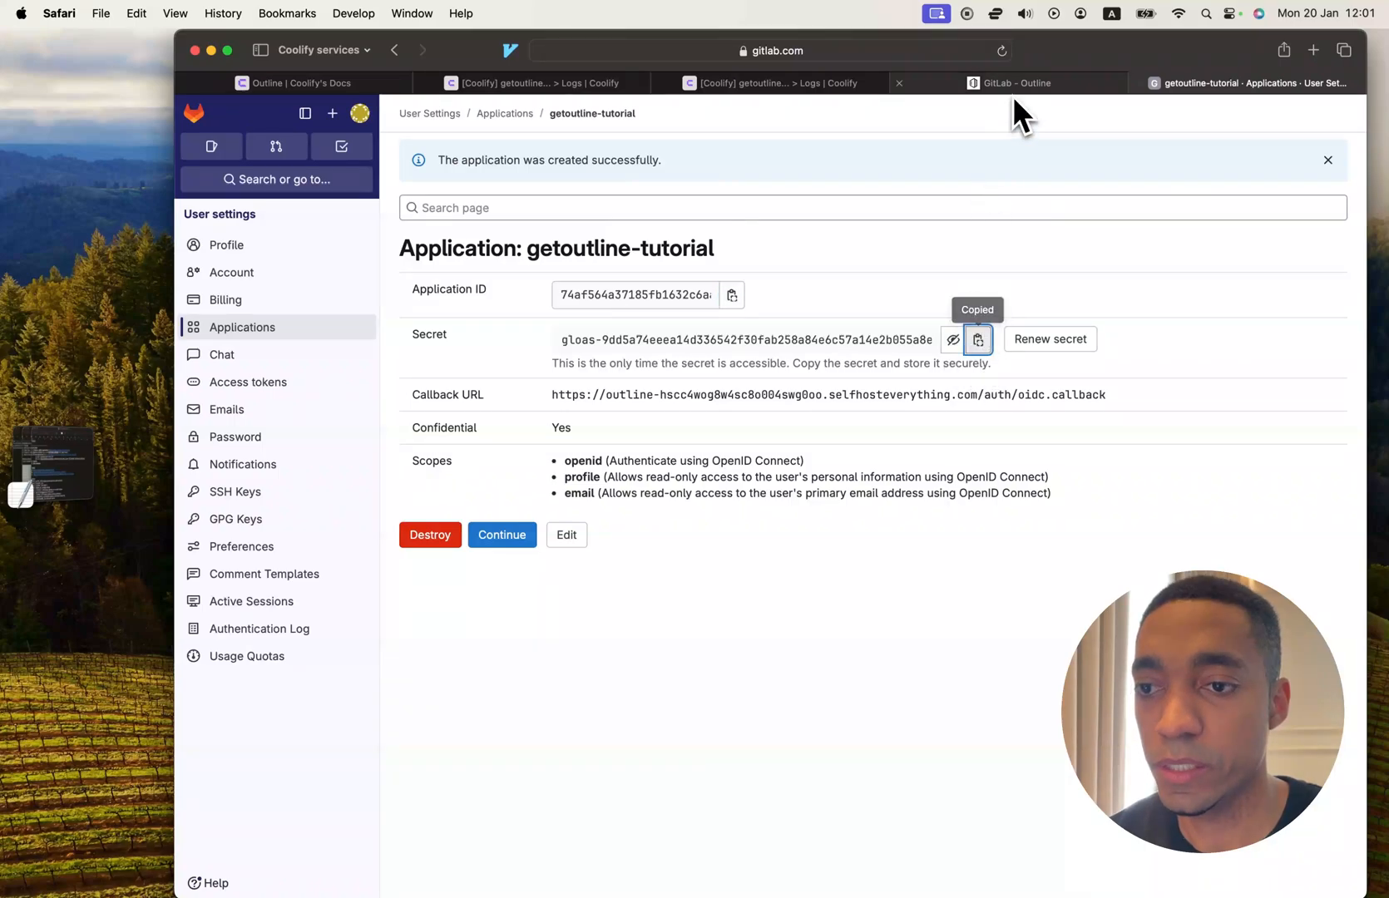
left_click(772, 83)
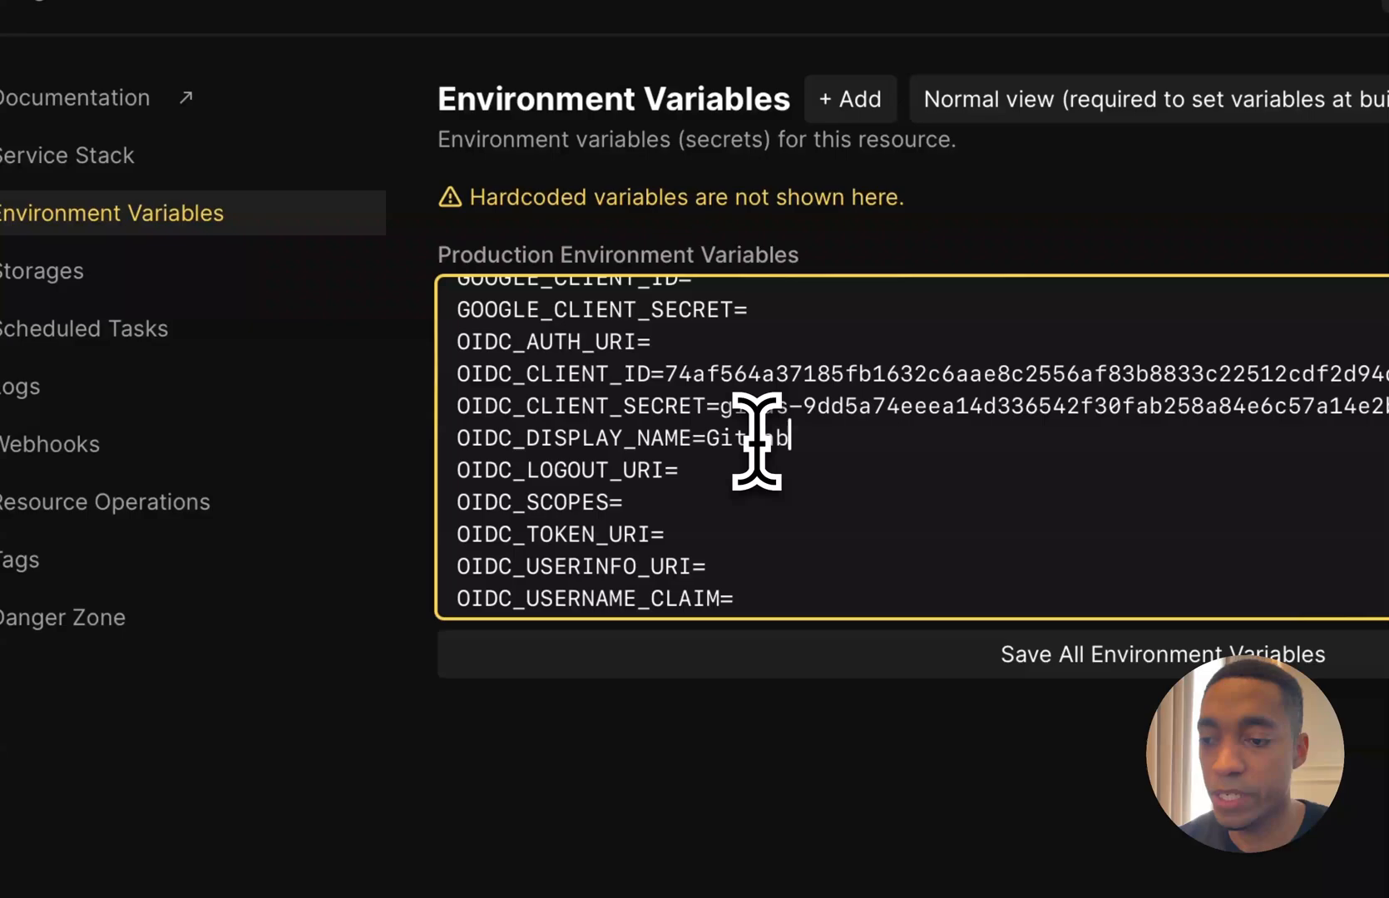
Fill OIDC display name GitLab, scopes, authorize and token URLs (gitlab.com/oauth) and save all environment variables.
type("lab")
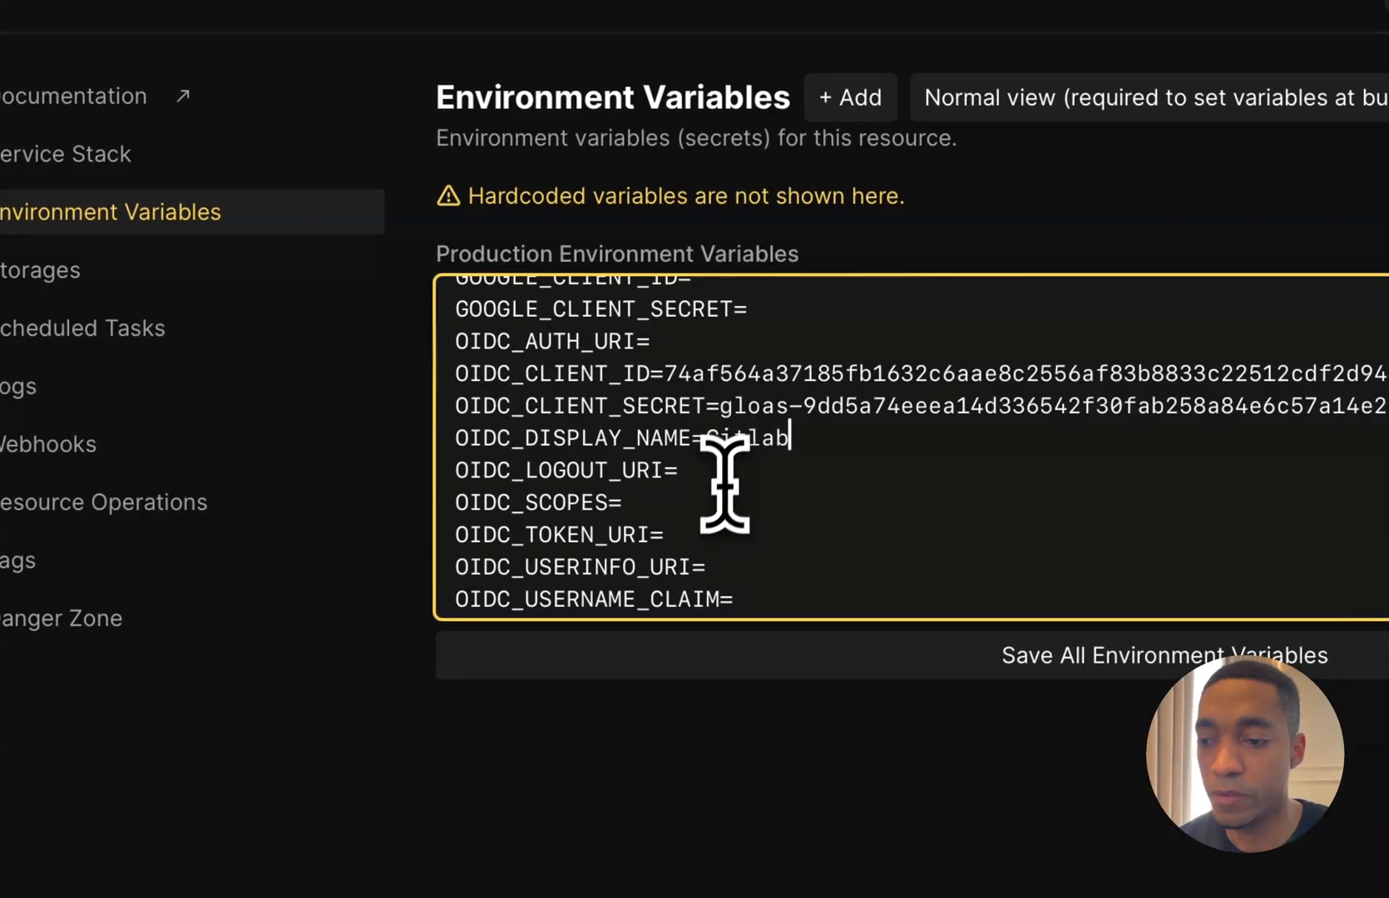
type("opend")
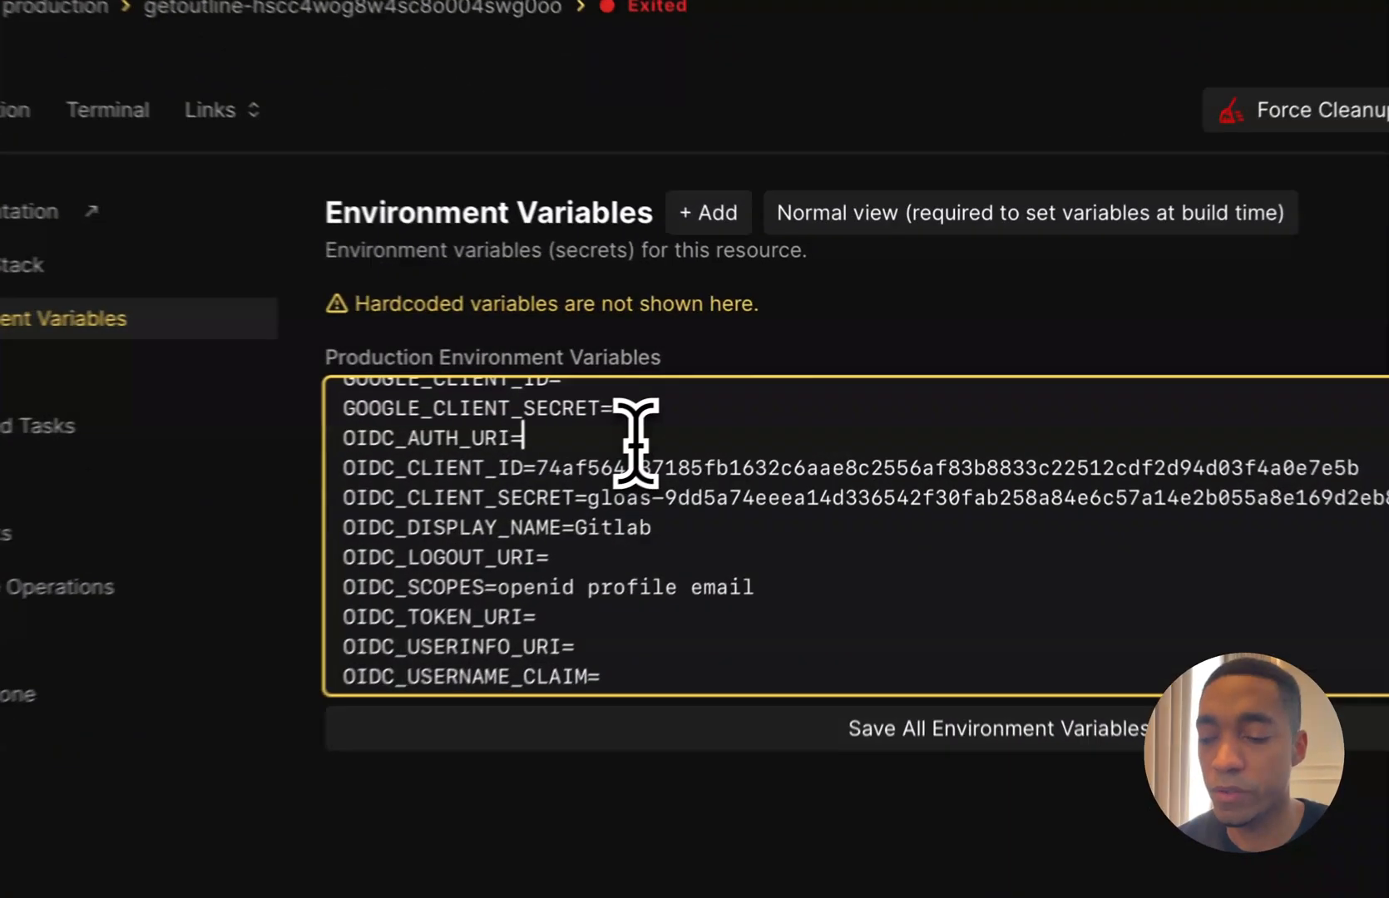
type("https://gitlab.com/oauth/authorize")
left_click(861, 557)
type("https://gitlab.com/oauth/logout")
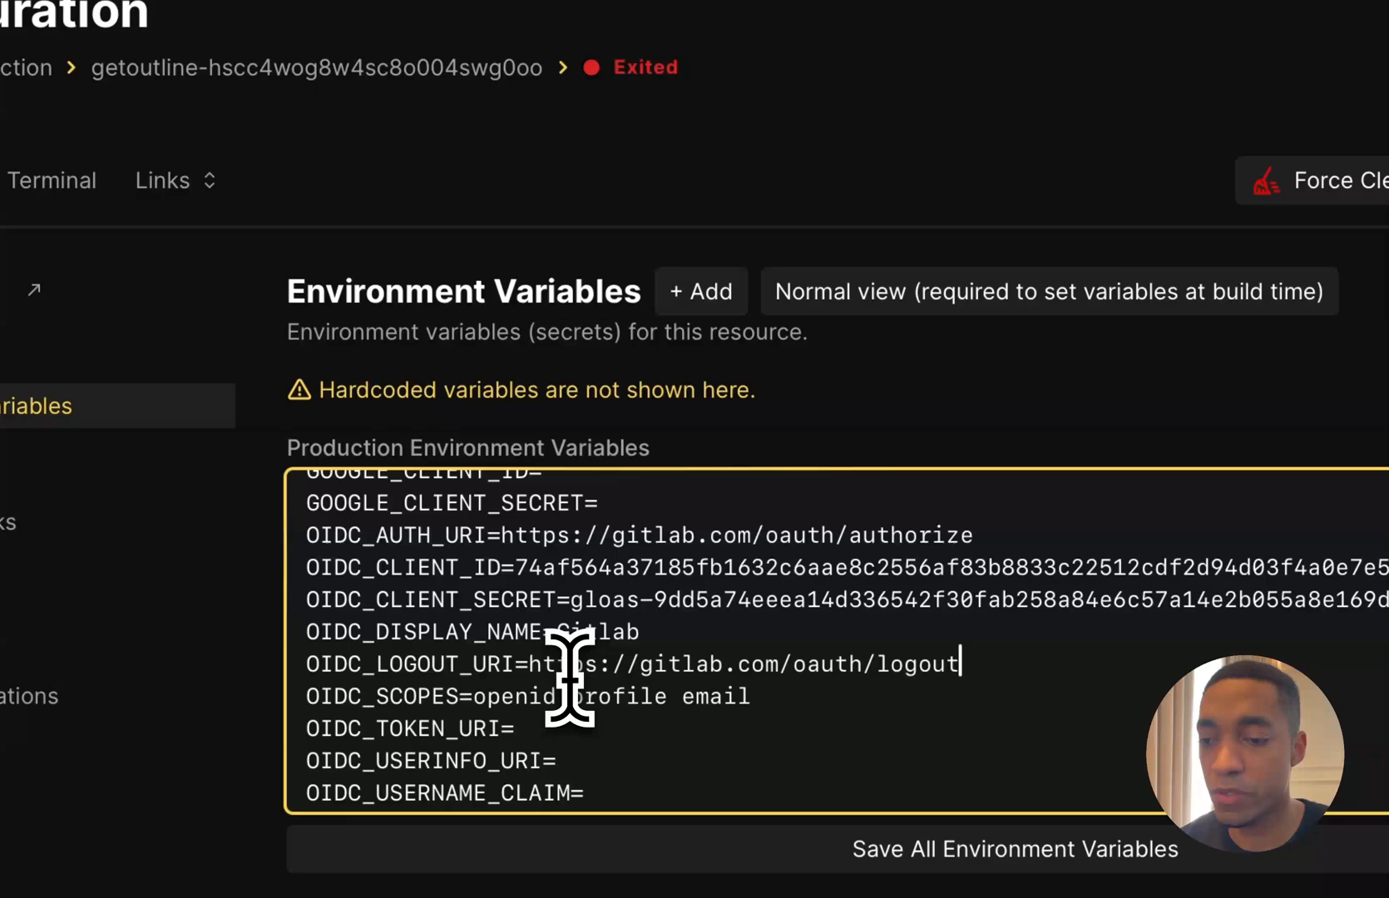
mouse_move(834, 664)
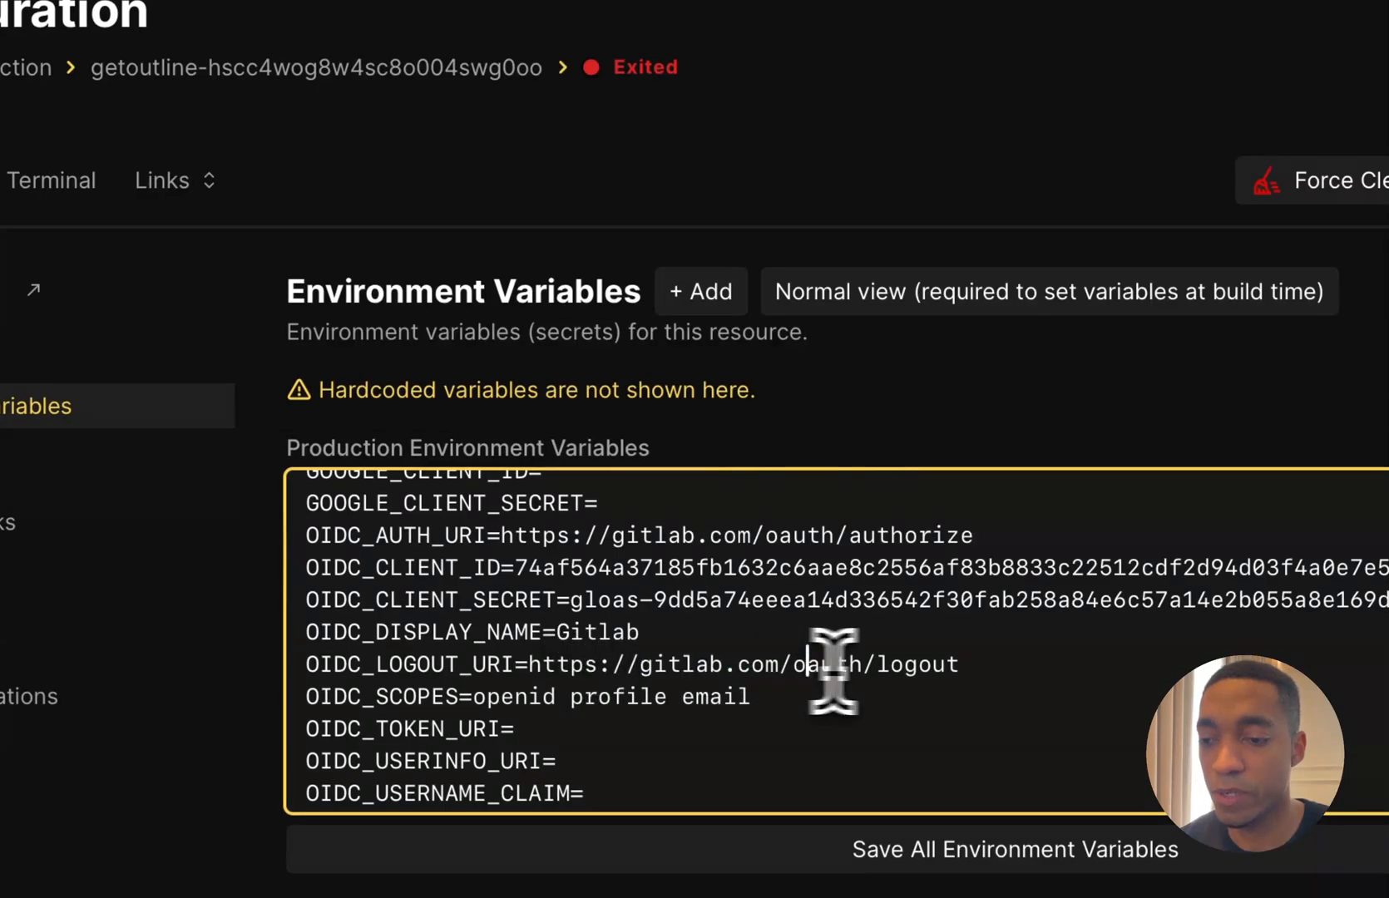
type("https://gitlab.com/oauth/token")
left_click(840, 762)
type("https://gitlab.com/oauth/userinfo")
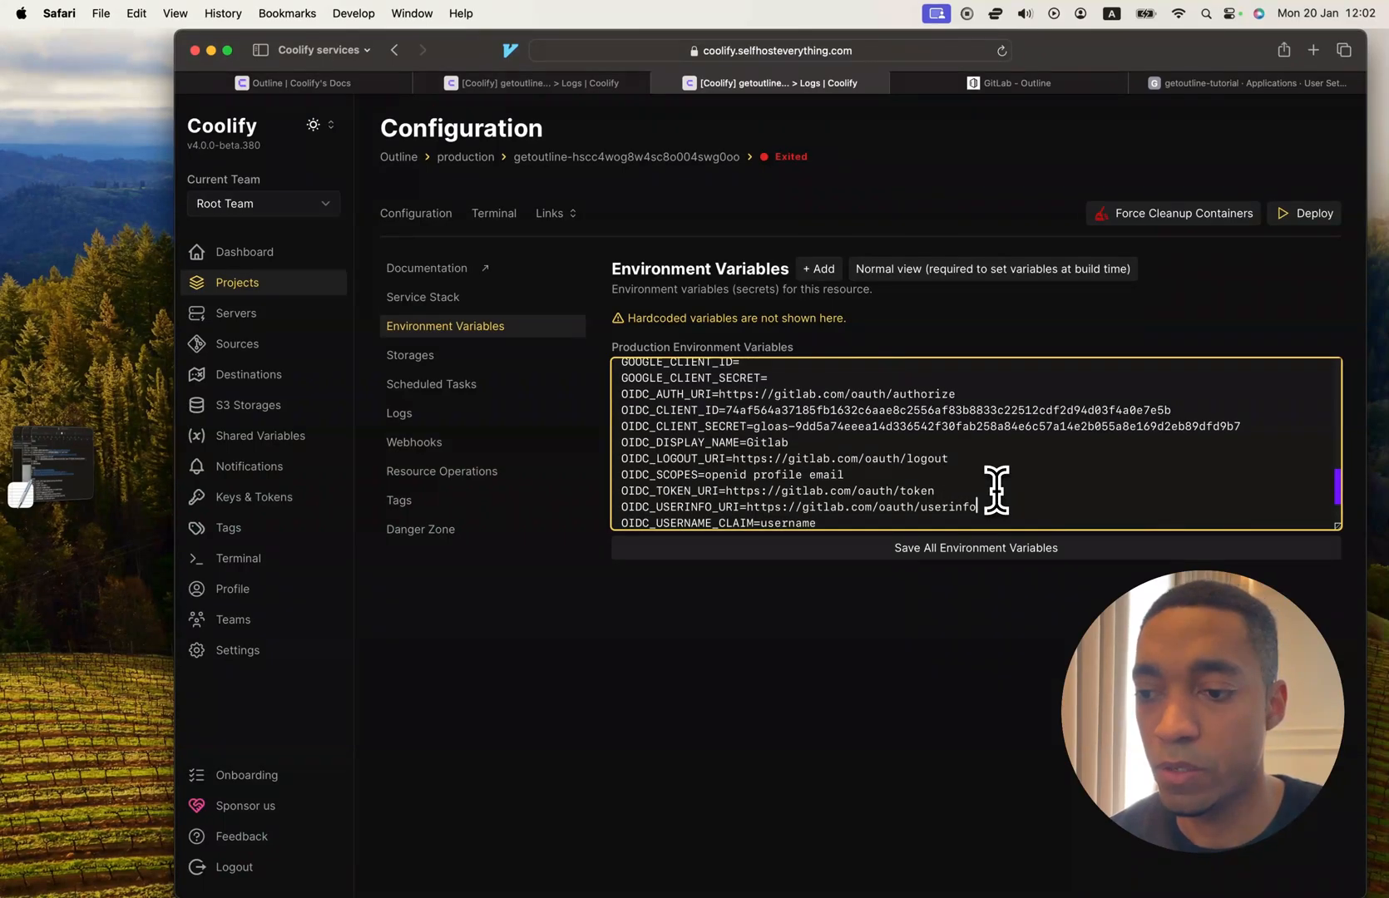
scroll("down", 3)
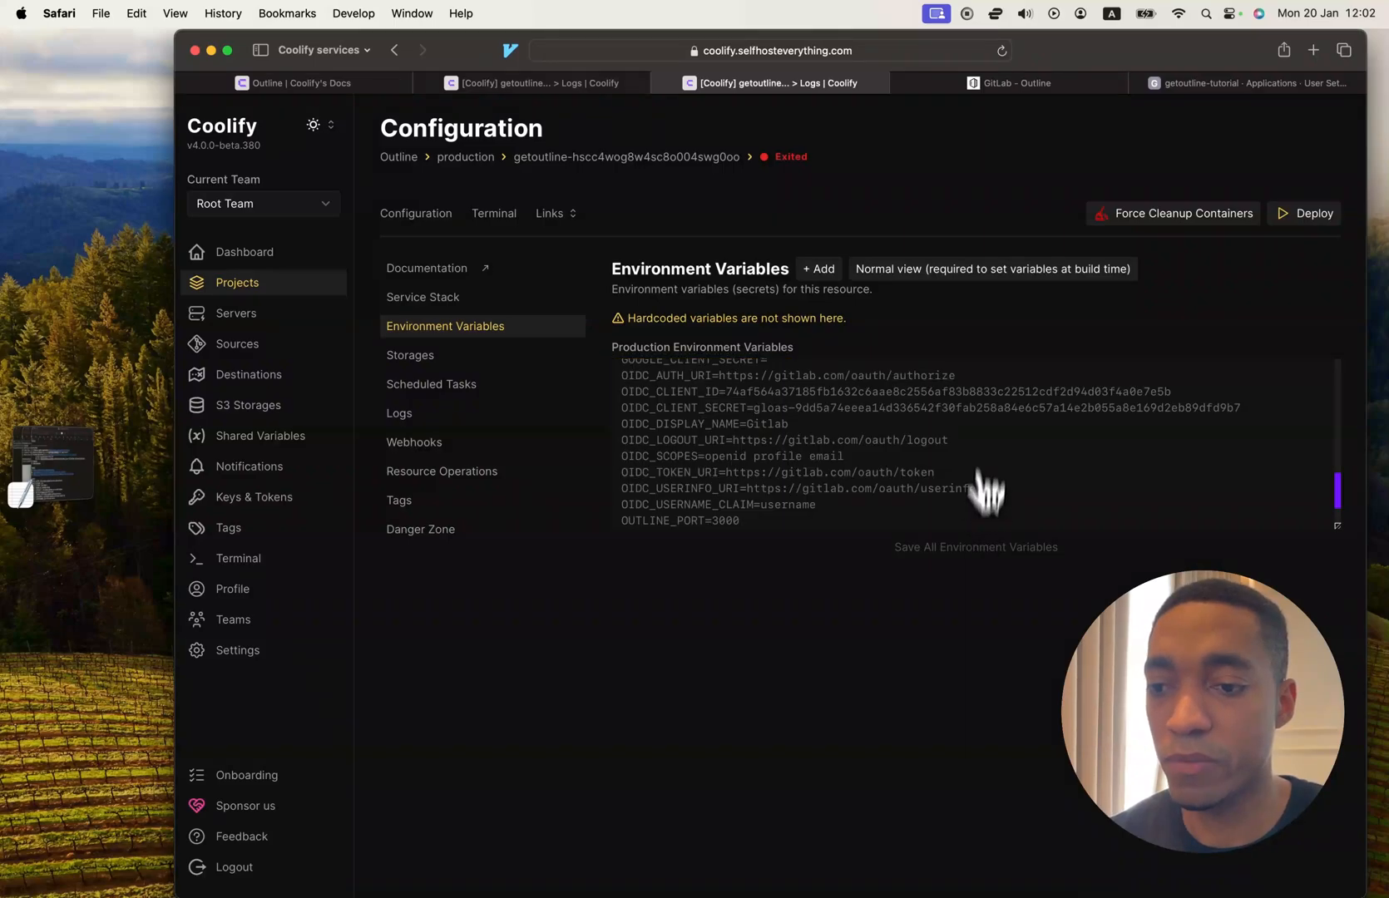
left_click(975, 547)
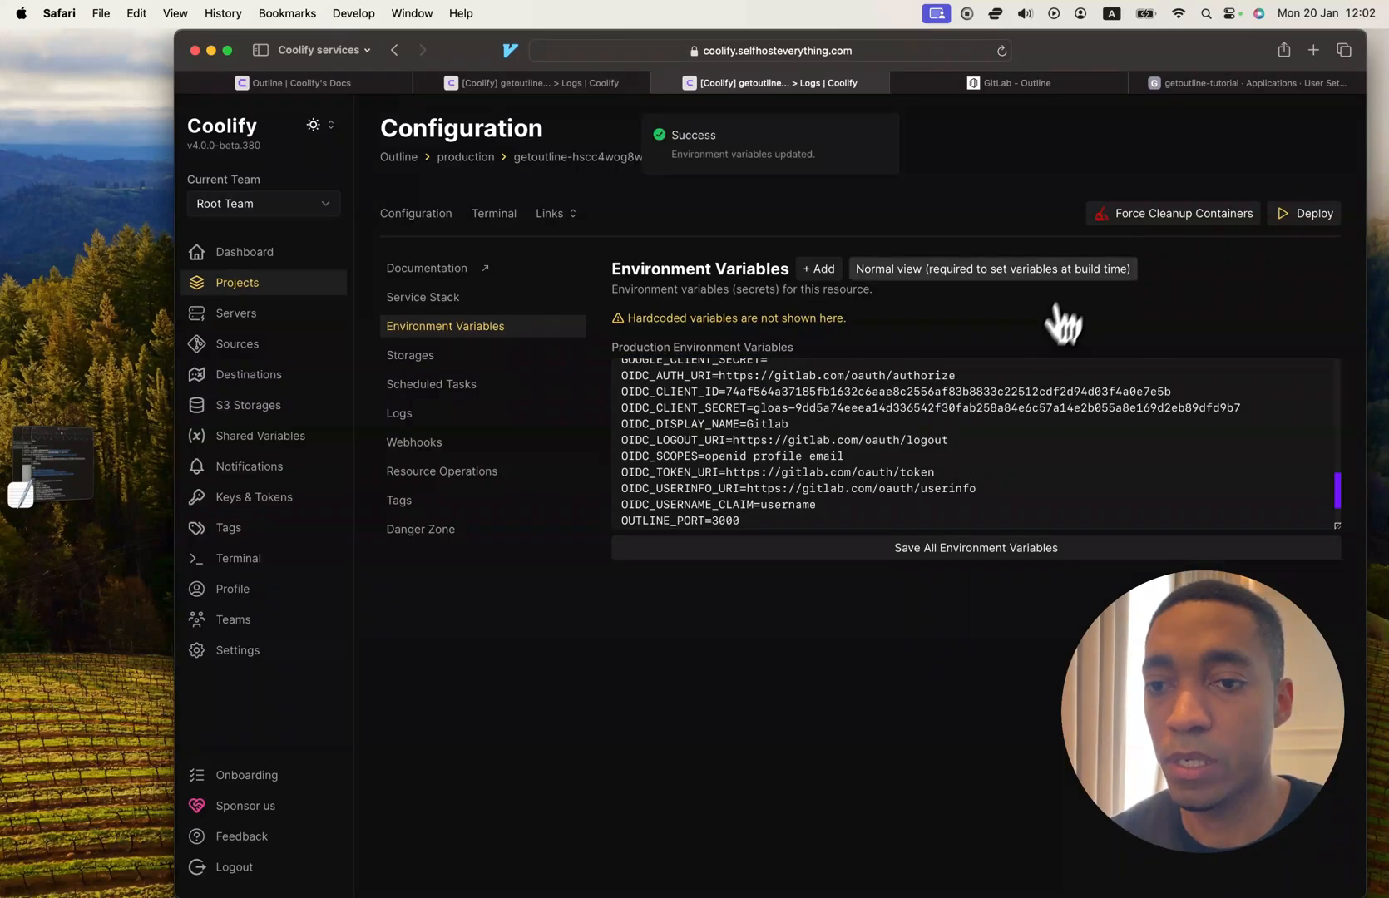
Finish the GitLab application so getoutline-tutorial is listed, then return to Coolify's variables.
left_click(1246, 83)
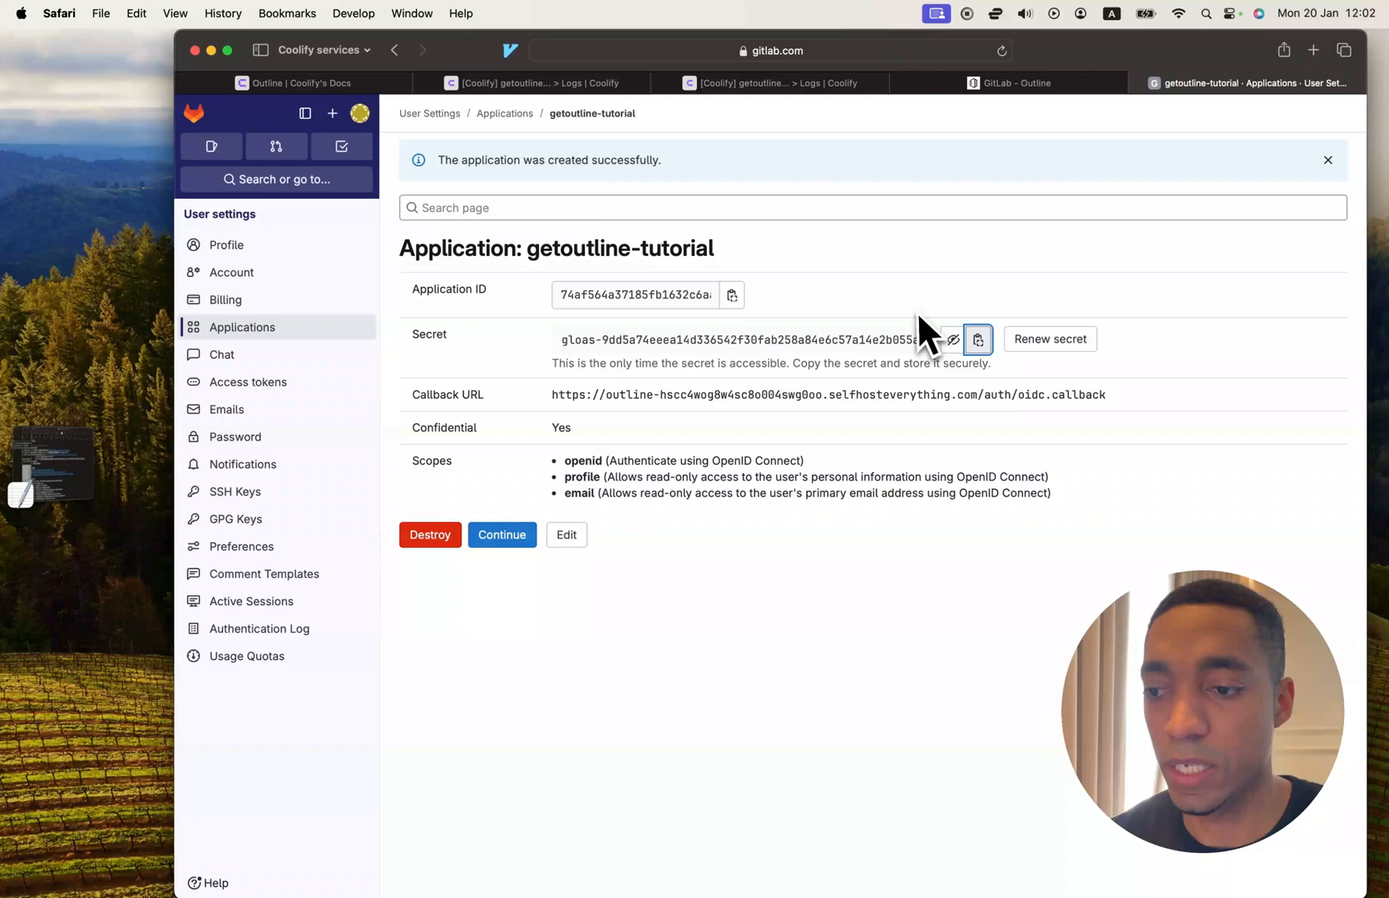
mouse_move(784, 404)
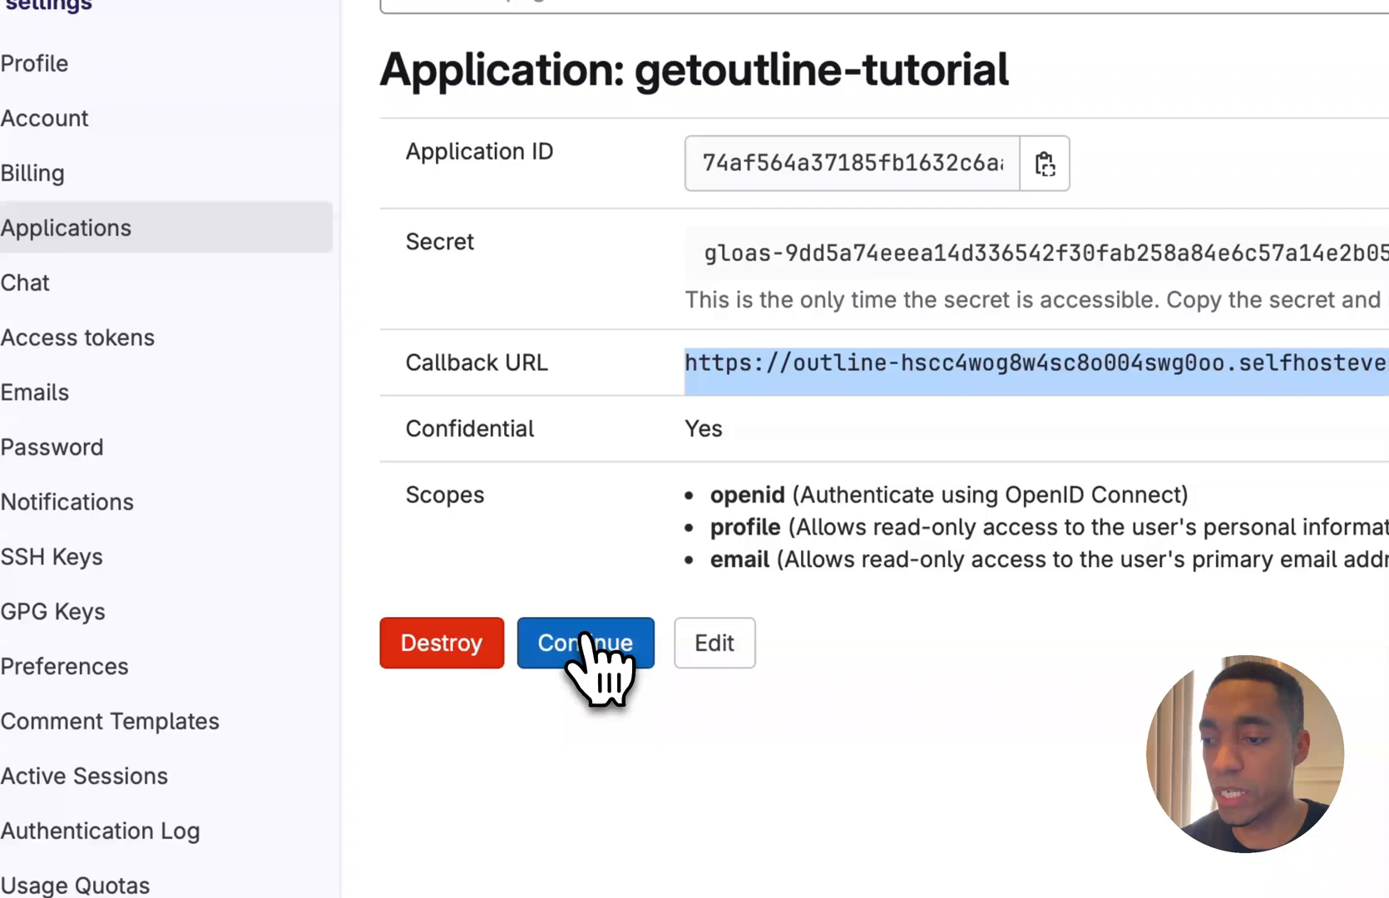
left_click(583, 642)
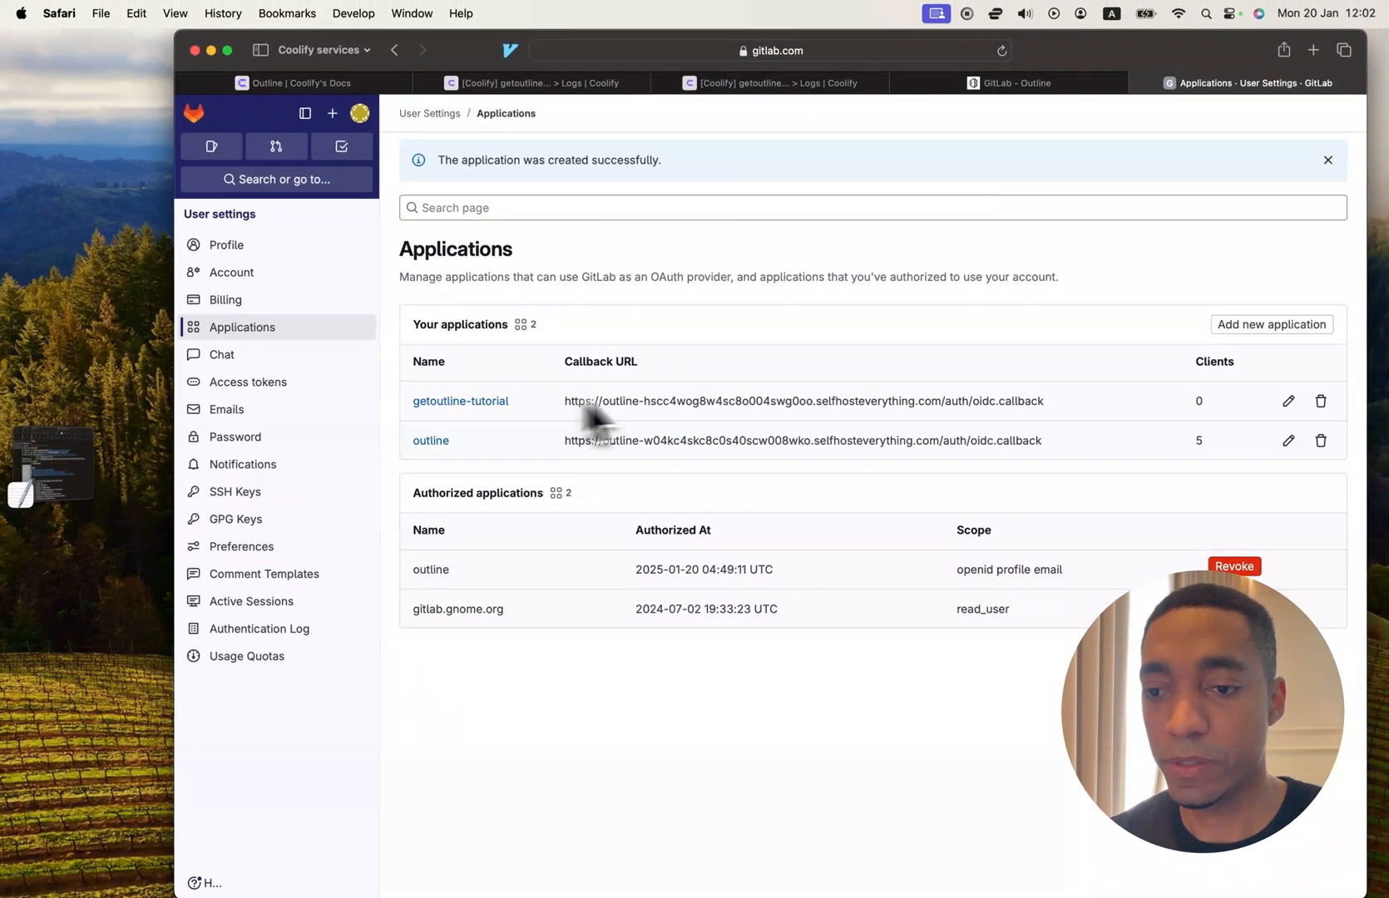
left_click(772, 83)
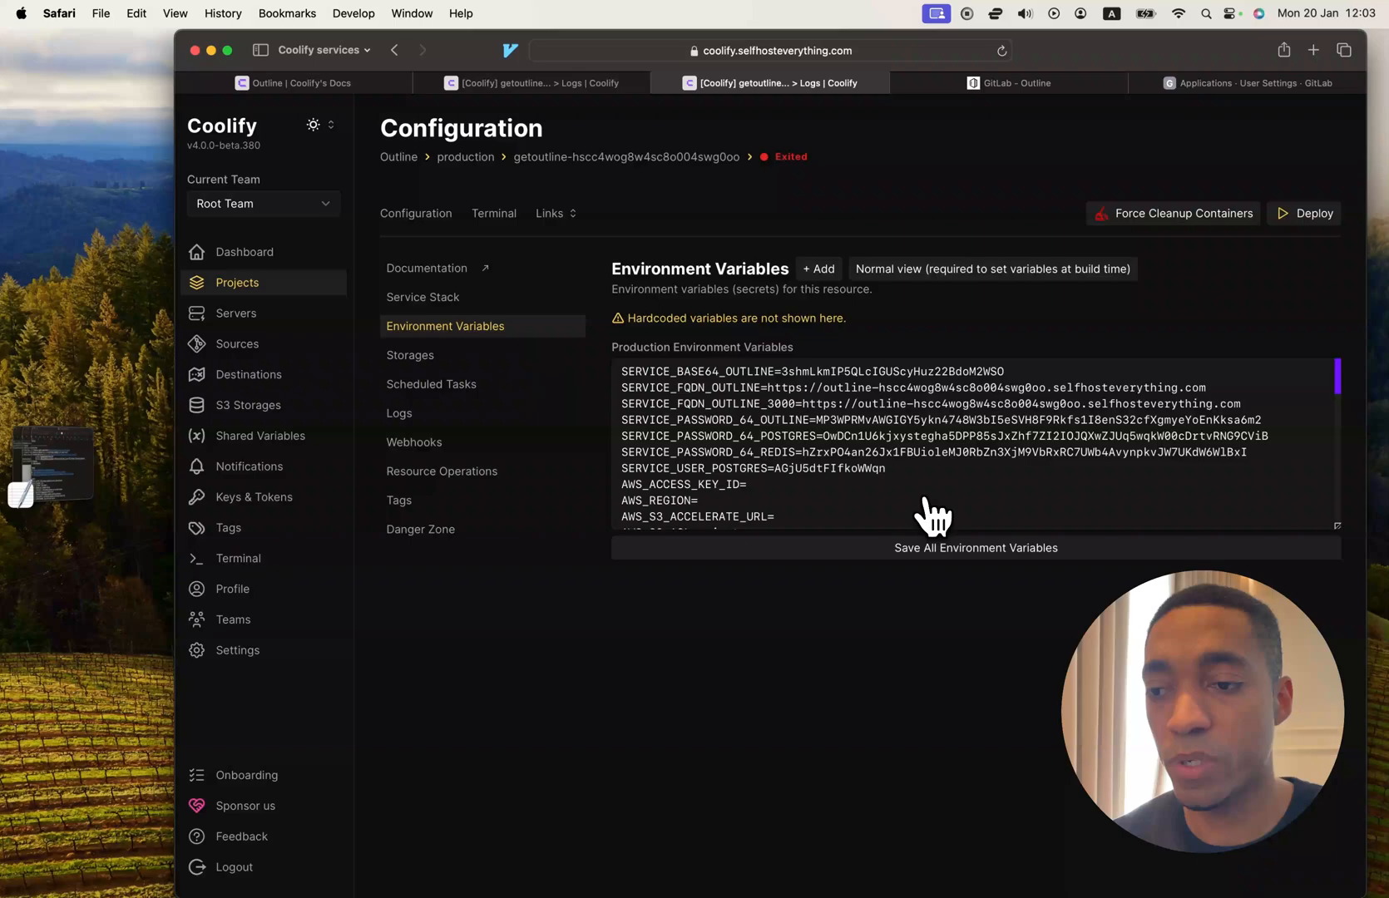
mouse_move(514, 332)
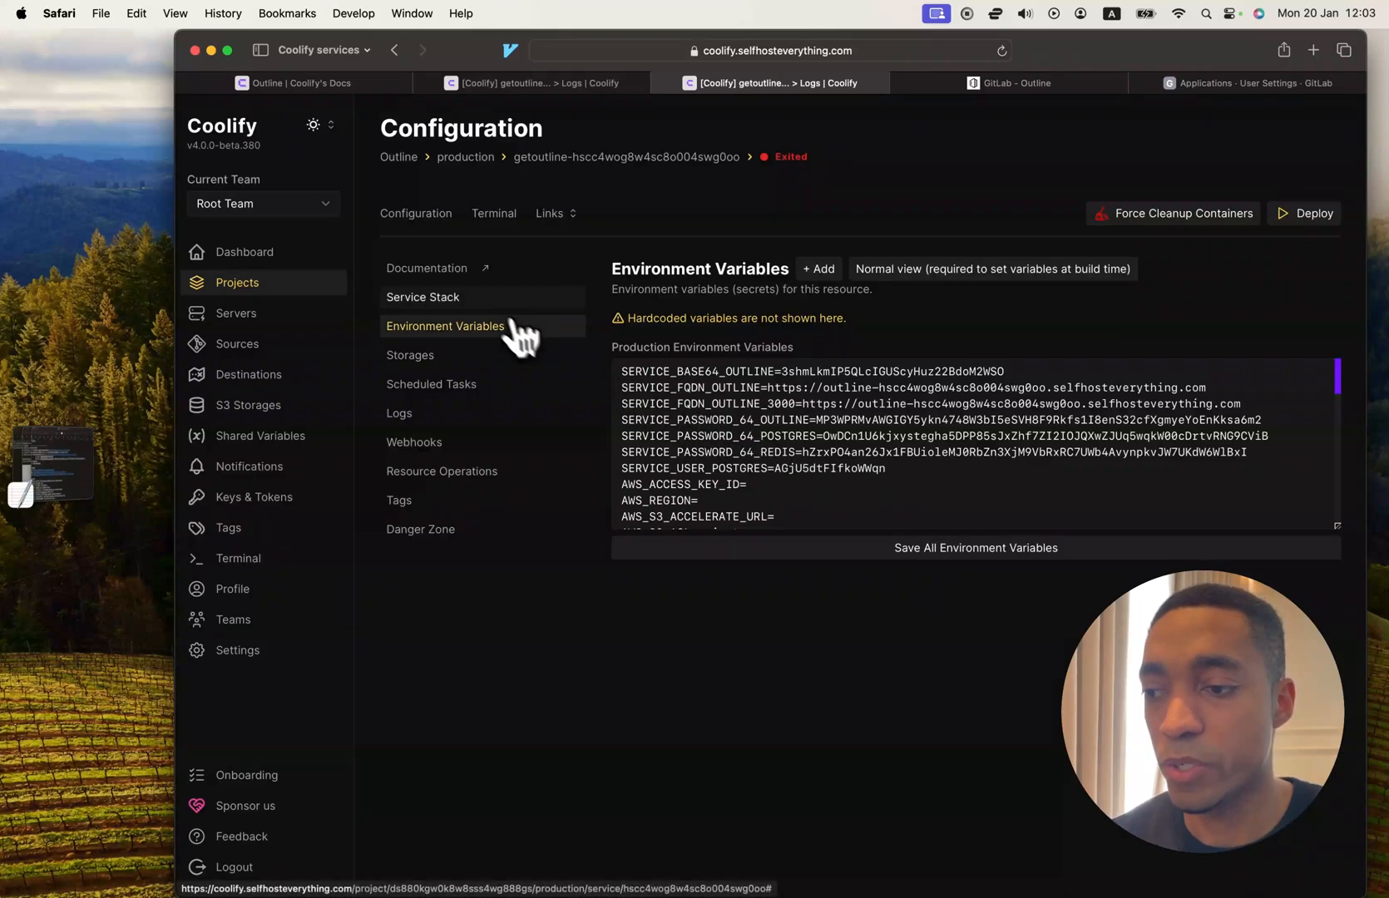
Inspect the SECRET_KEY entry in the service's Docker Compose and consult Outline's troubleshooting docs.
left_click(422, 296)
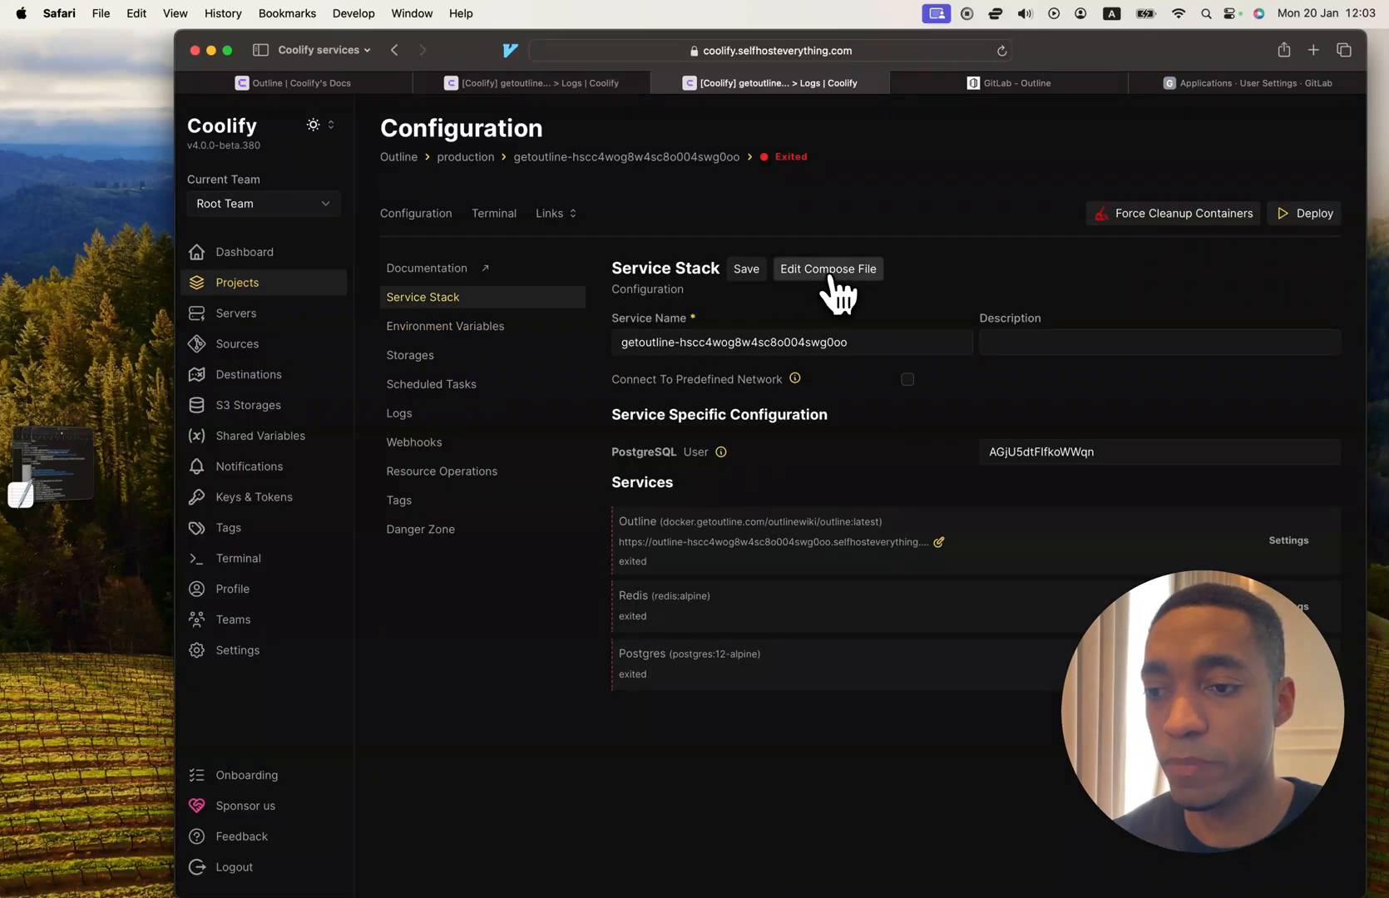
left_click(827, 268)
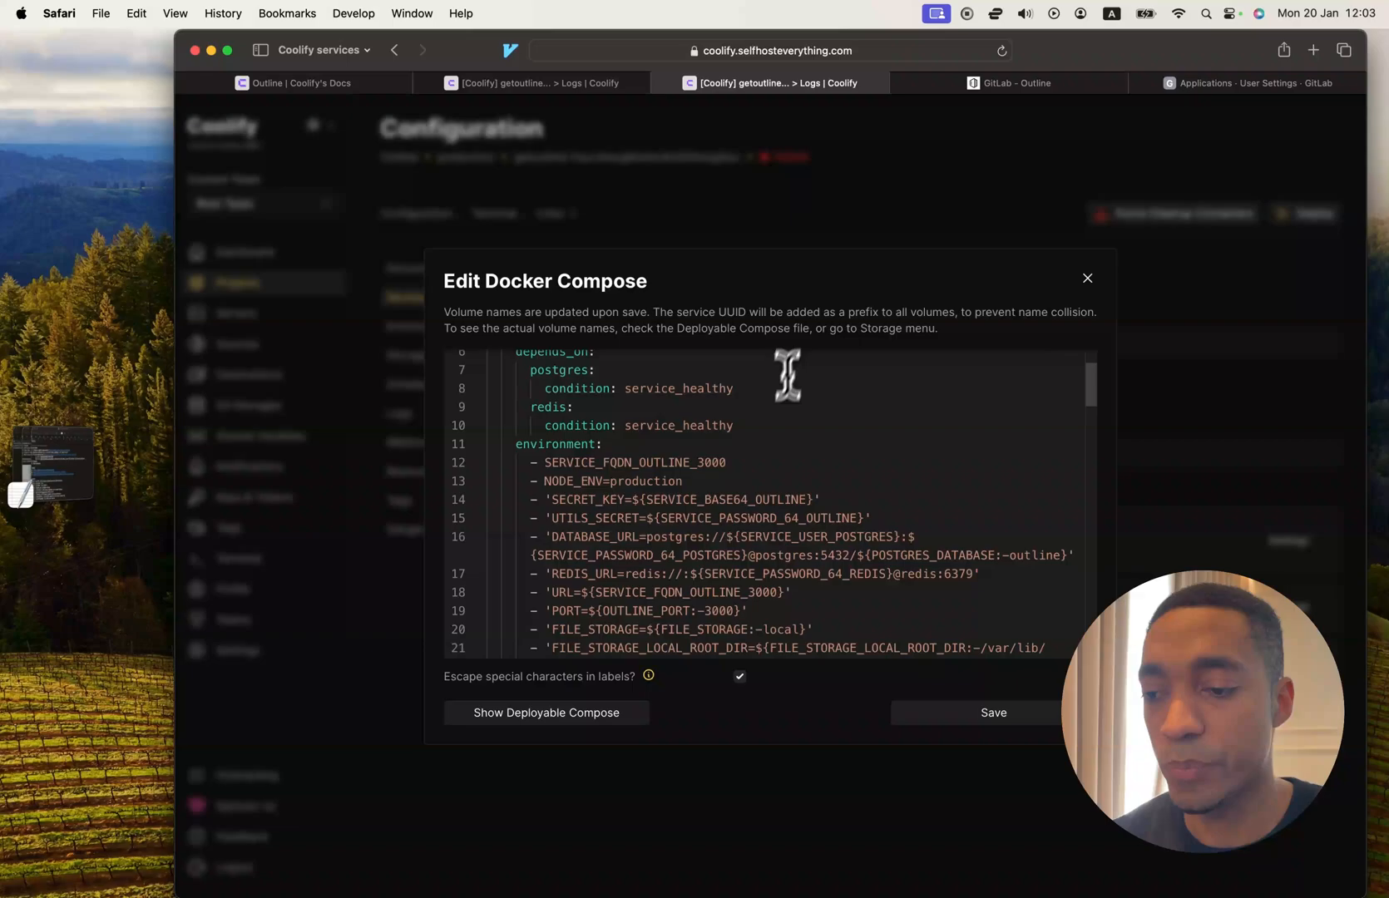
double_click(652, 499)
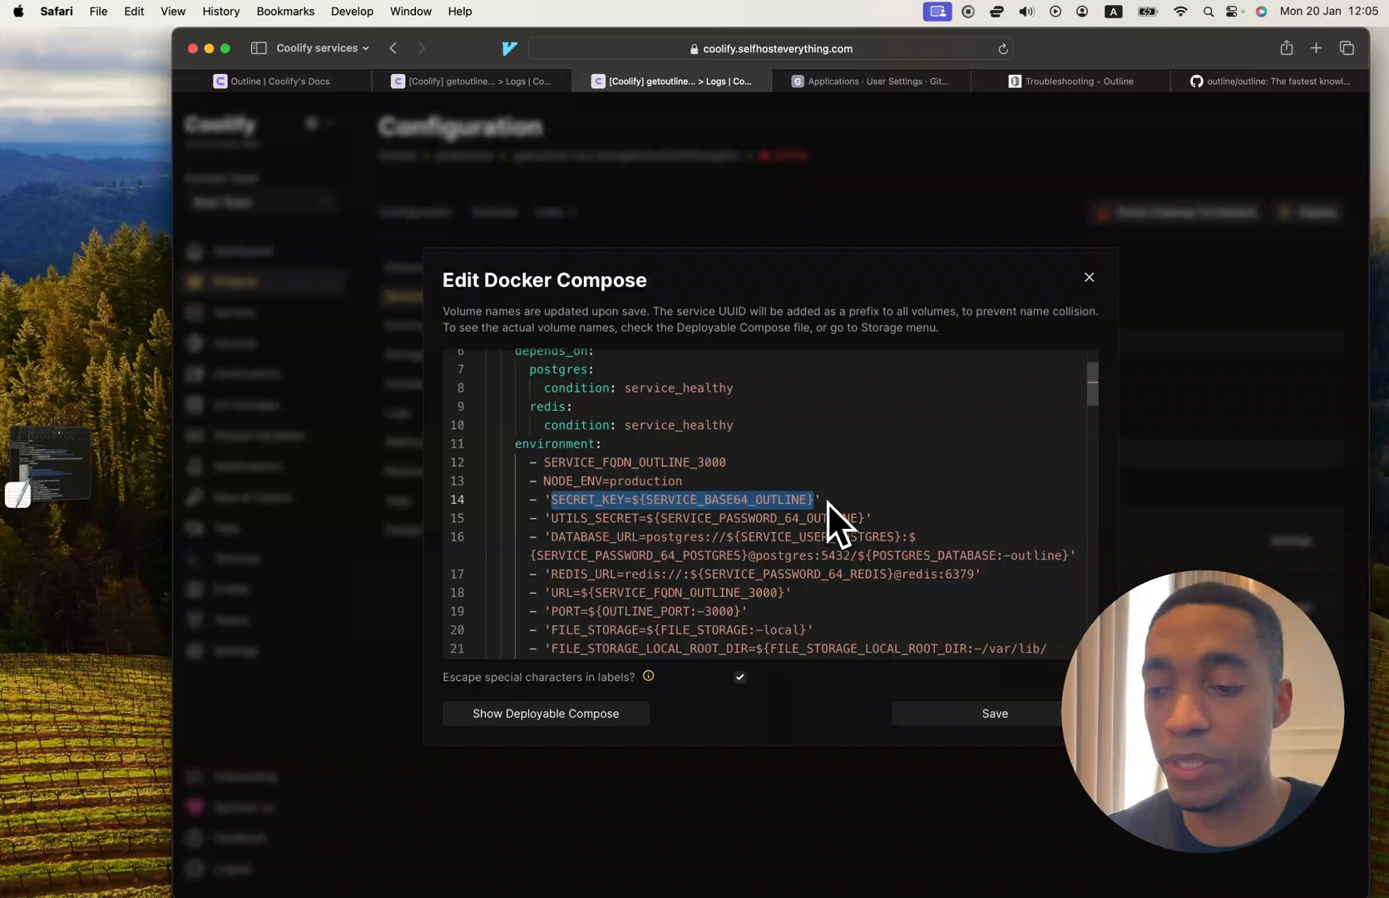
left_click(1073, 83)
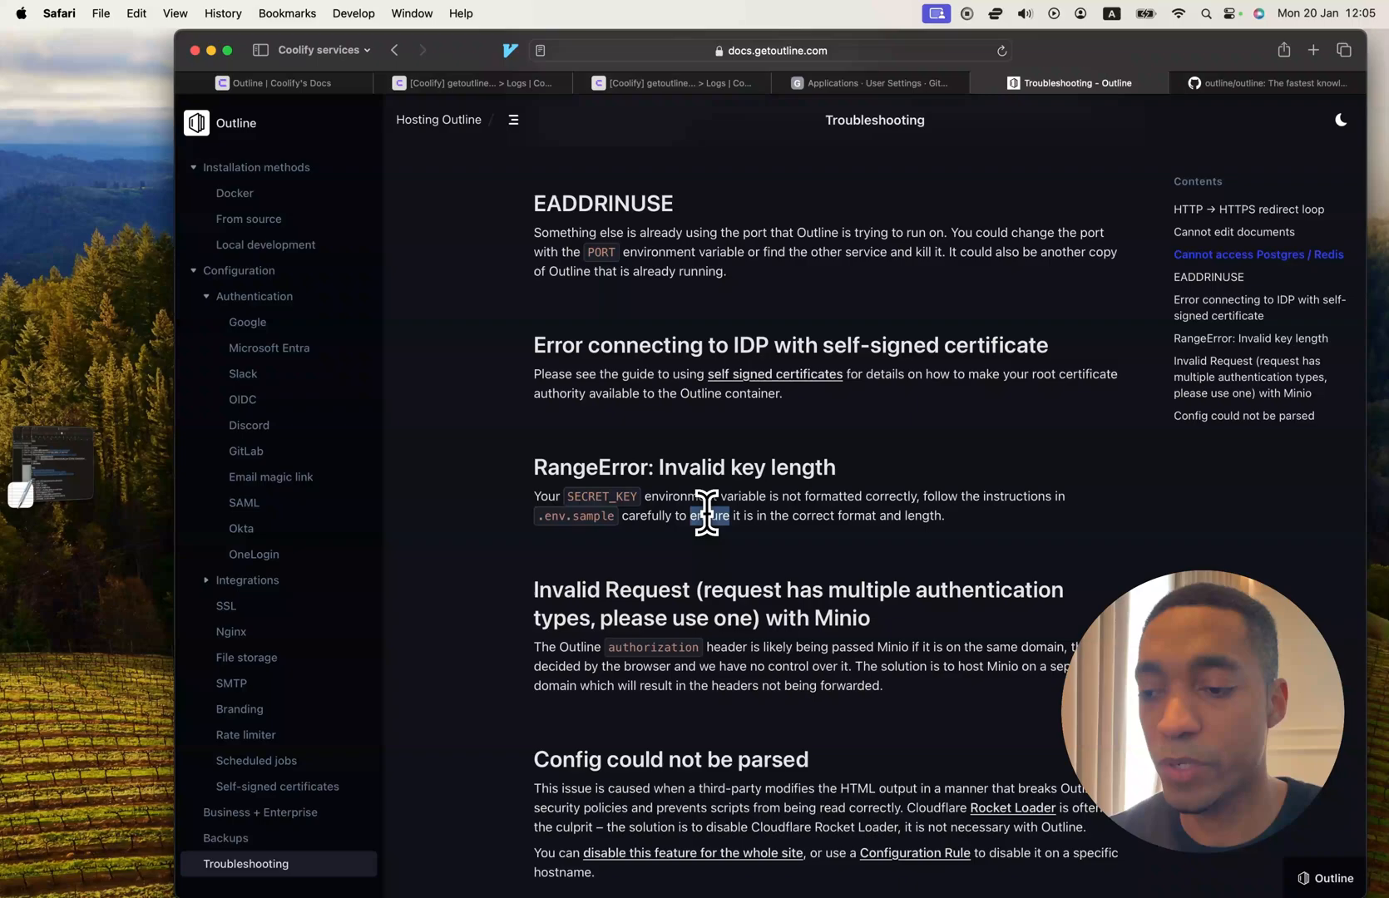
Check SECRET_KEY guidance in Outline's .env.sample on GitHub, then close the compose editor.
left_click(1269, 83)
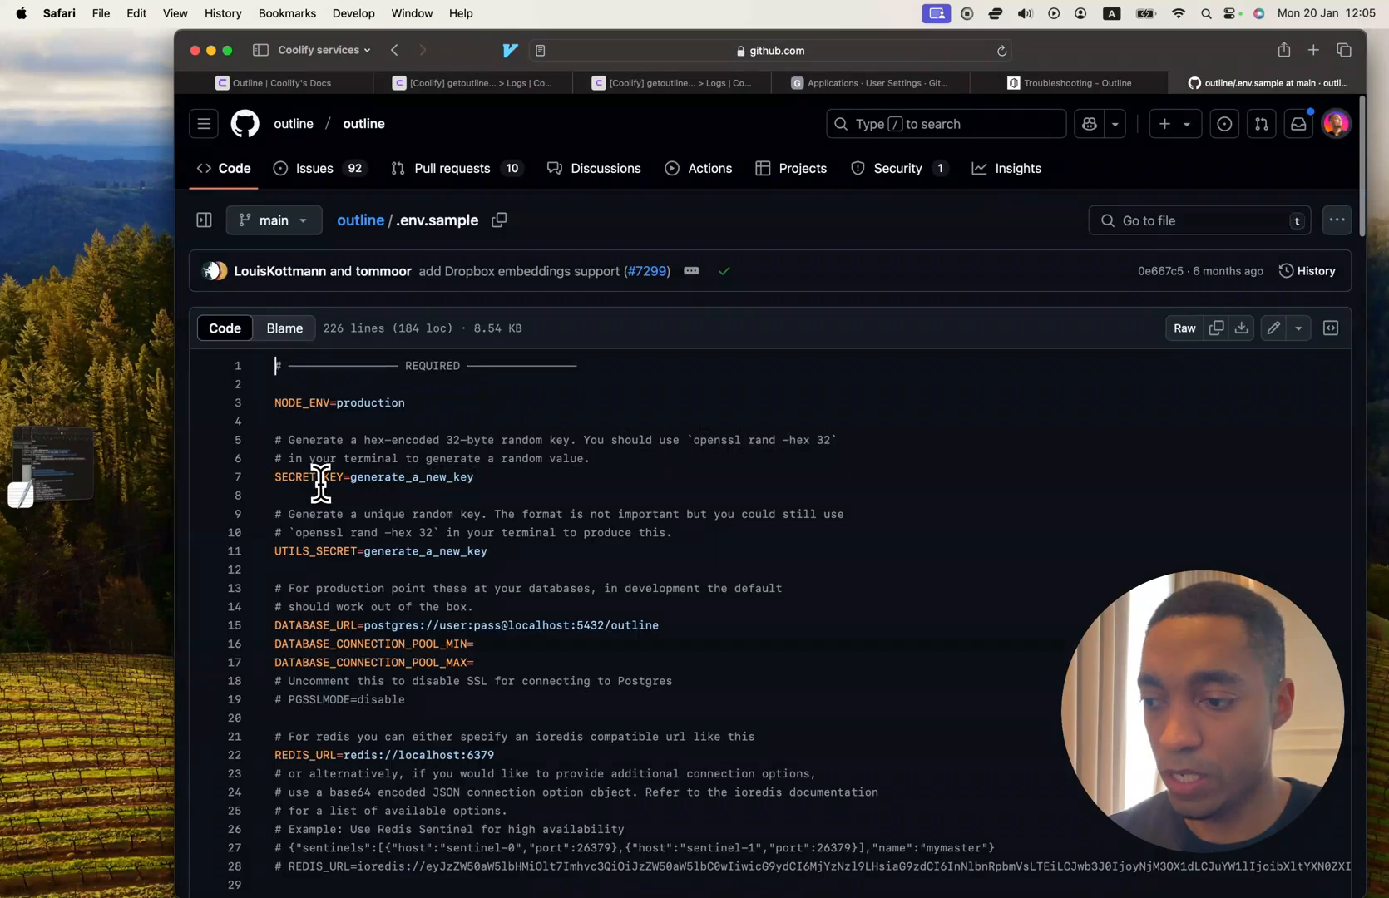
left_click(308, 477)
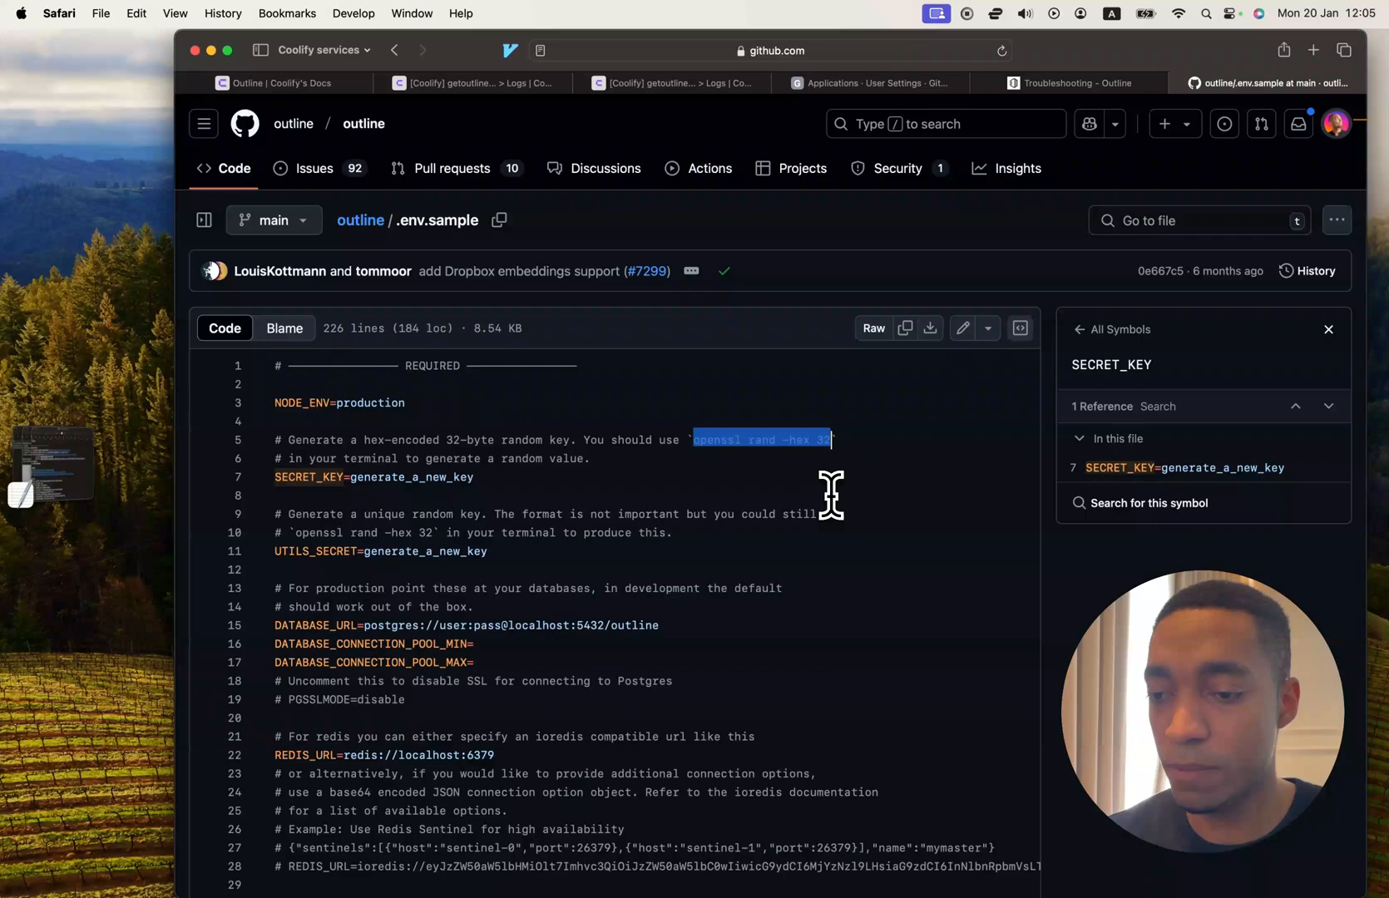
mouse_move(773, 186)
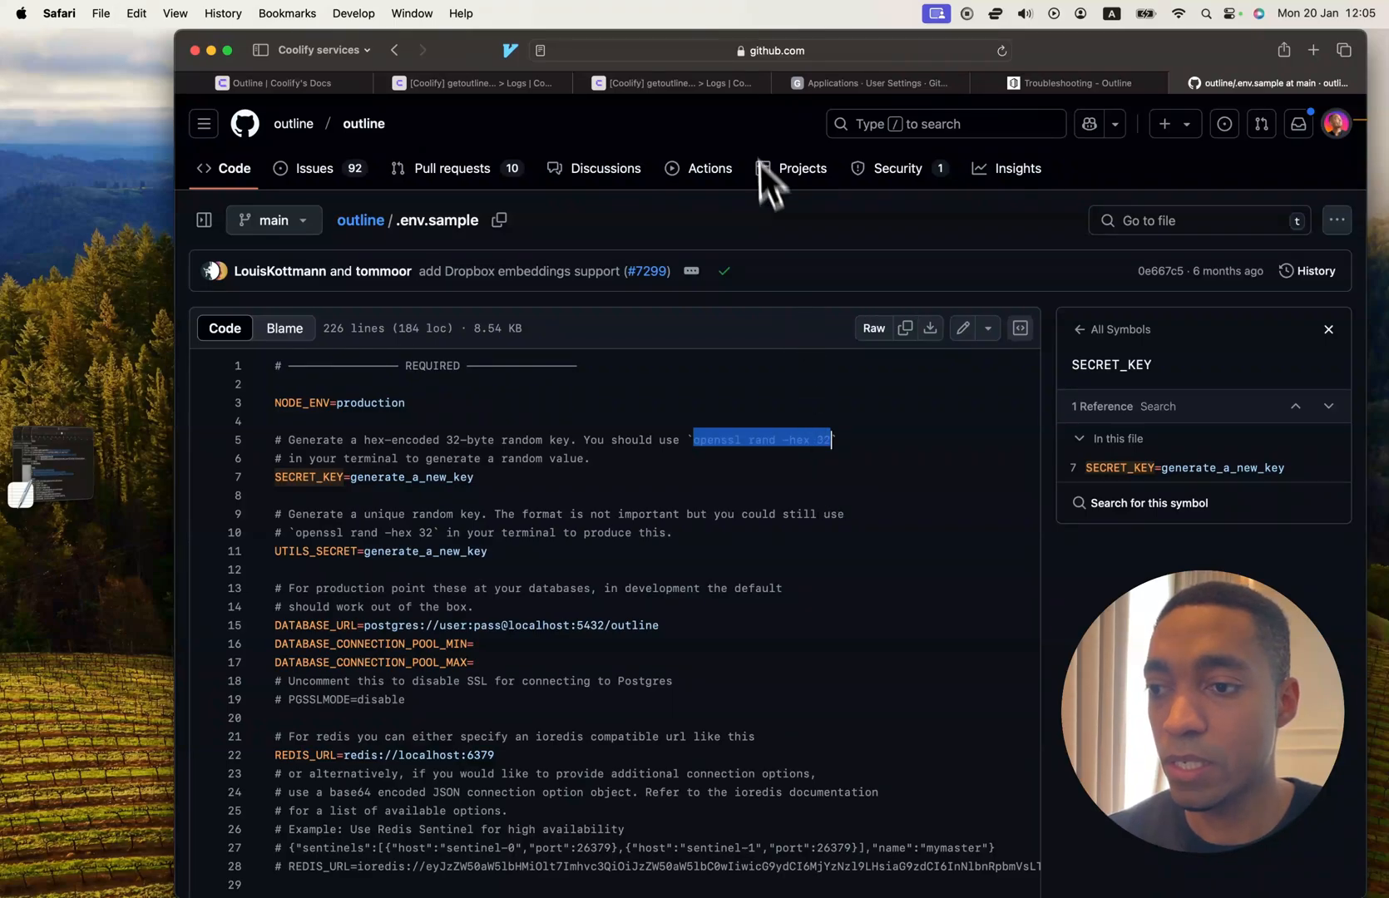
left_click(672, 83)
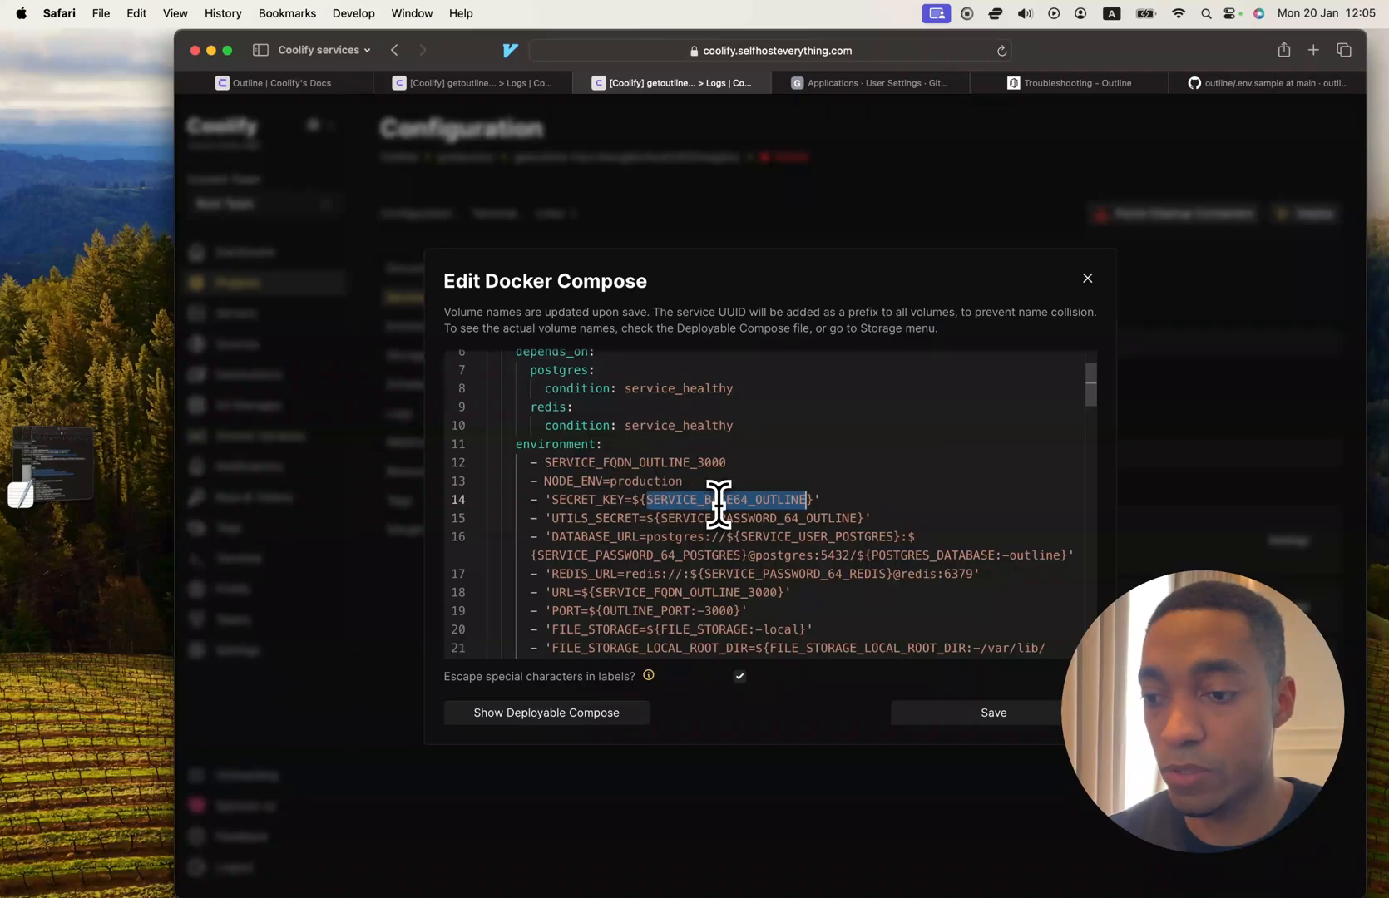
left_click(1088, 278)
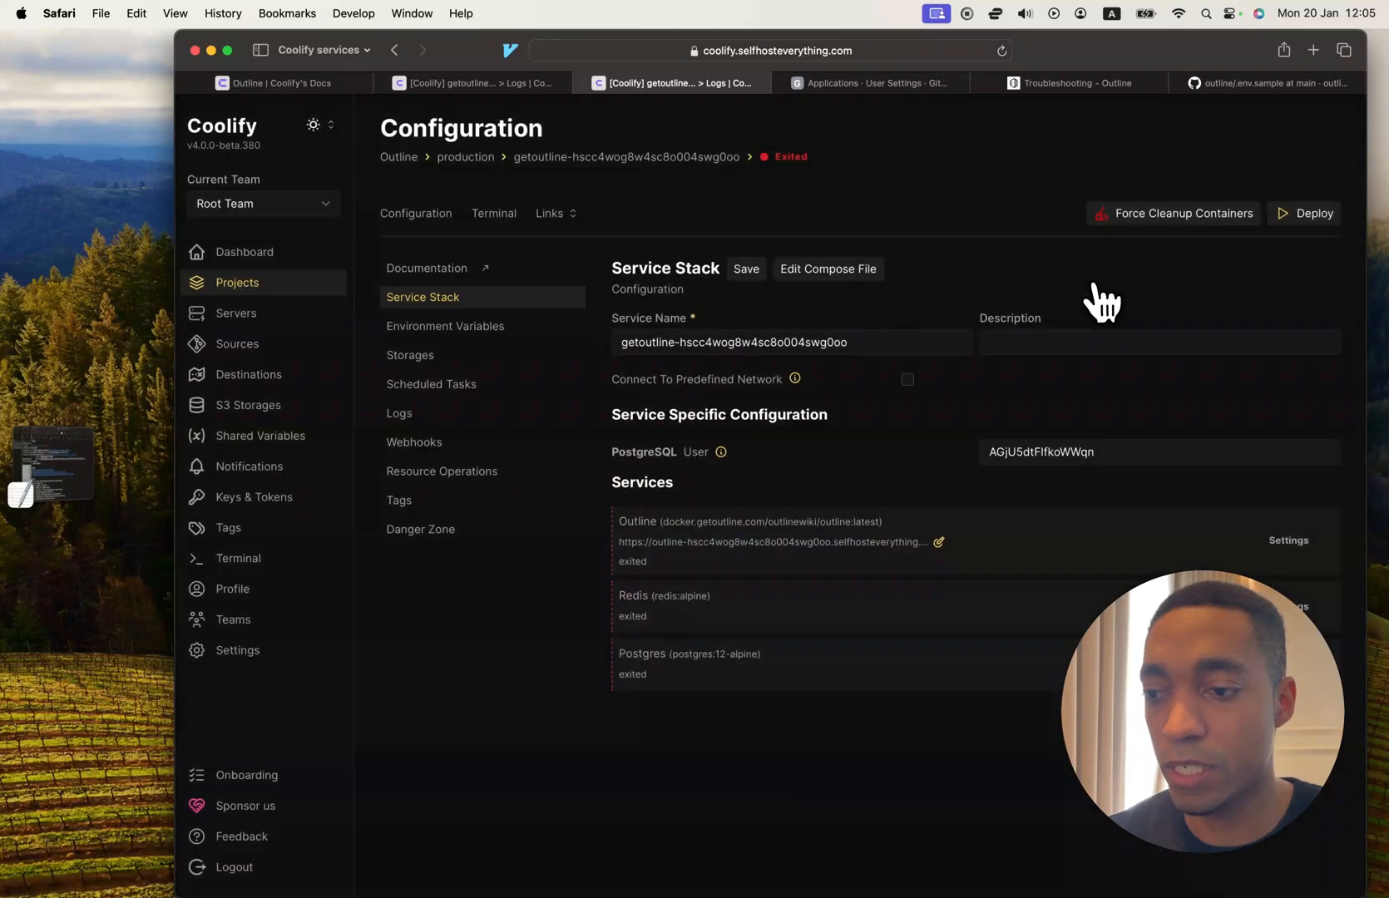
Generate a key with openssl rand -hex 32, set it as SERVICE_BASE64_OUTLINE and save the variables.
left_click(445, 326)
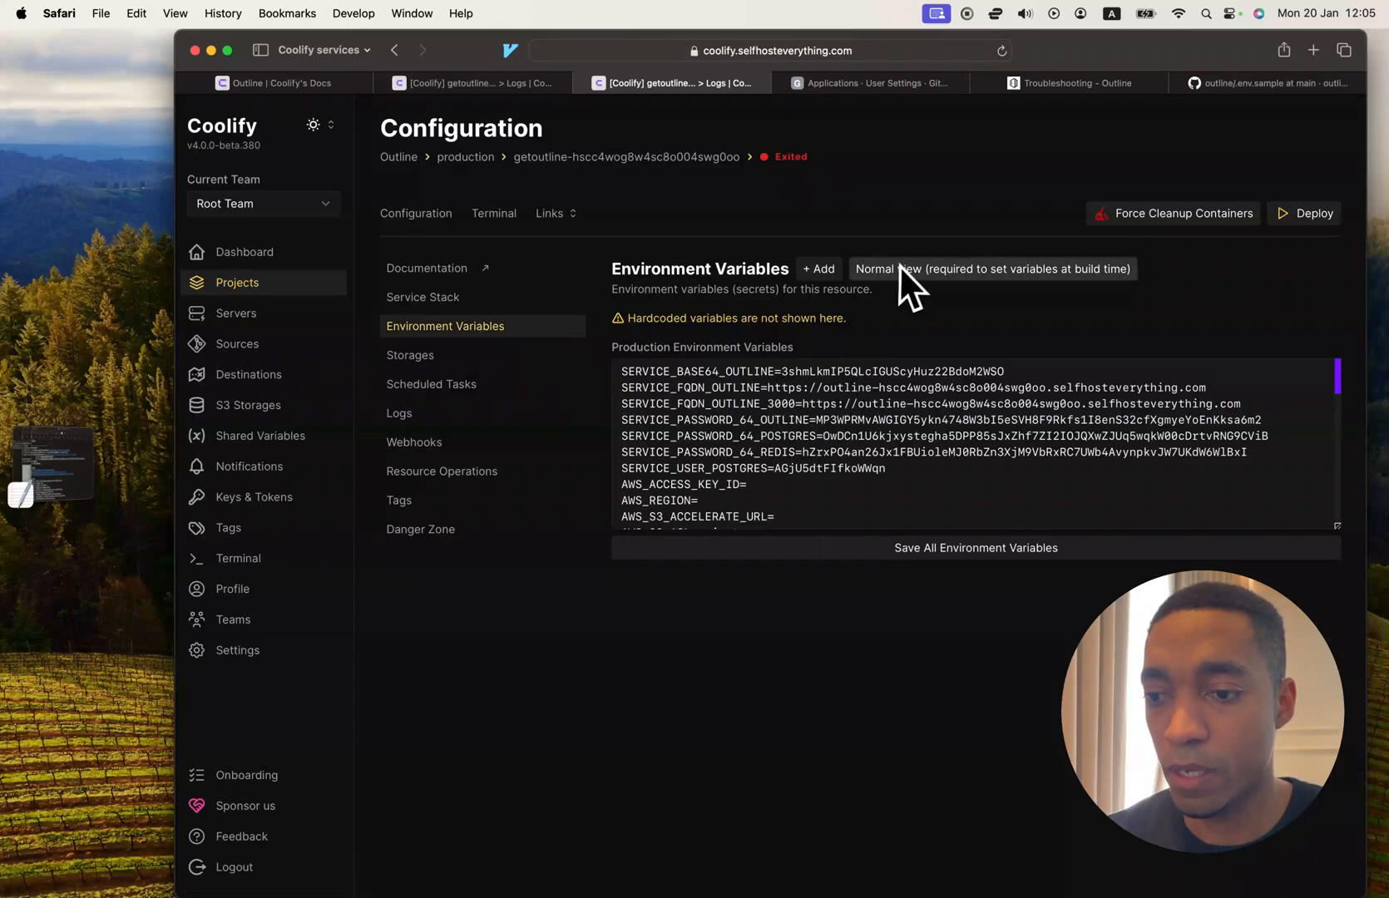
mouse_move(747, 399)
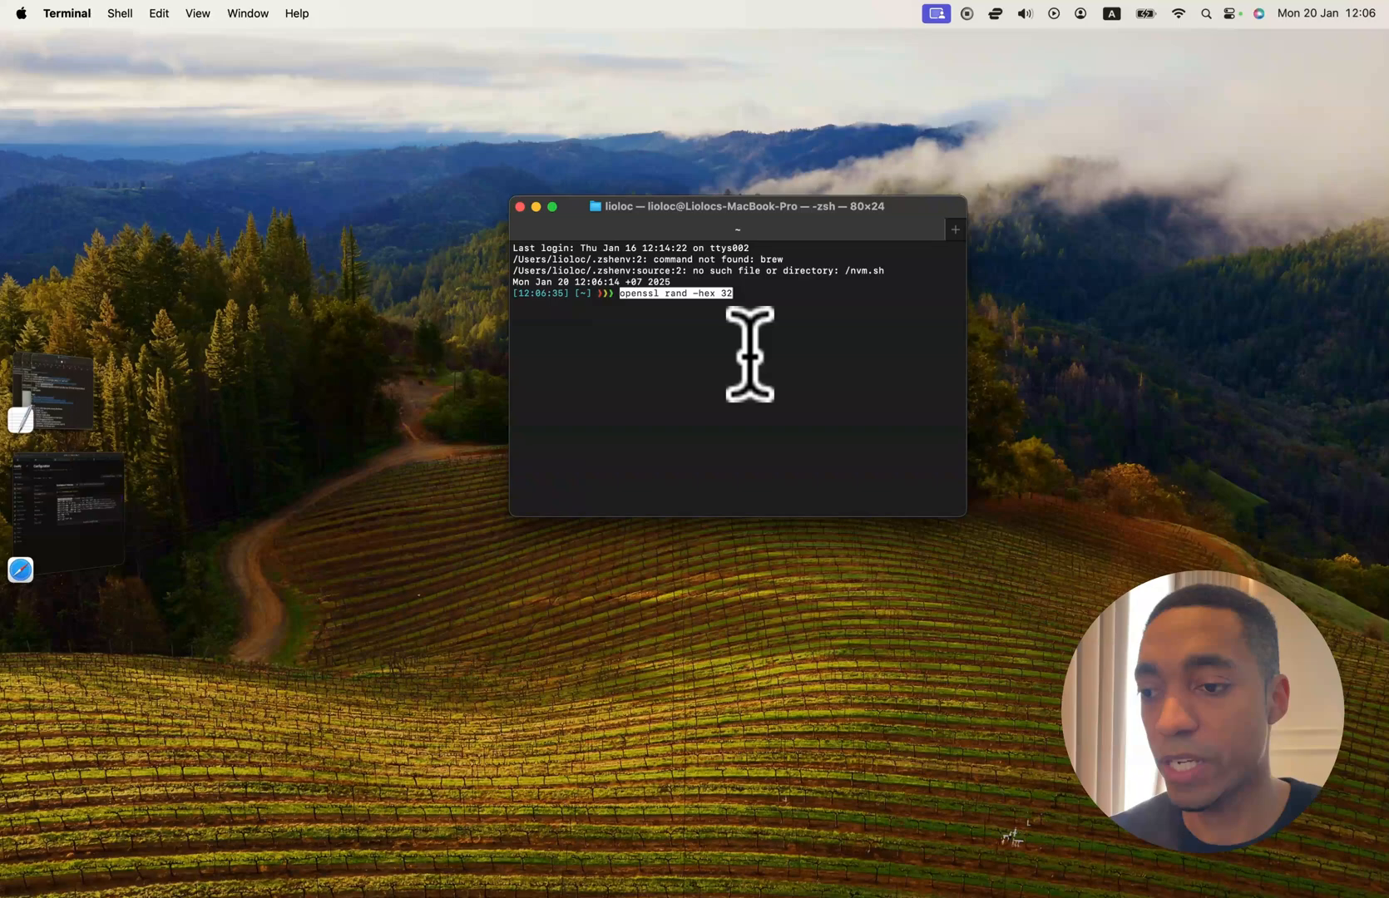
key("Return")
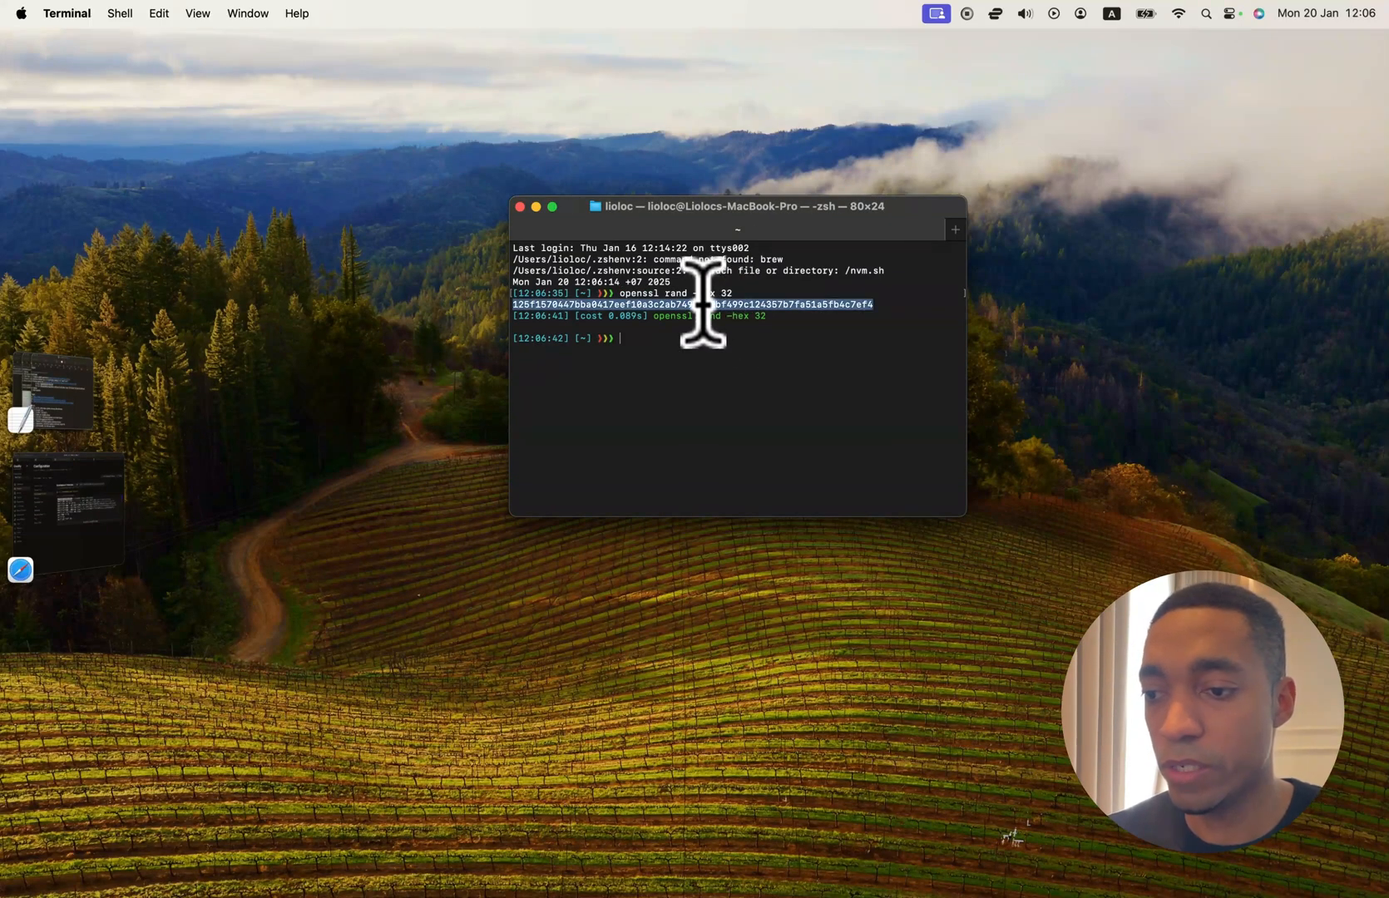
left_click(20, 569)
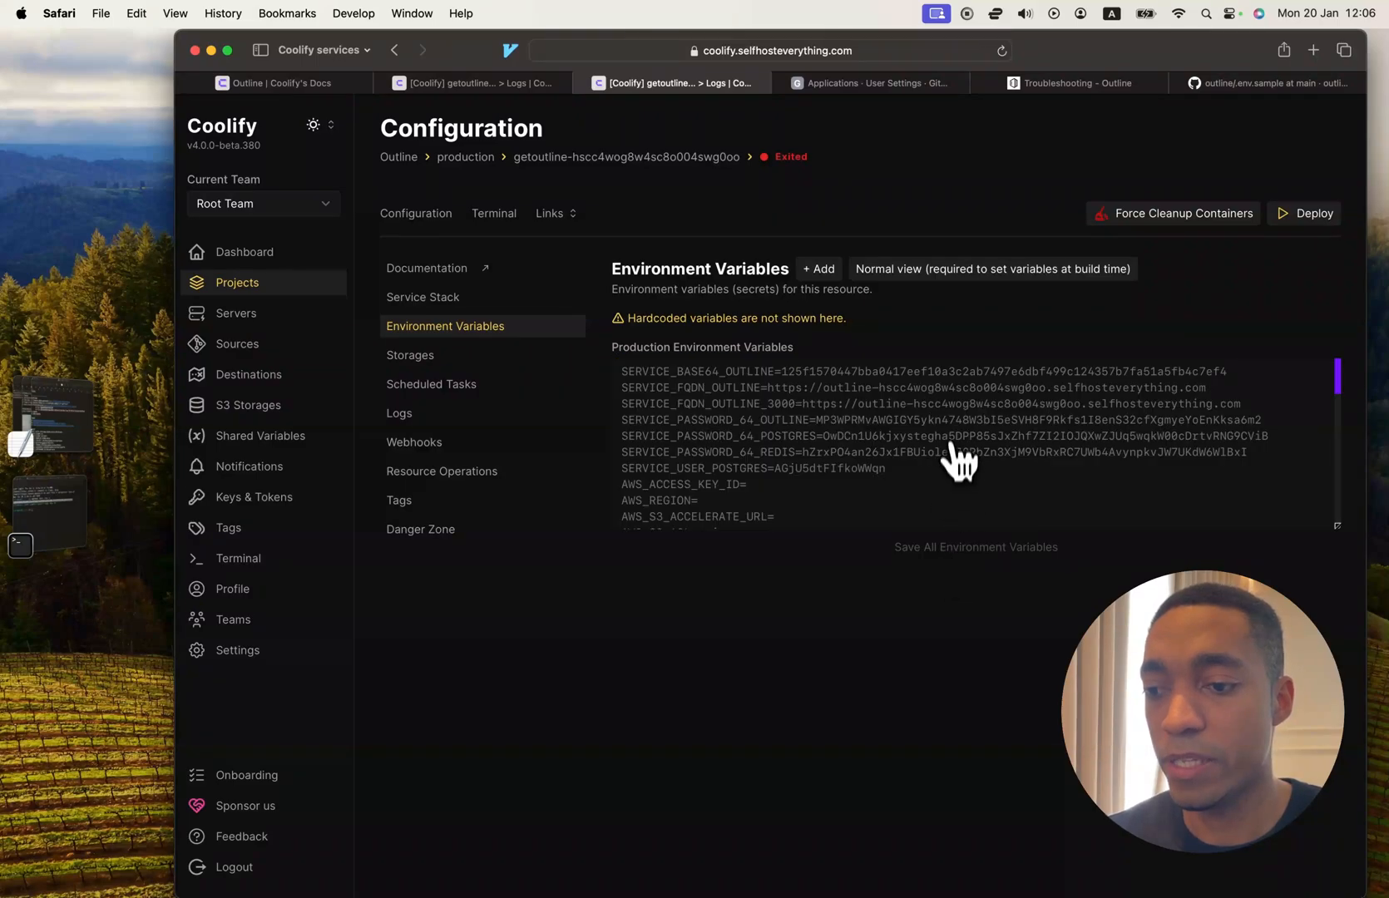
left_click(975, 547)
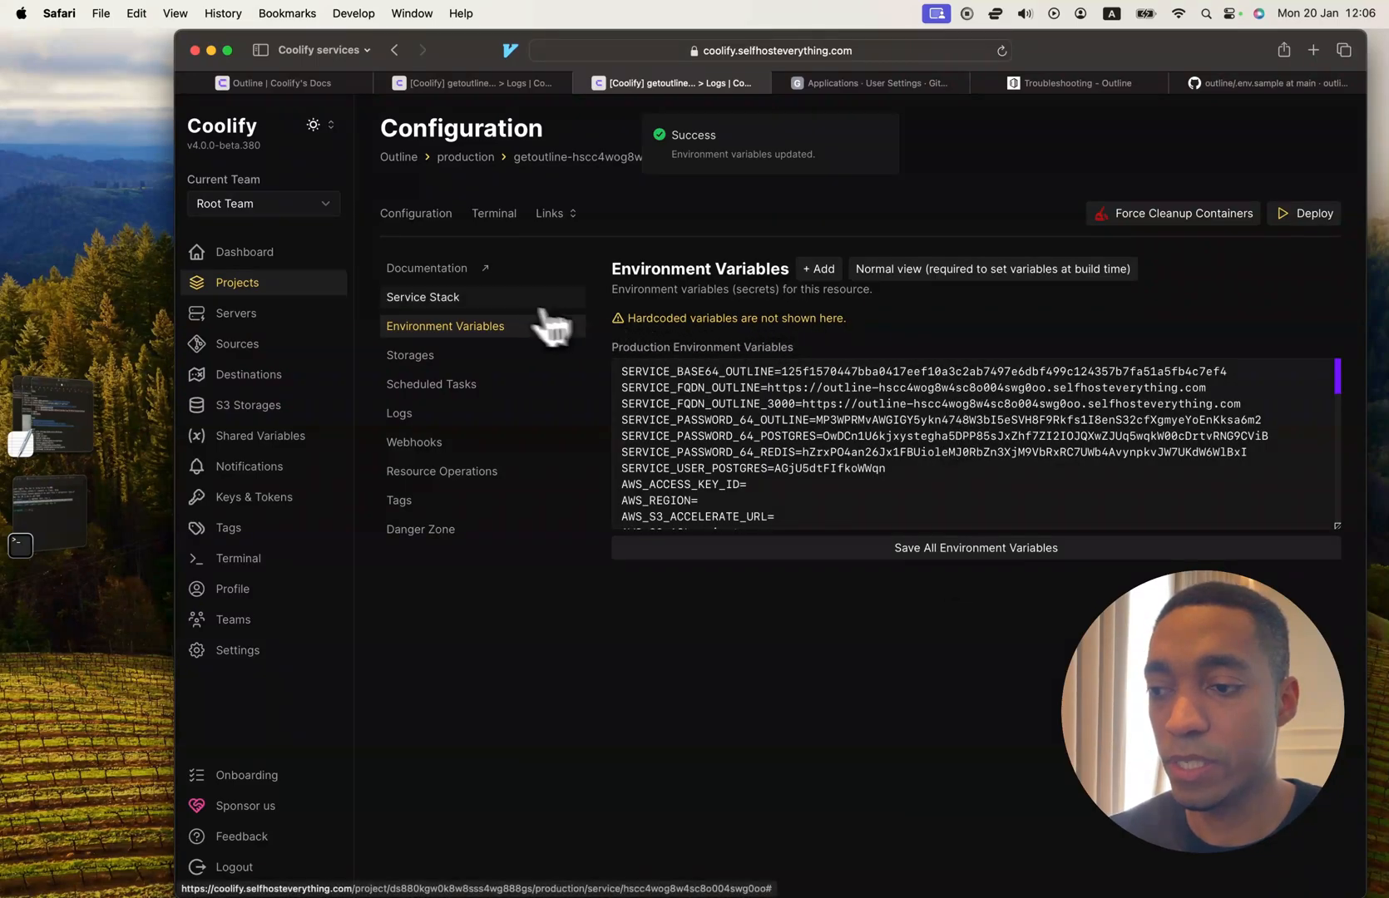
Return to the stack overview, close the startup logs and check Outline's unhealthy status.
left_click(420, 296)
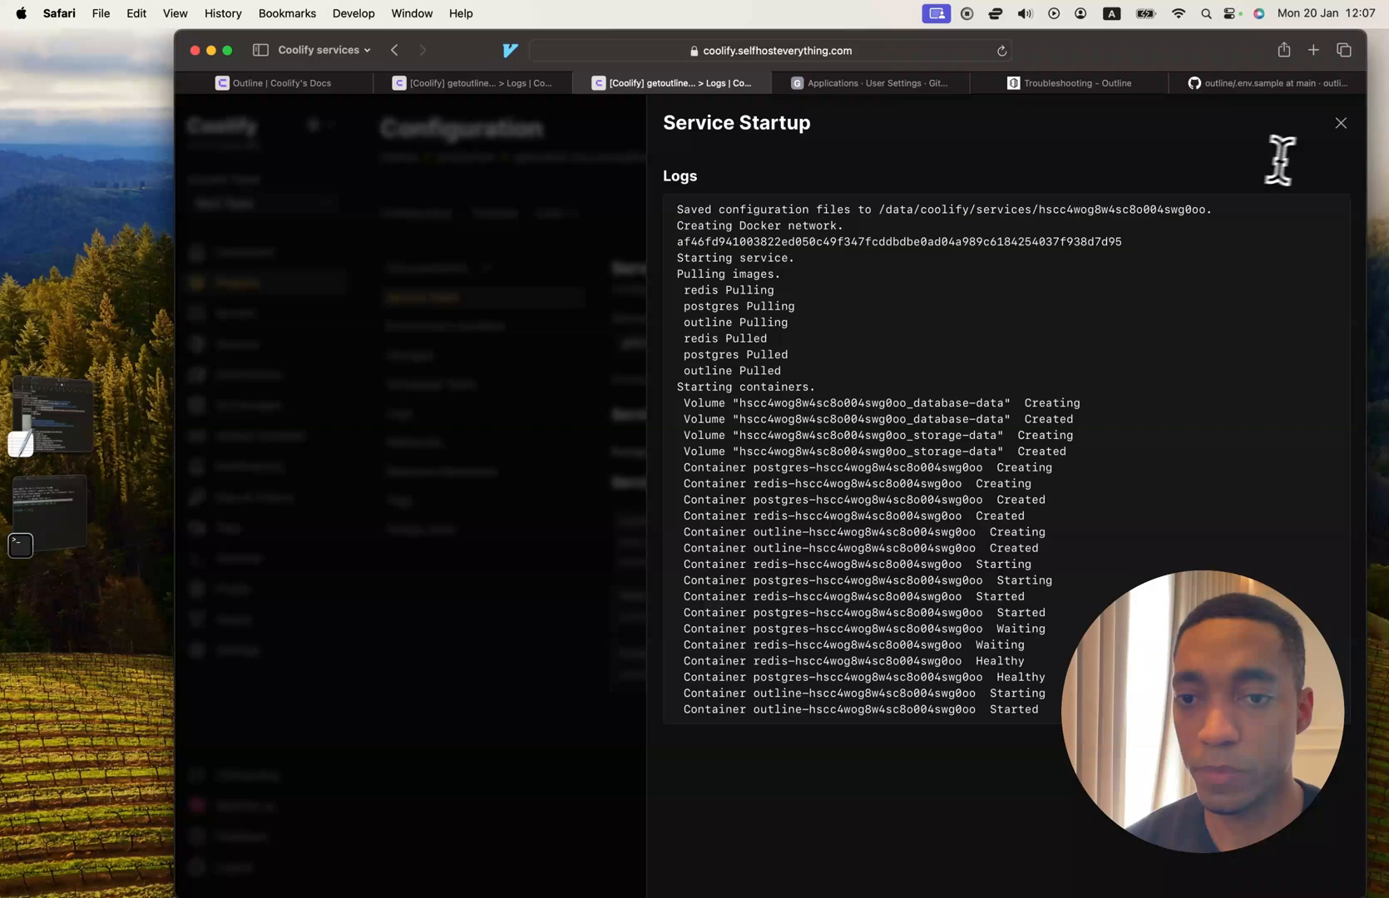
left_click(1341, 121)
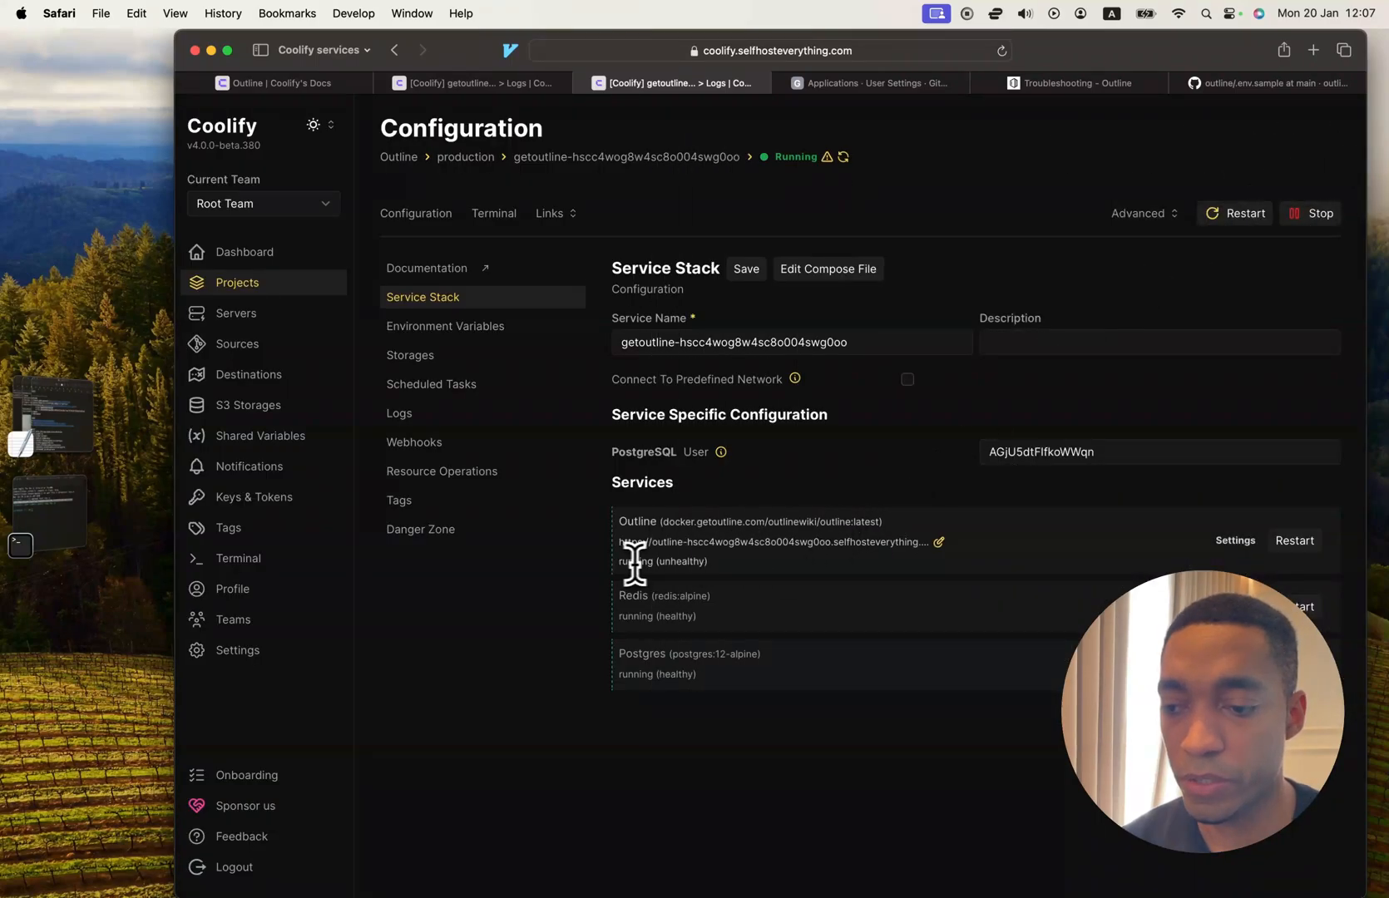
double_click(682, 561)
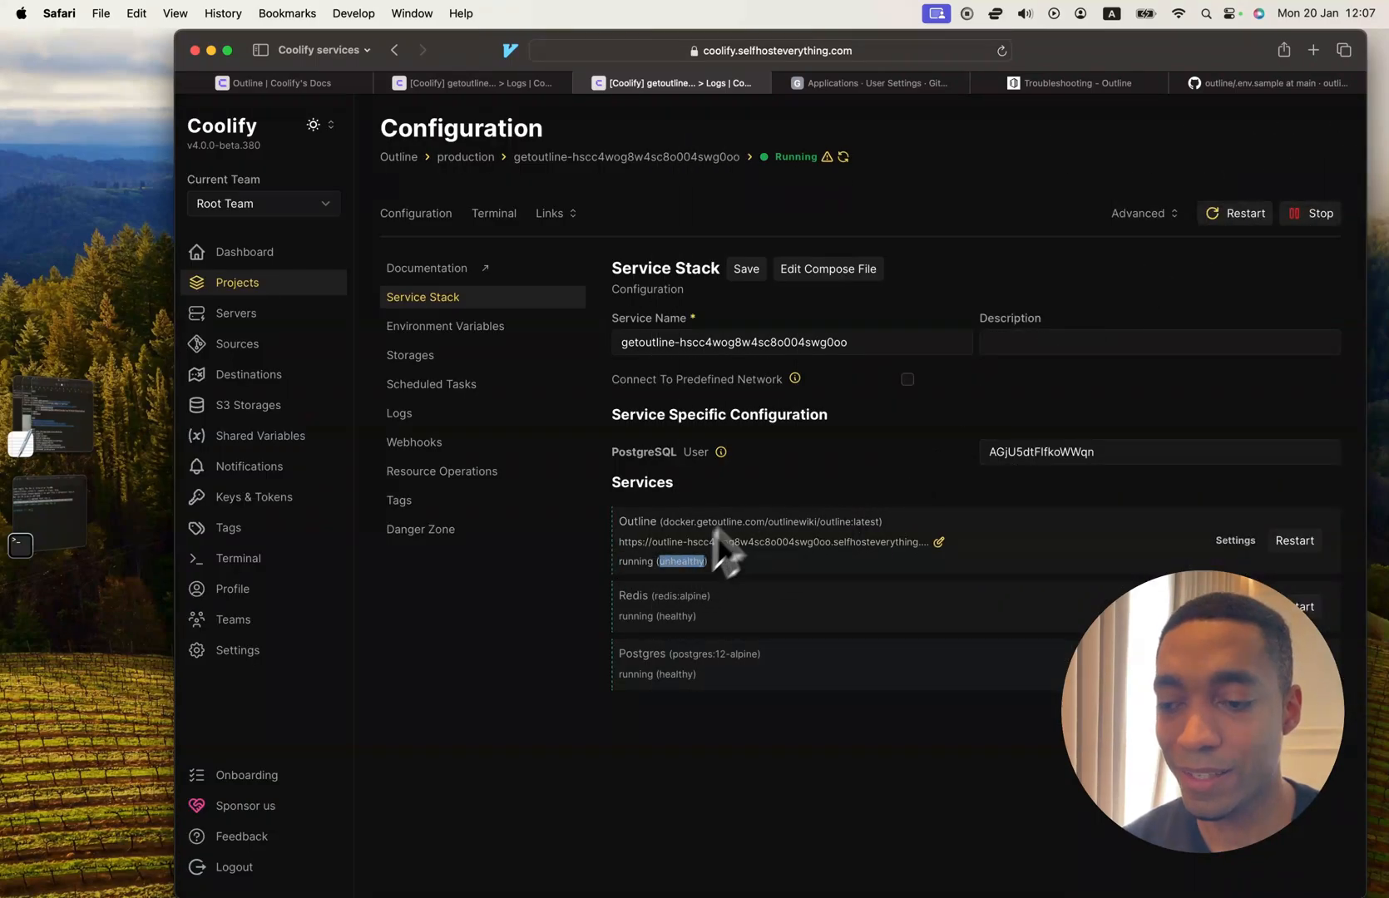
Review the compose file, close the editor and confirm the services read running.
left_click(827, 268)
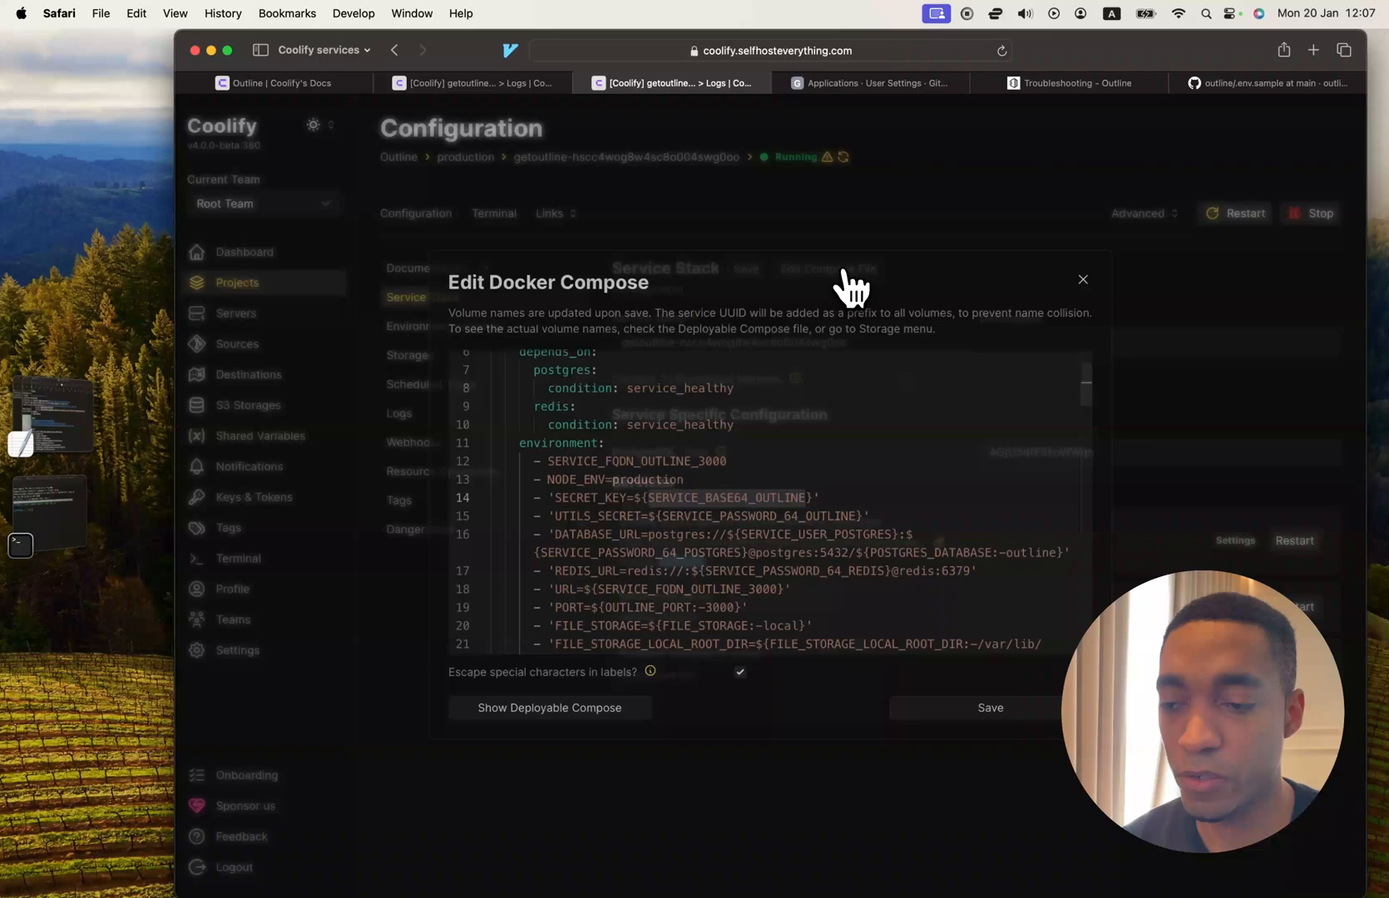
scroll("down", 3)
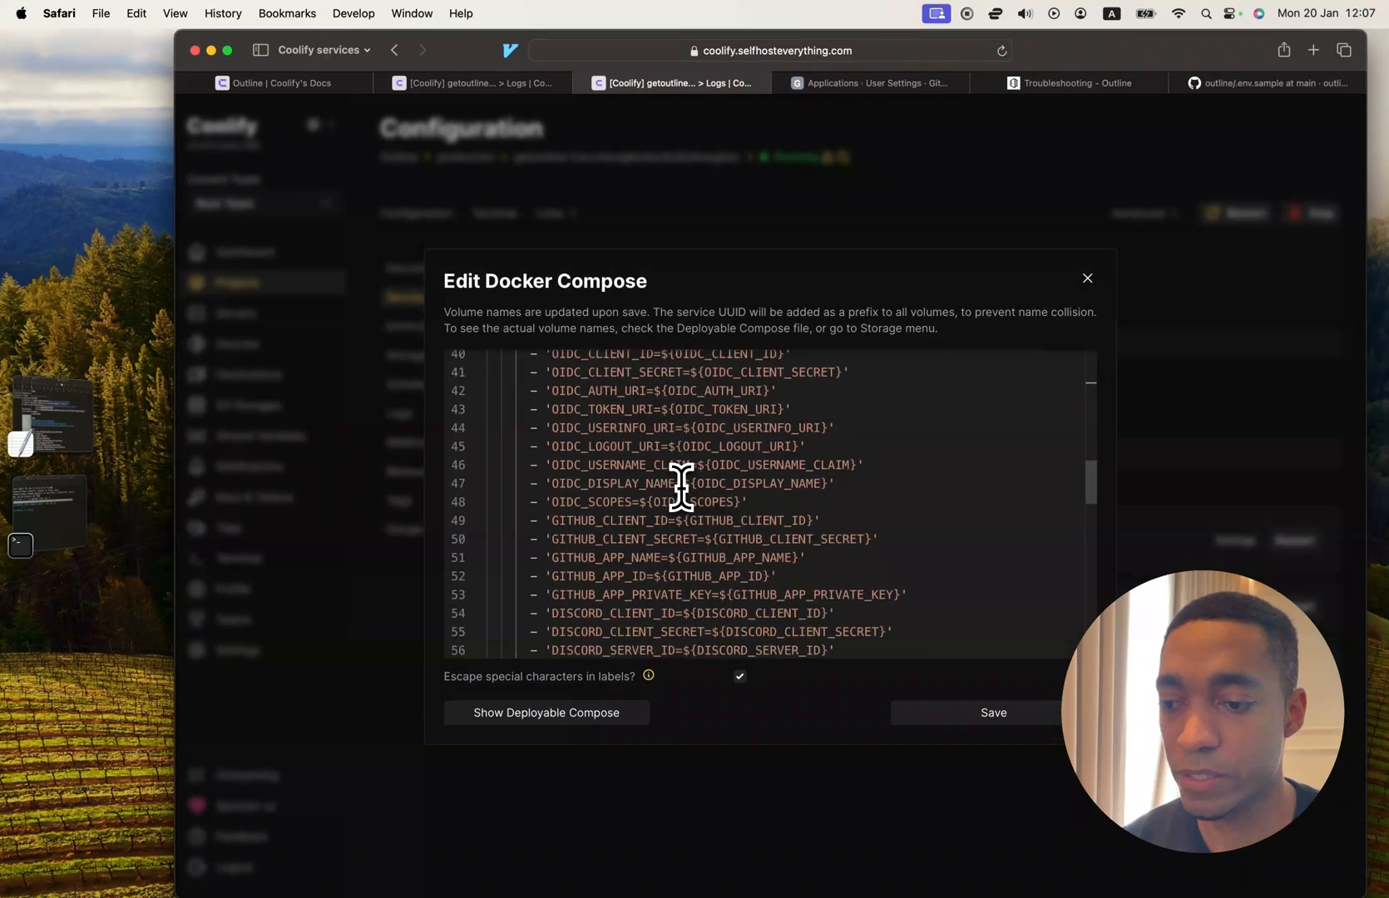
scroll("down", 3)
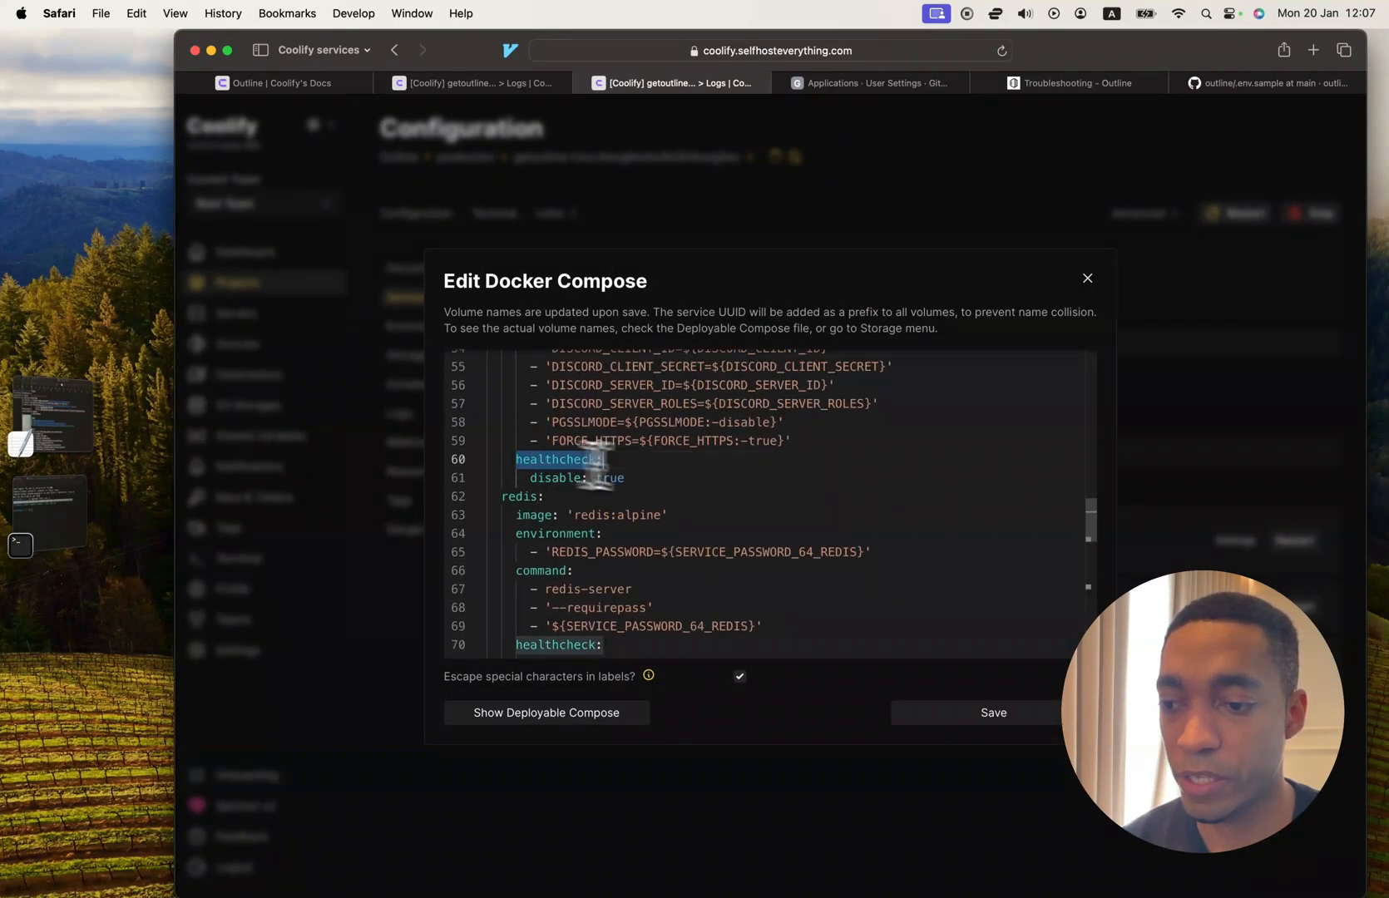
left_click(1088, 278)
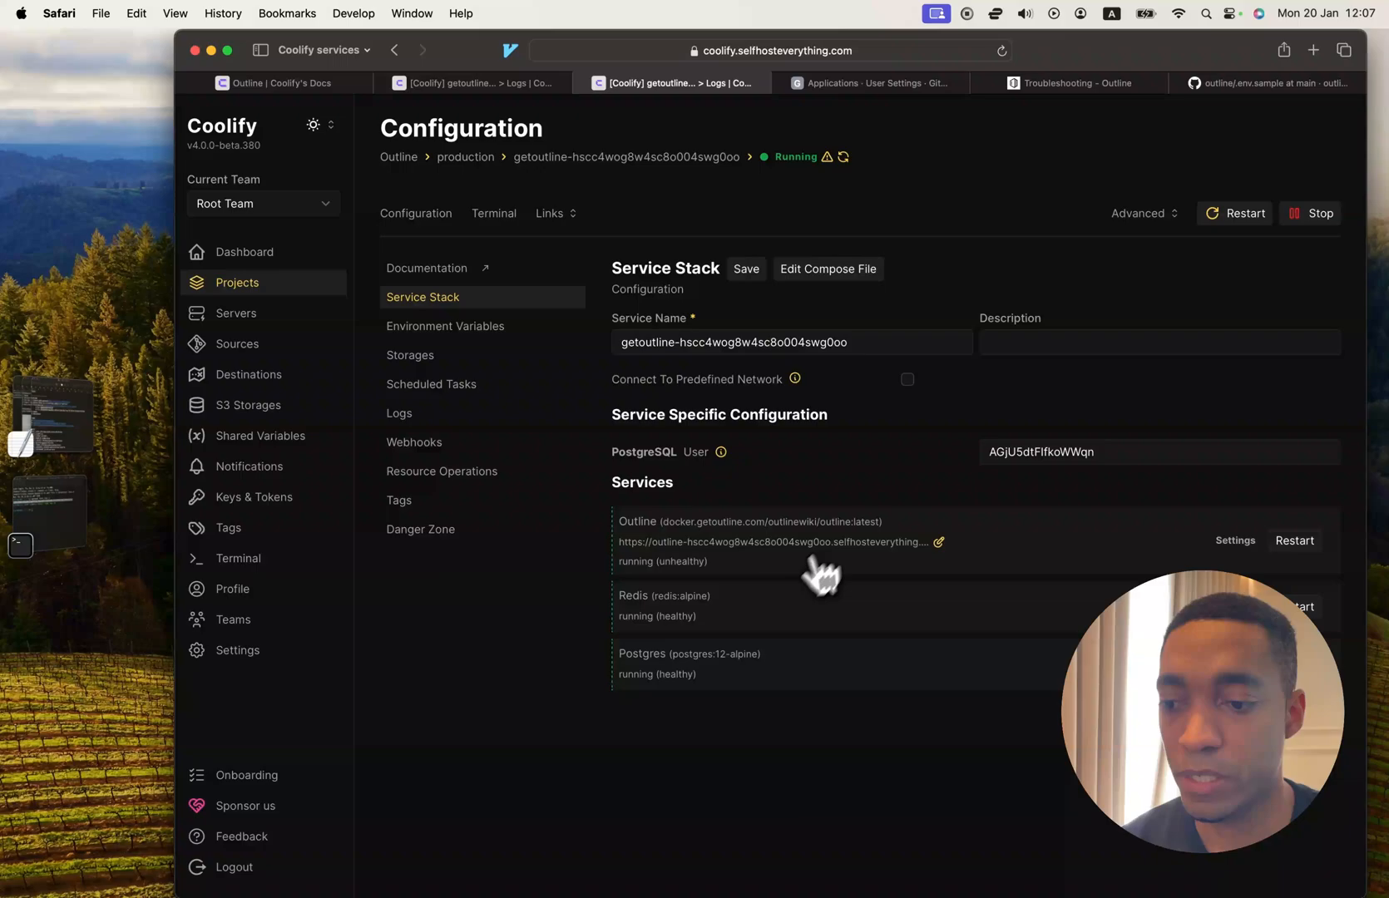
double_click(682, 562)
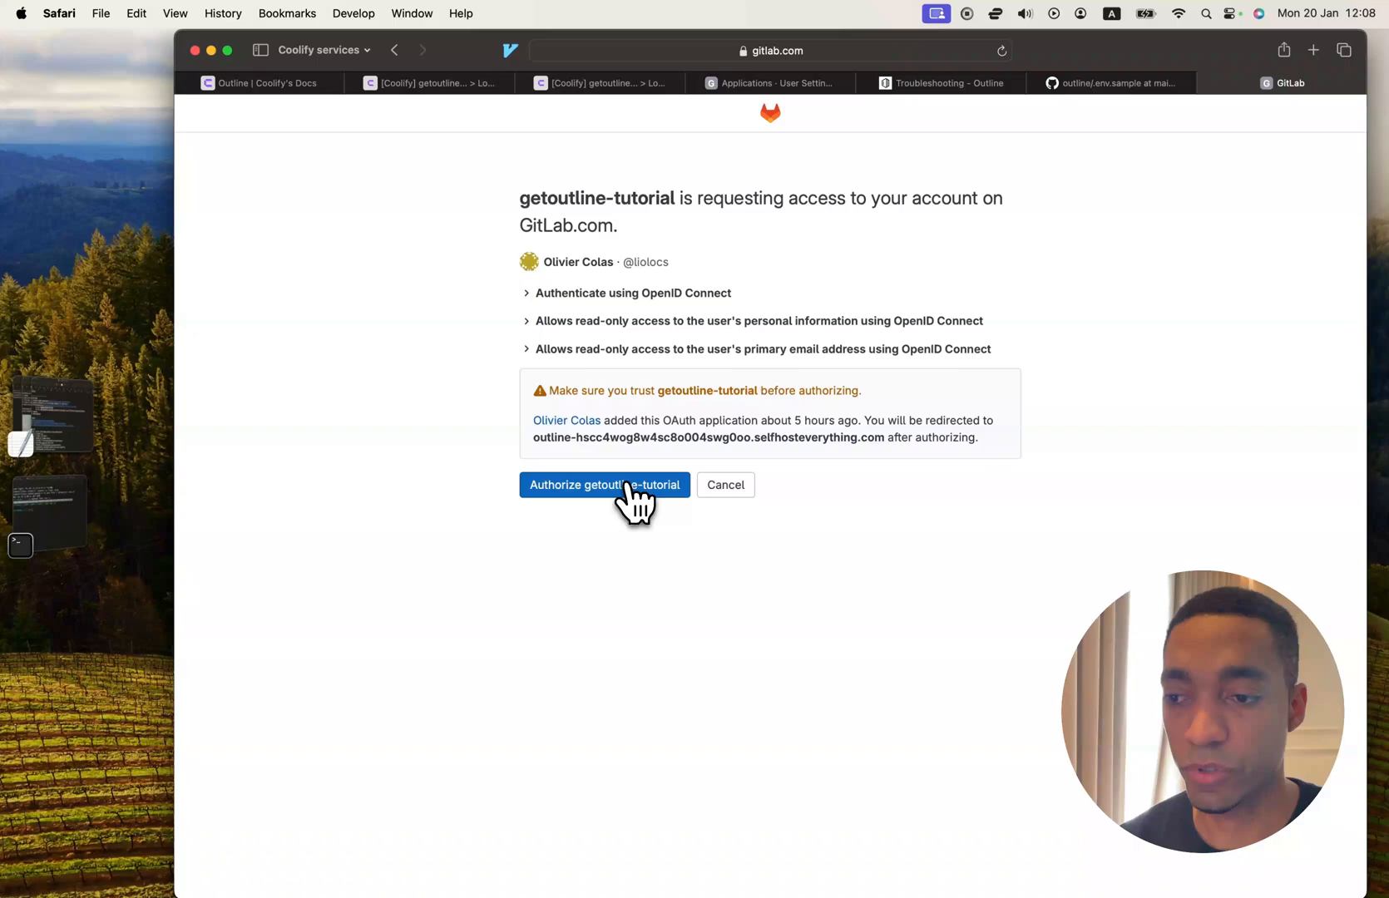
Authorize getoutline-tutorial on GitLab and land signed in at the Outline Welcome collection.
left_click(604, 484)
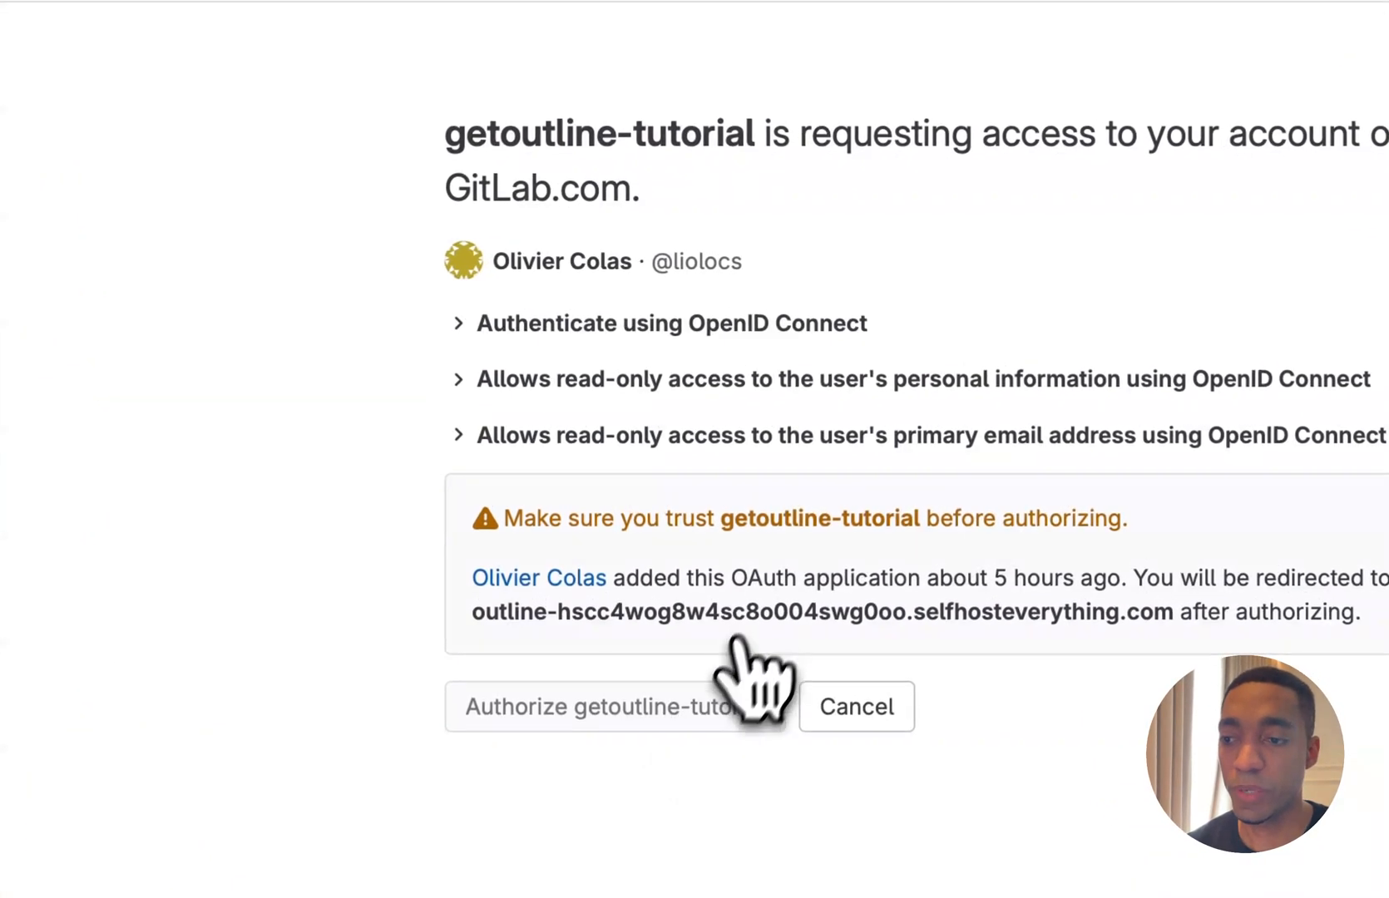
left_click(602, 705)
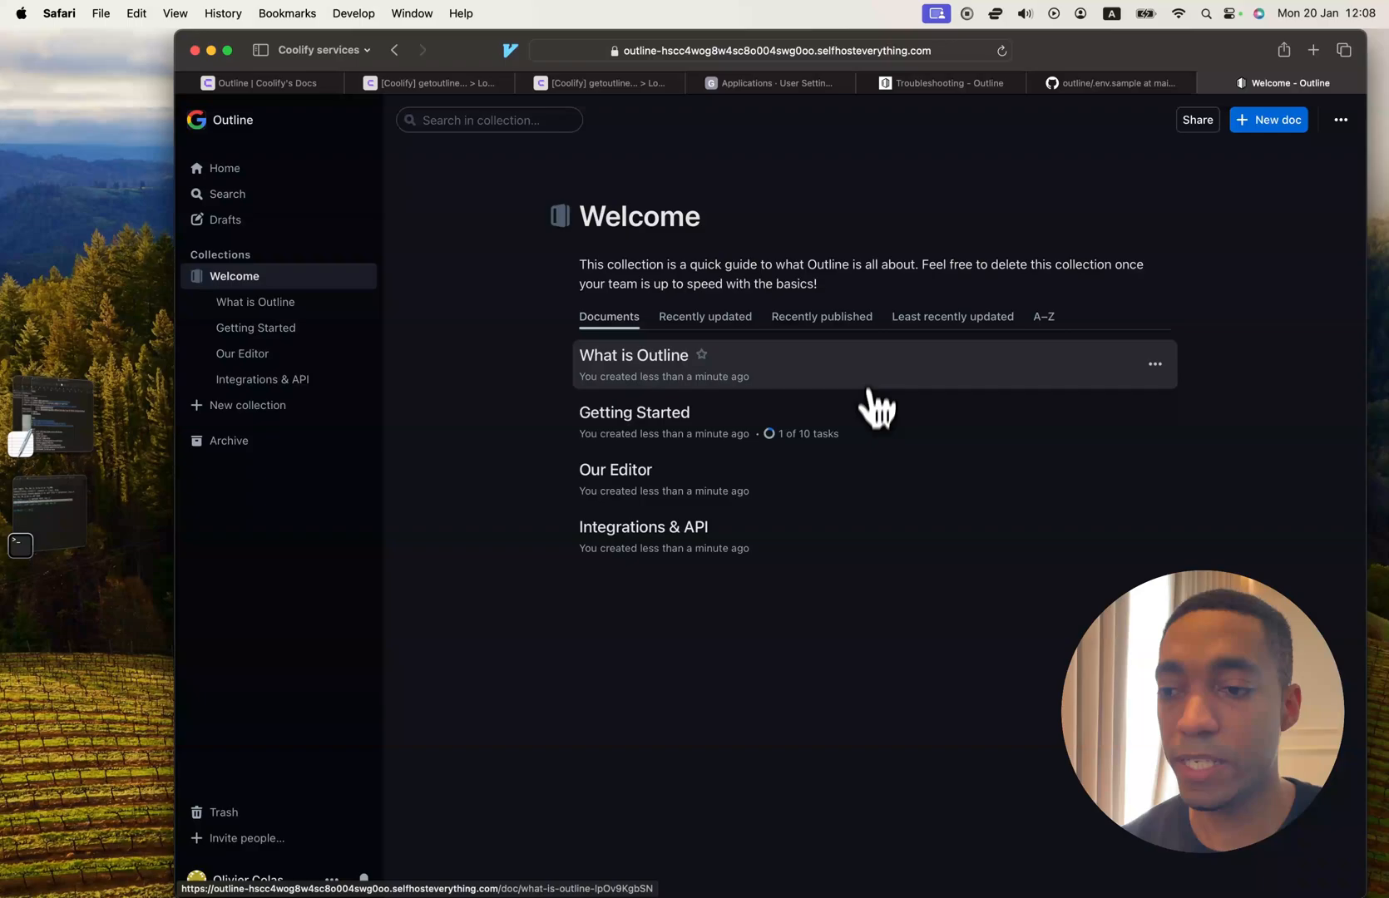
mouse_move(801, 547)
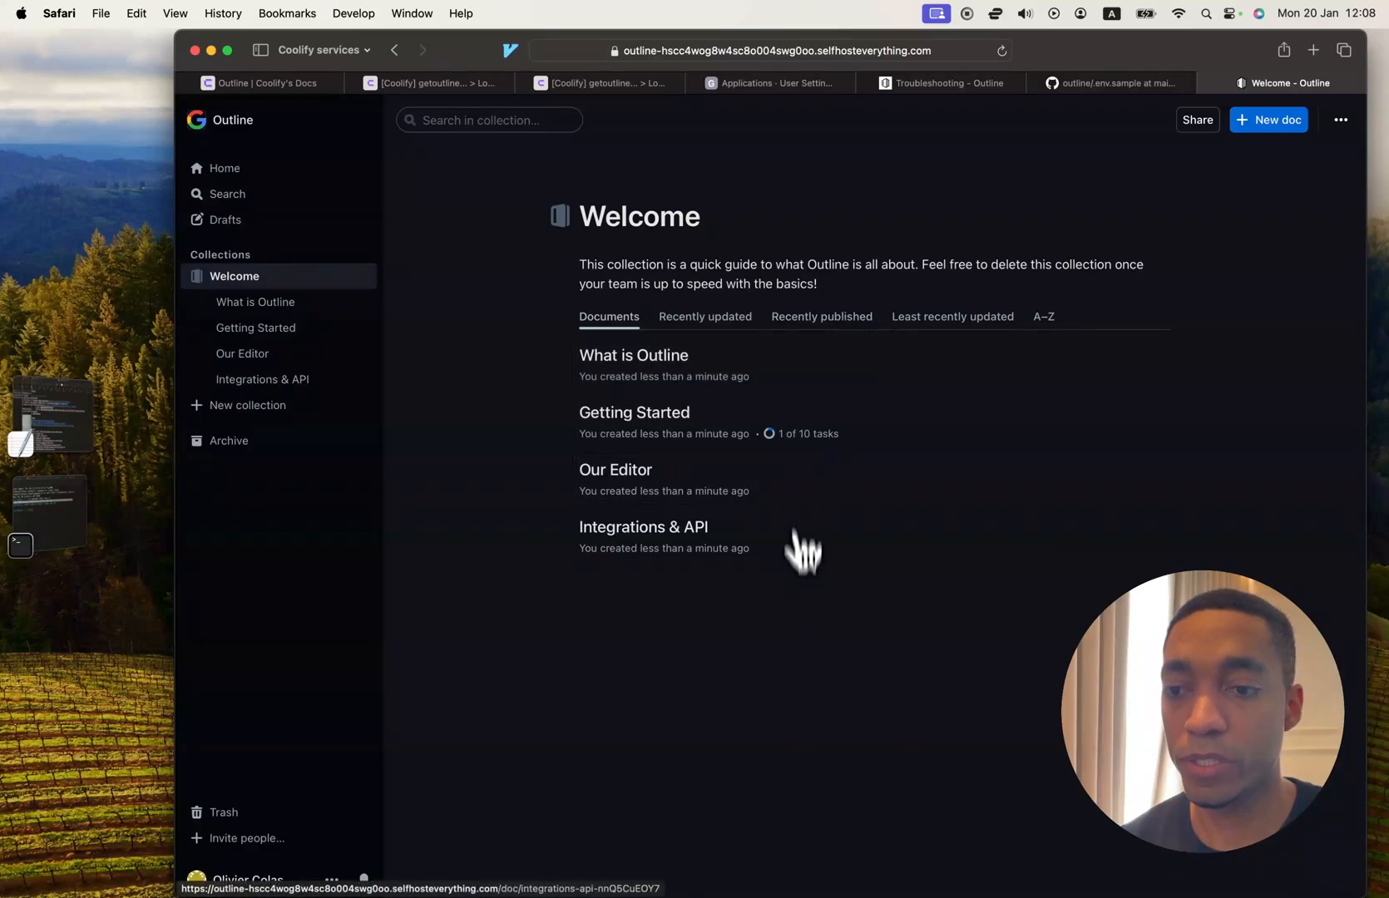
mouse_move(799, 645)
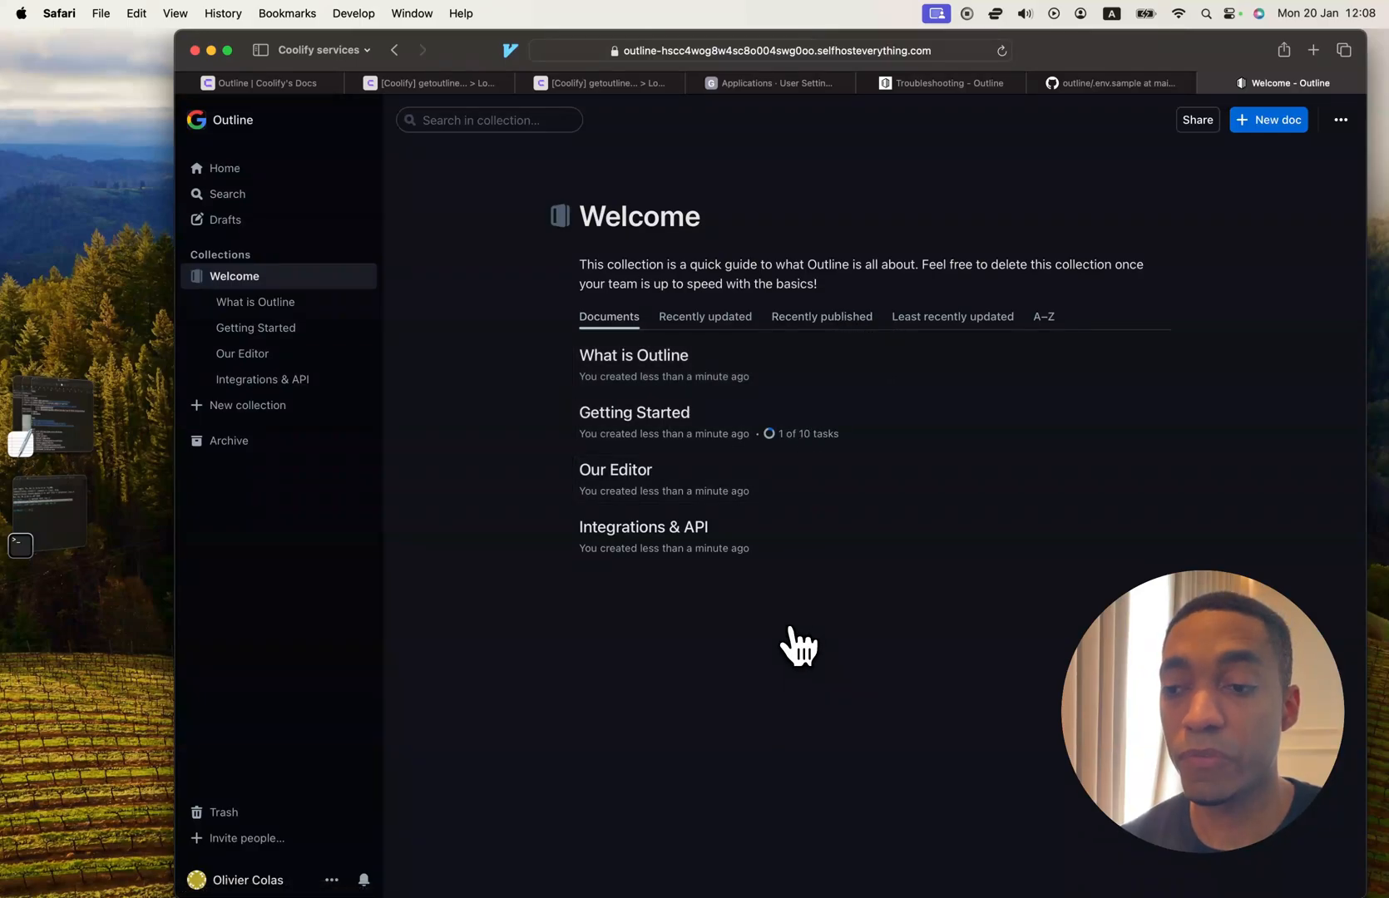